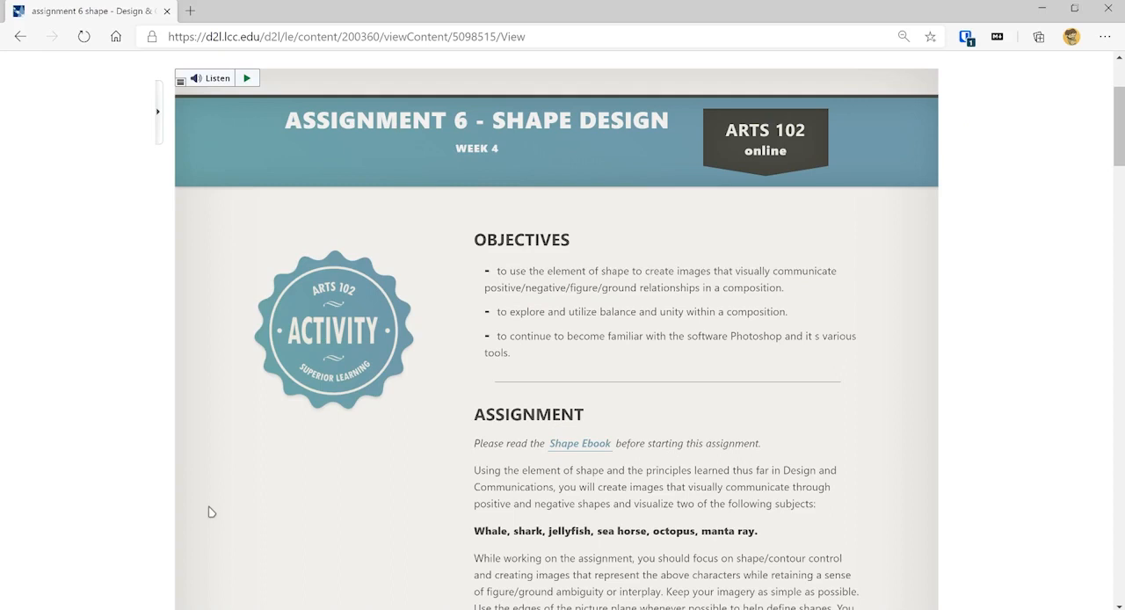
mouse_move(528, 357)
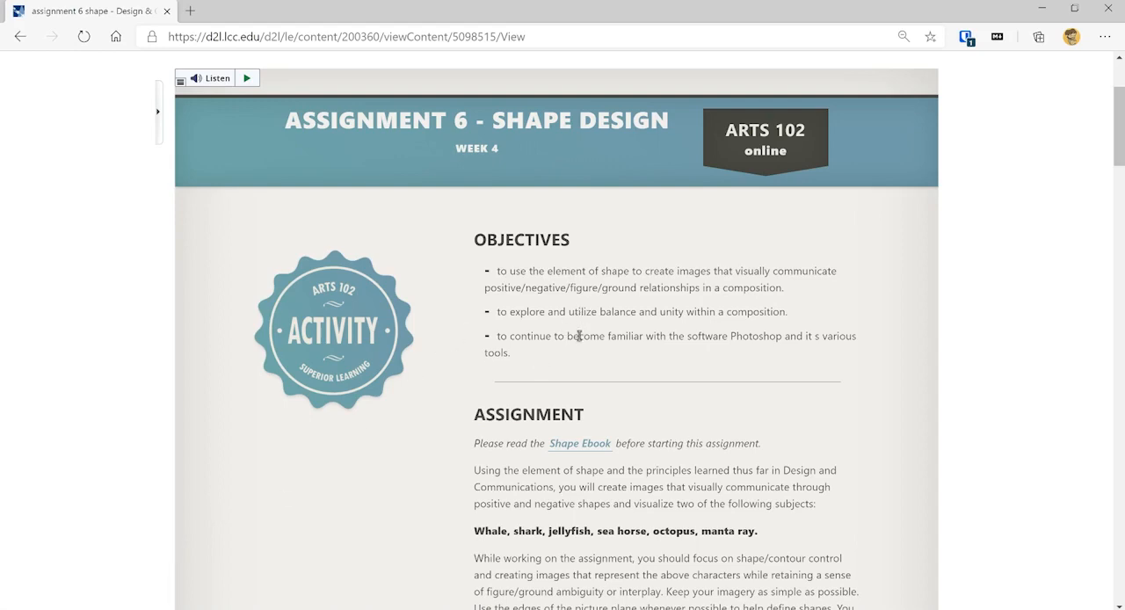
Add a new empty layer and set up a larger hard round brush tip.
scroll("down", 3)
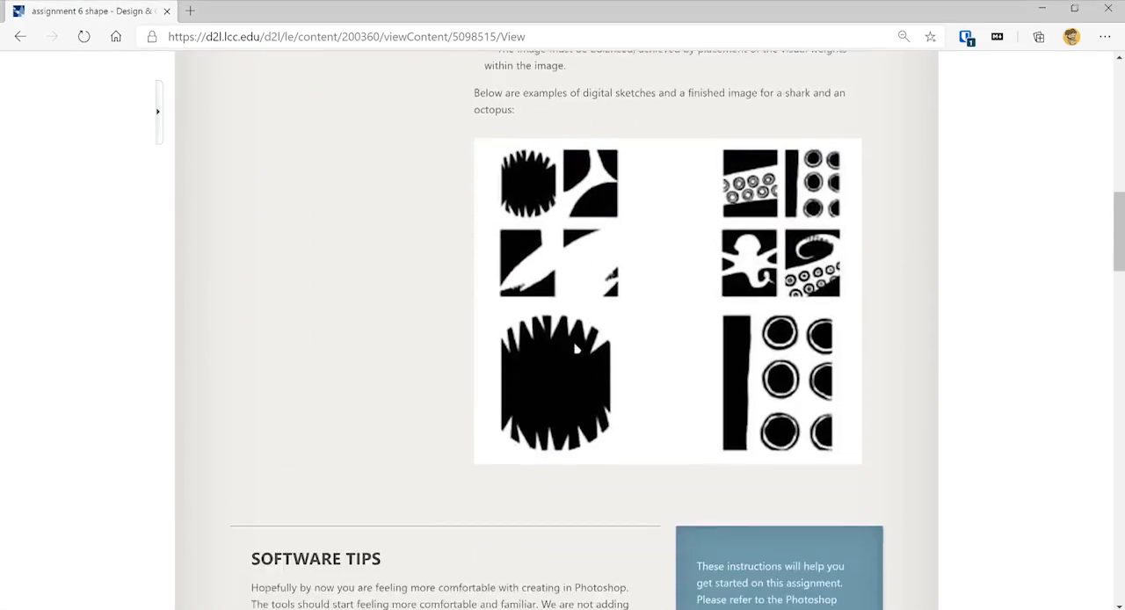
scroll("down", 3)
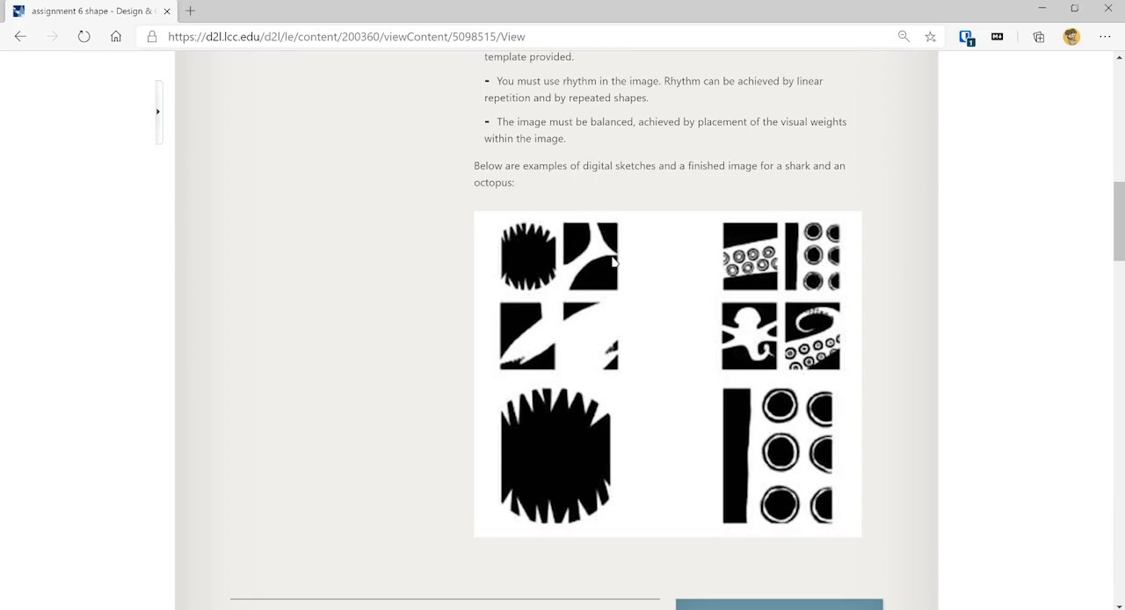
mouse_move(615, 261)
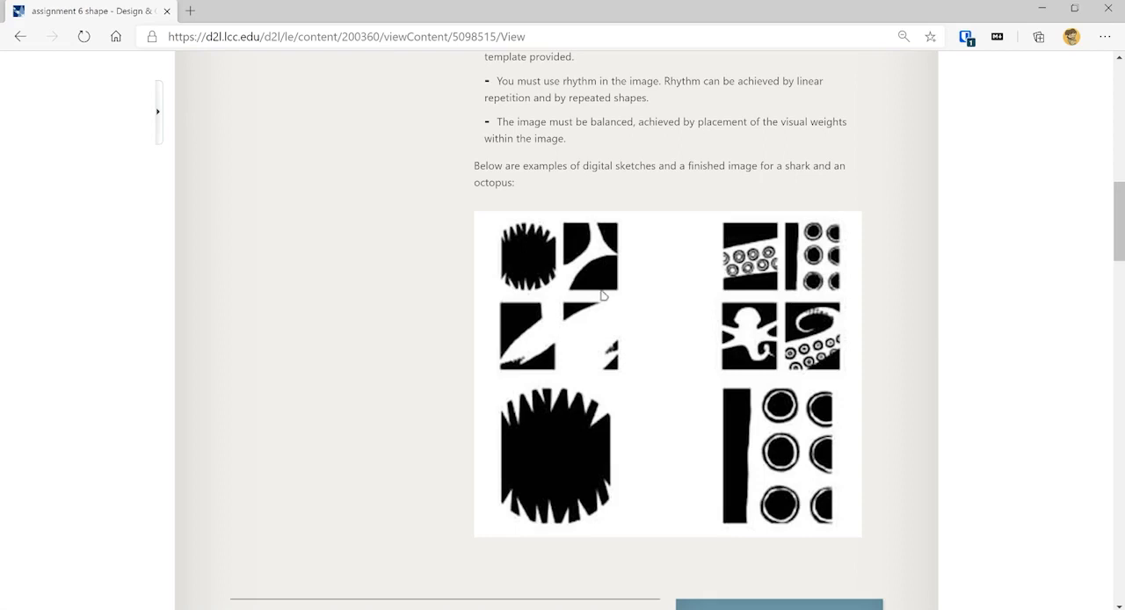
mouse_move(646, 277)
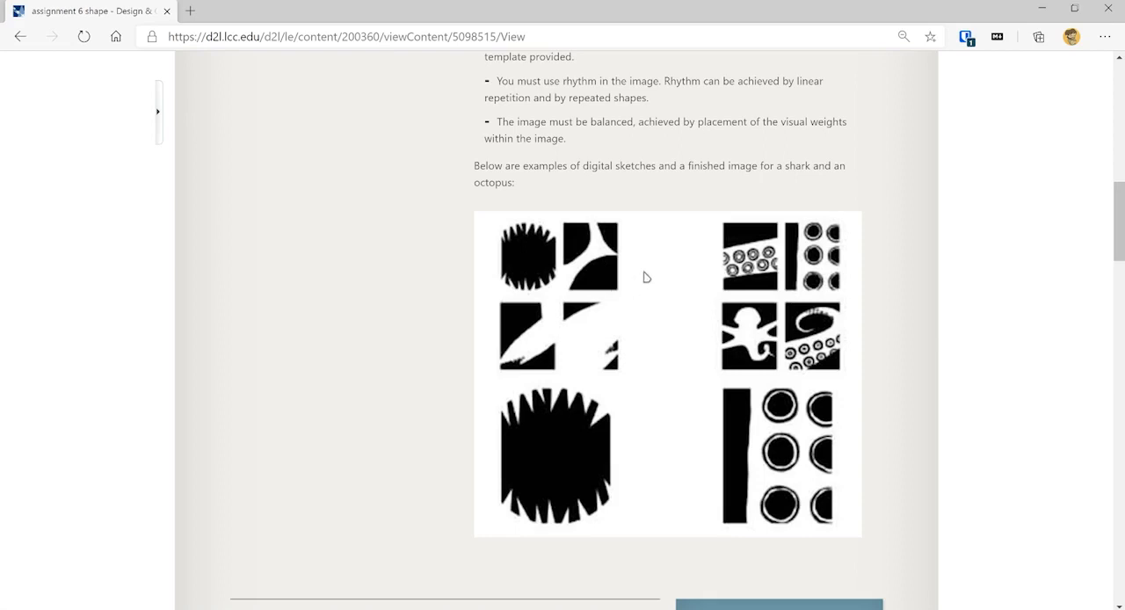
mouse_move(629, 259)
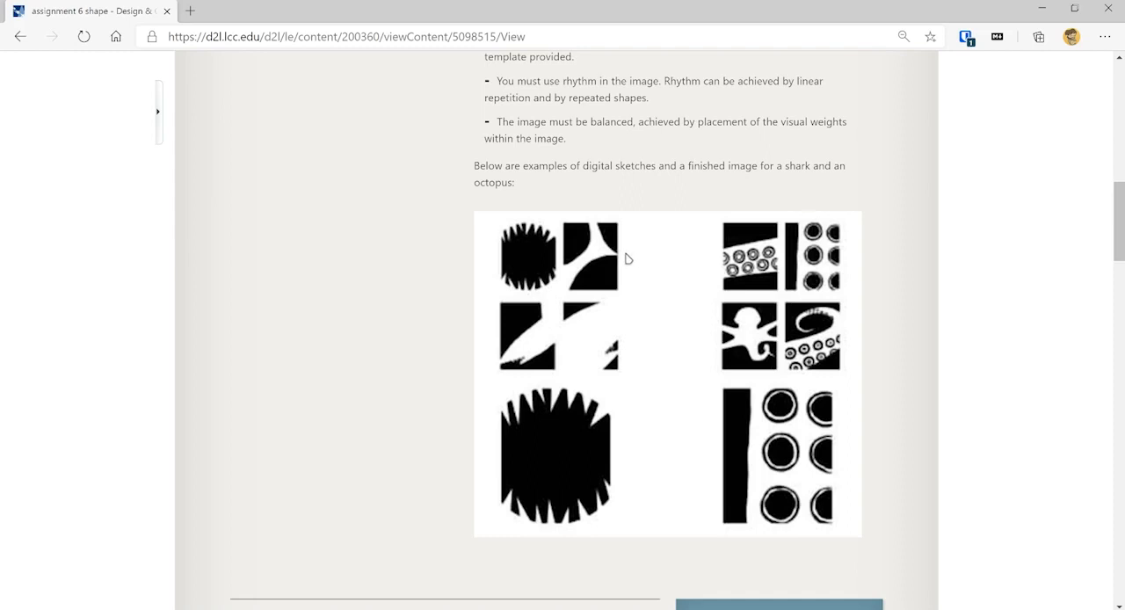
mouse_move(570, 270)
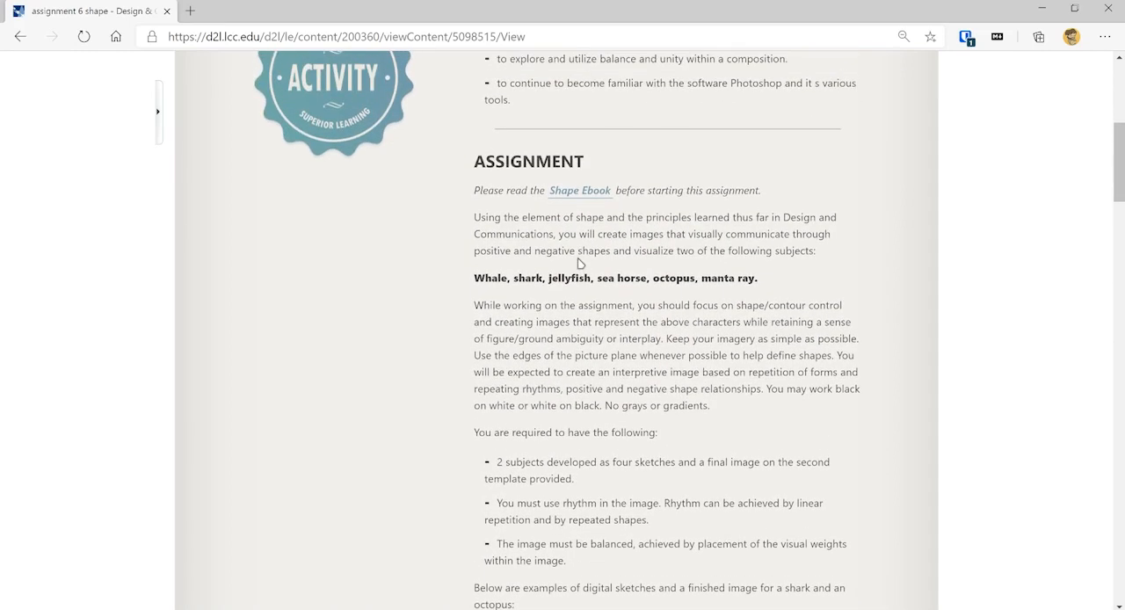
scroll("down", 3)
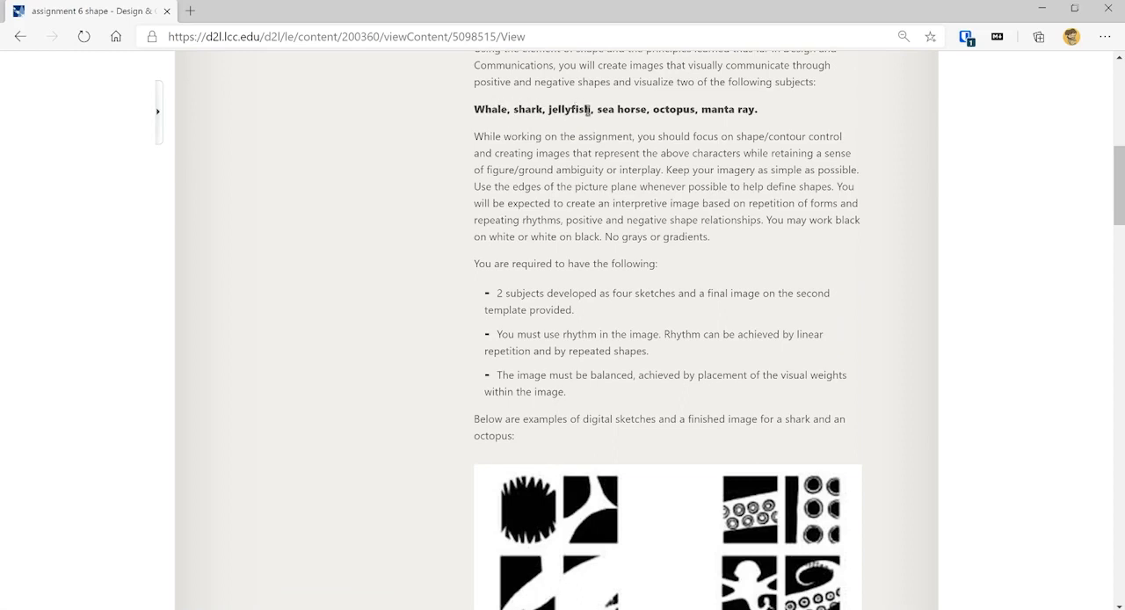
mouse_move(704, 123)
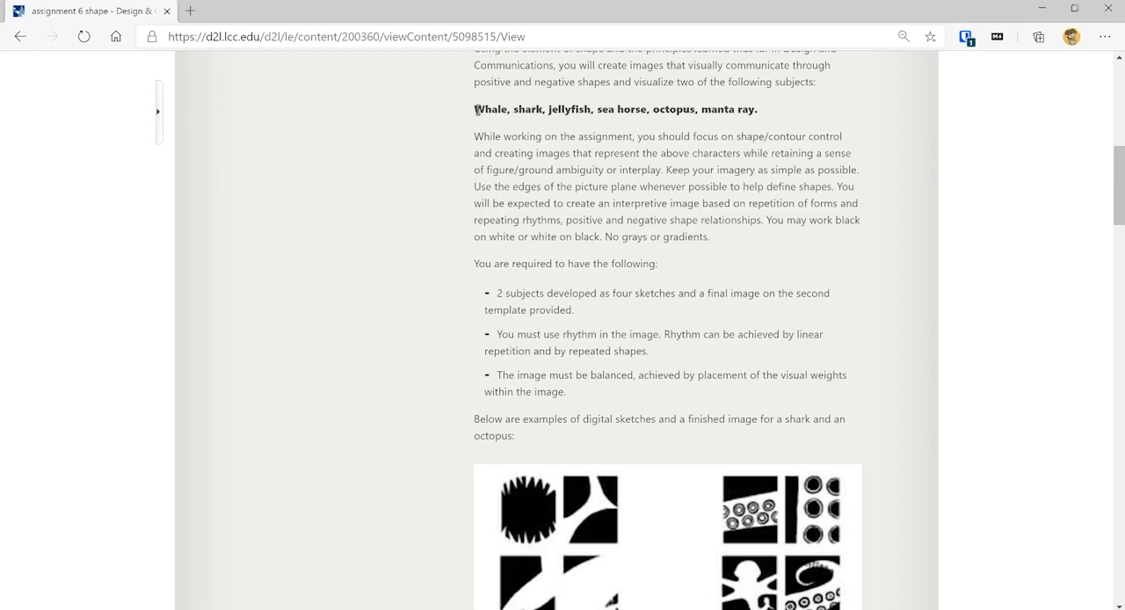
scroll("down", 3)
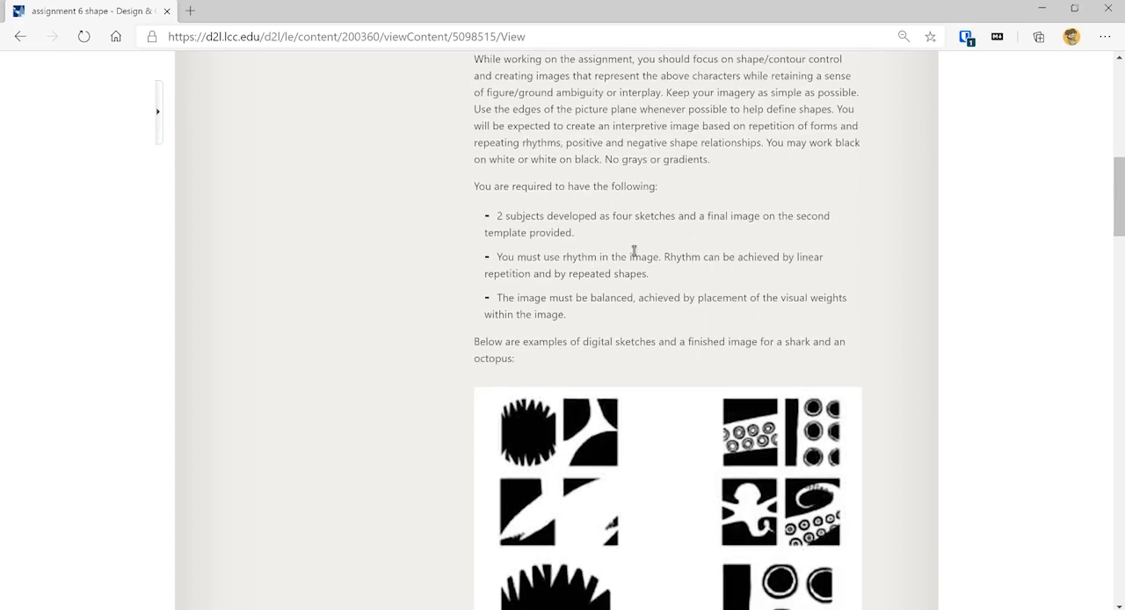
scroll("down", 3)
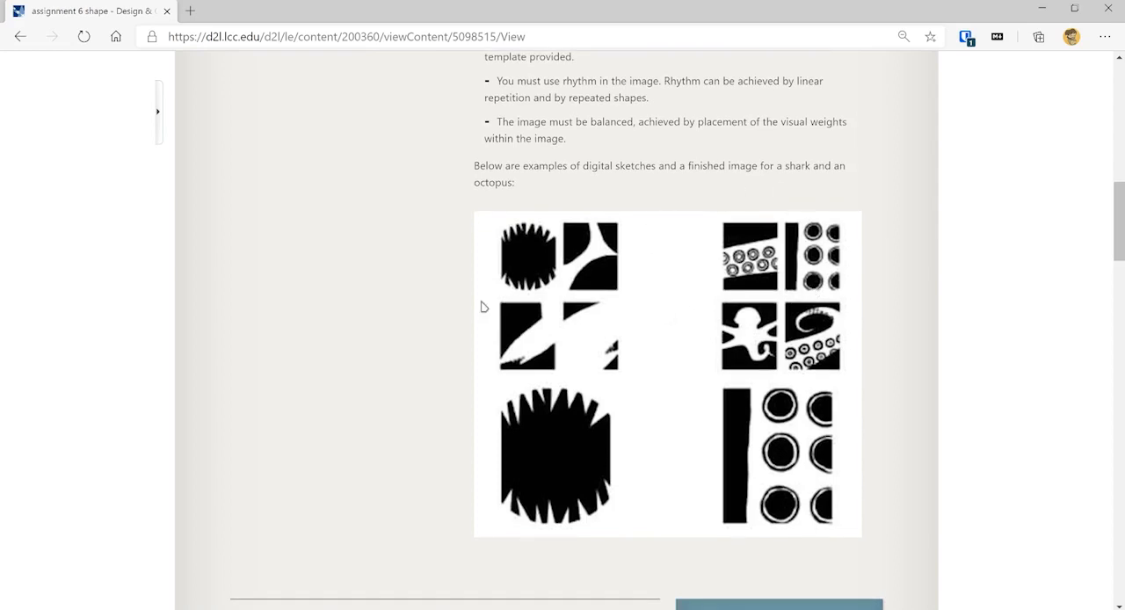
mouse_move(425, 190)
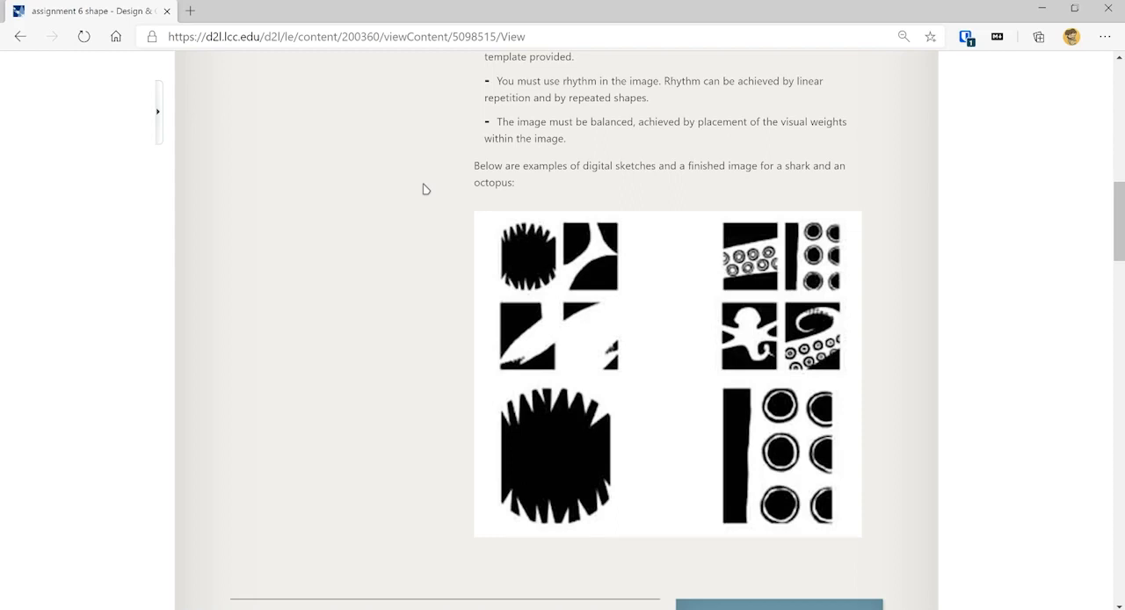
mouse_move(717, 341)
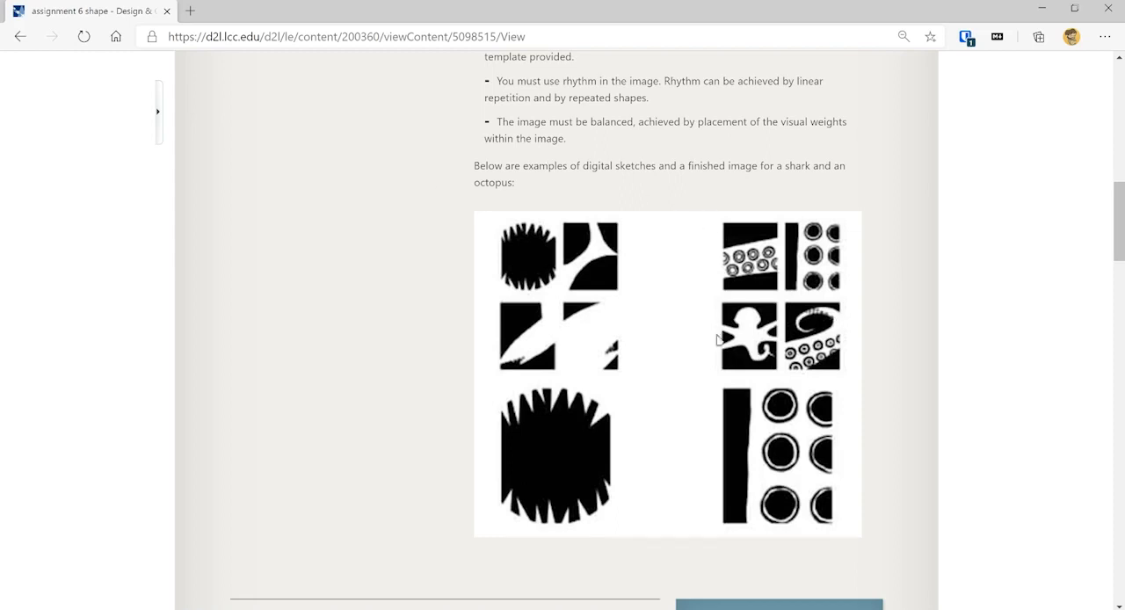
mouse_move(749, 341)
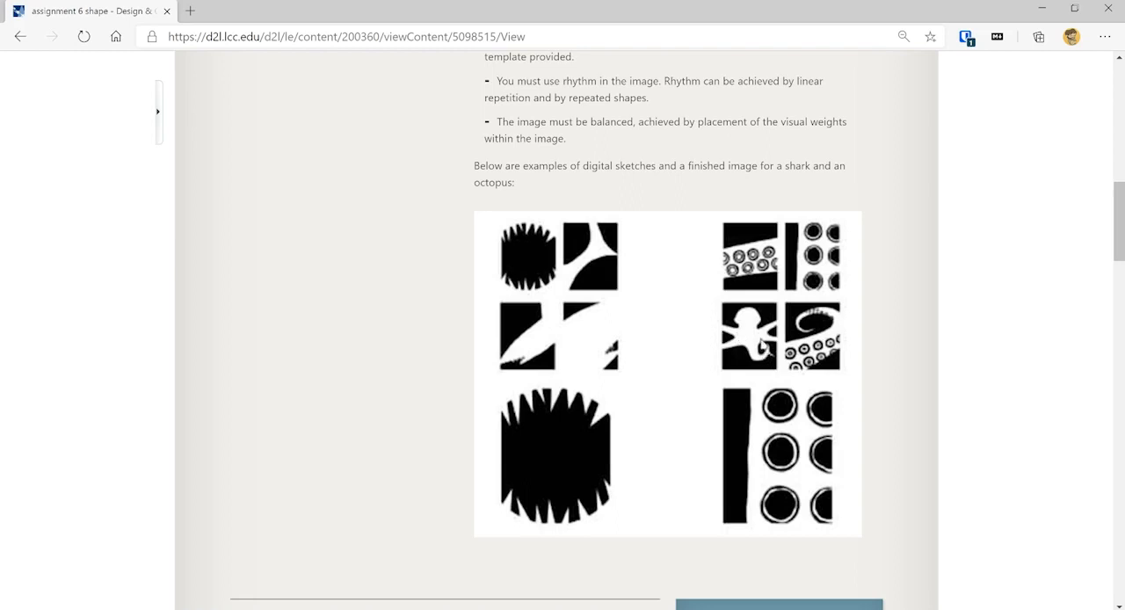
mouse_move(742, 345)
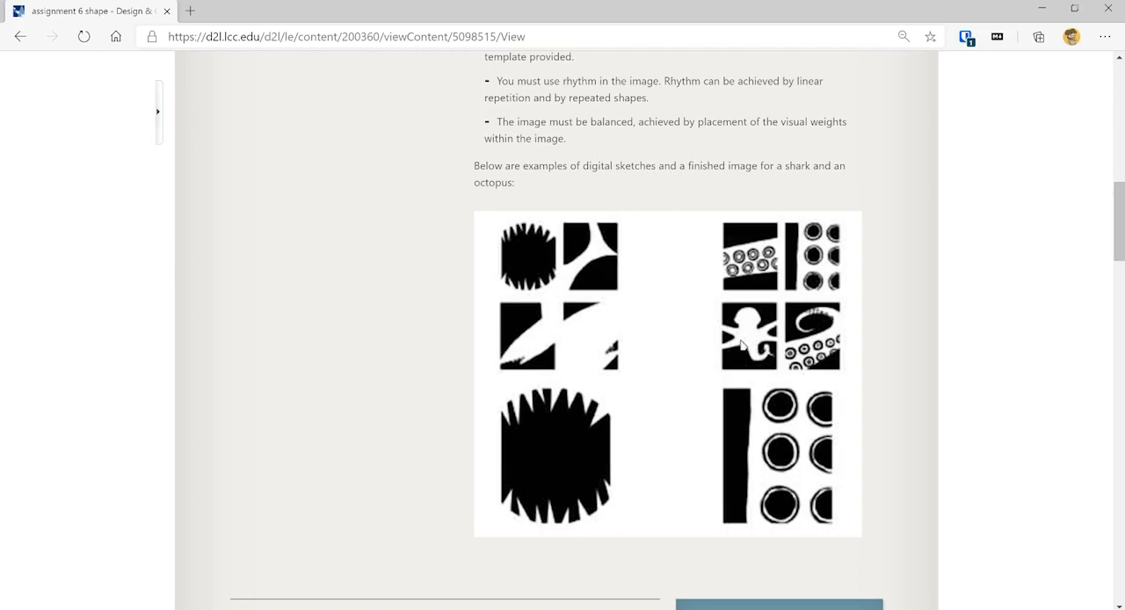
mouse_move(734, 355)
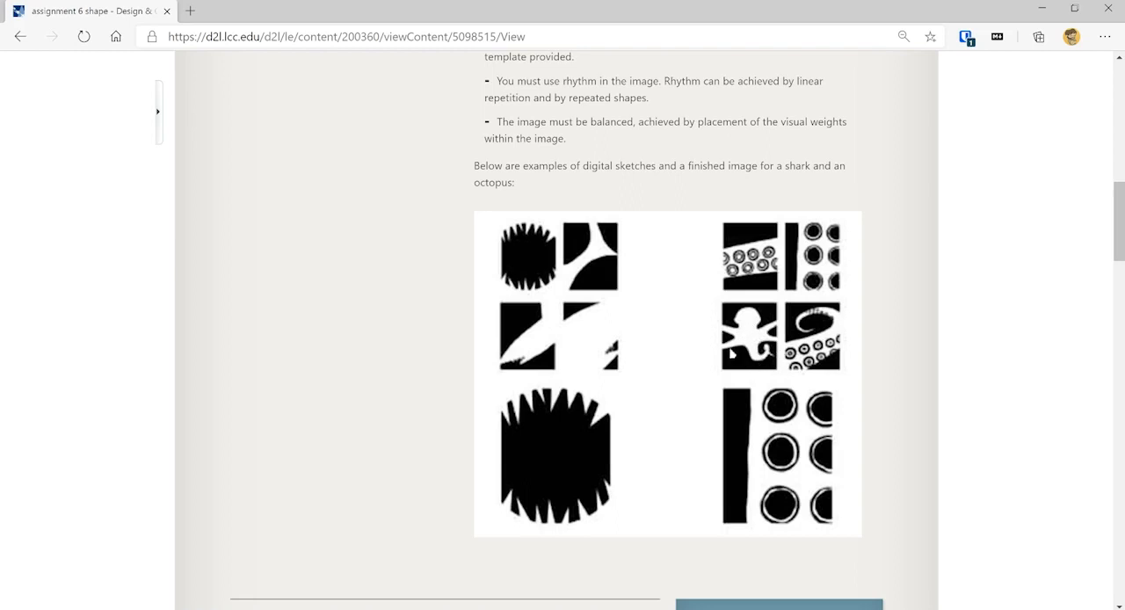
mouse_move(746, 341)
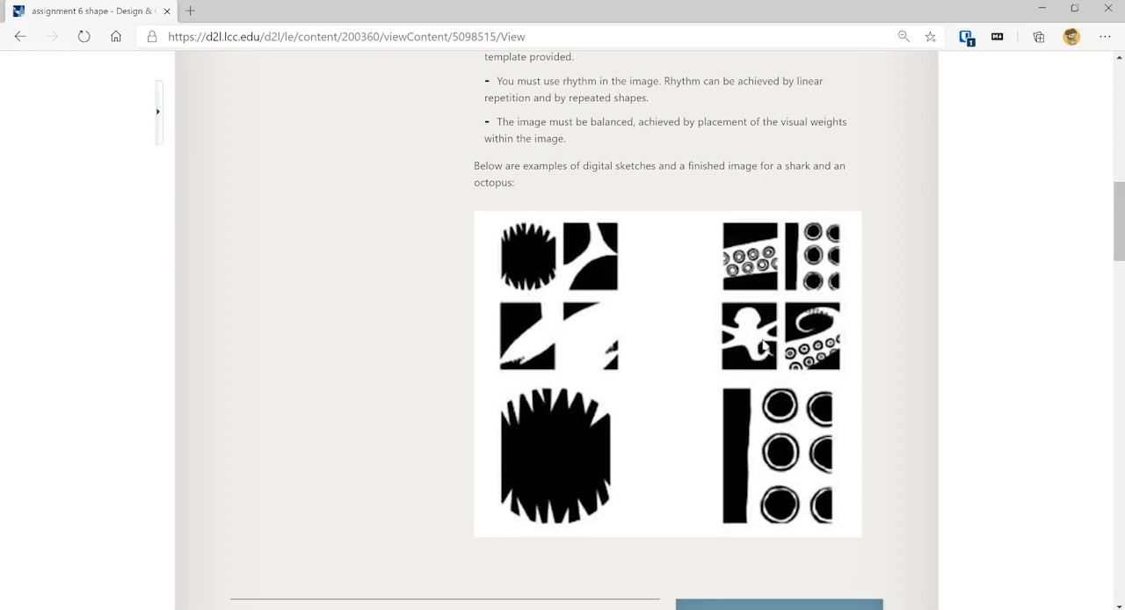
mouse_move(777, 359)
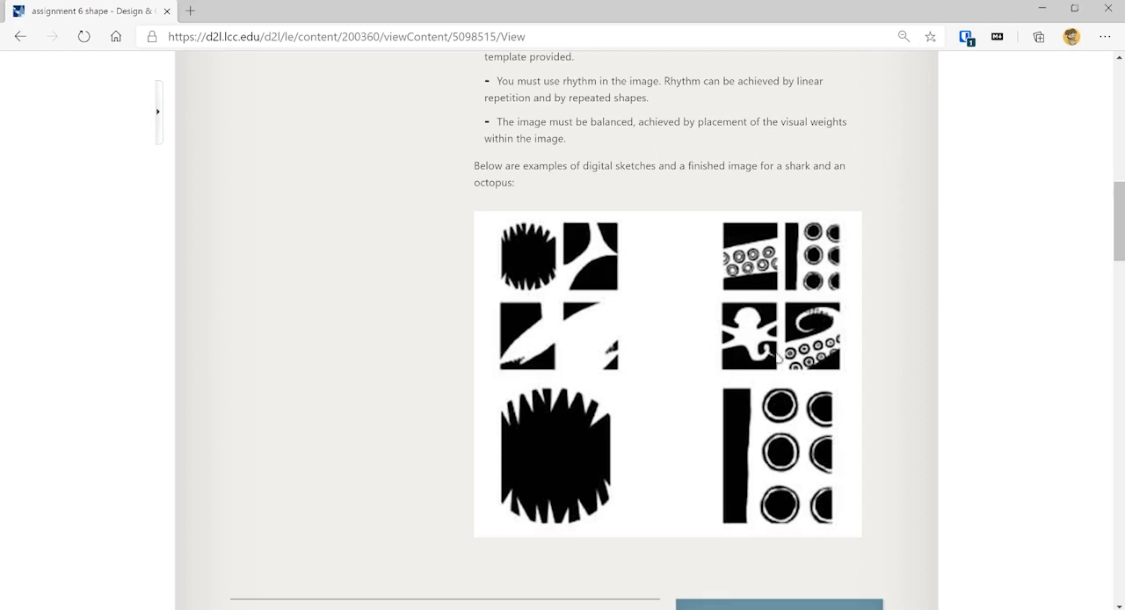
mouse_move(777, 359)
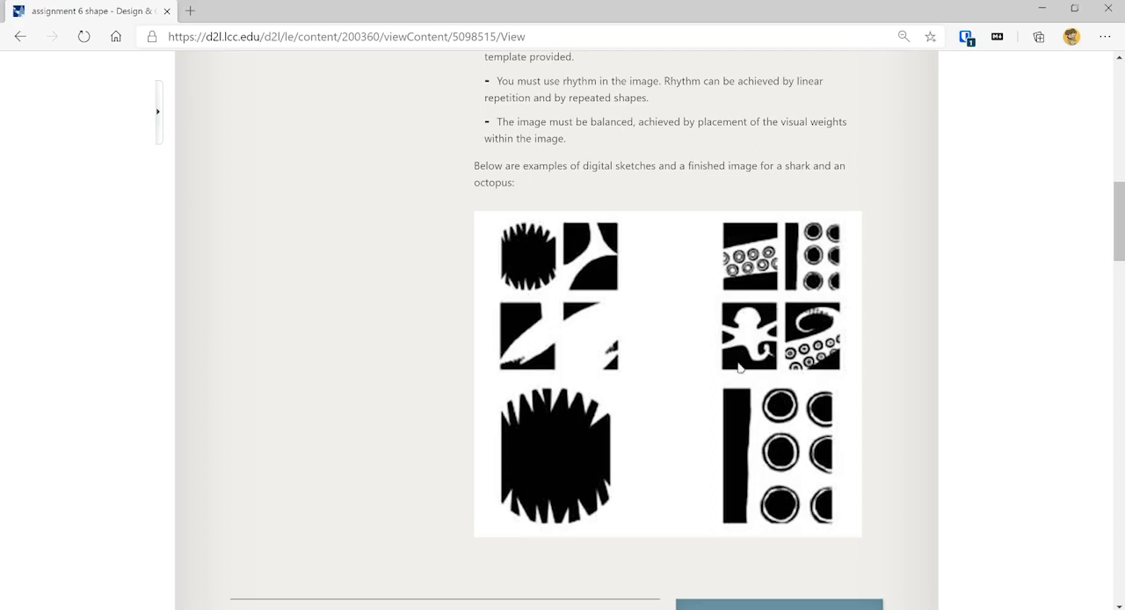
mouse_move(741, 358)
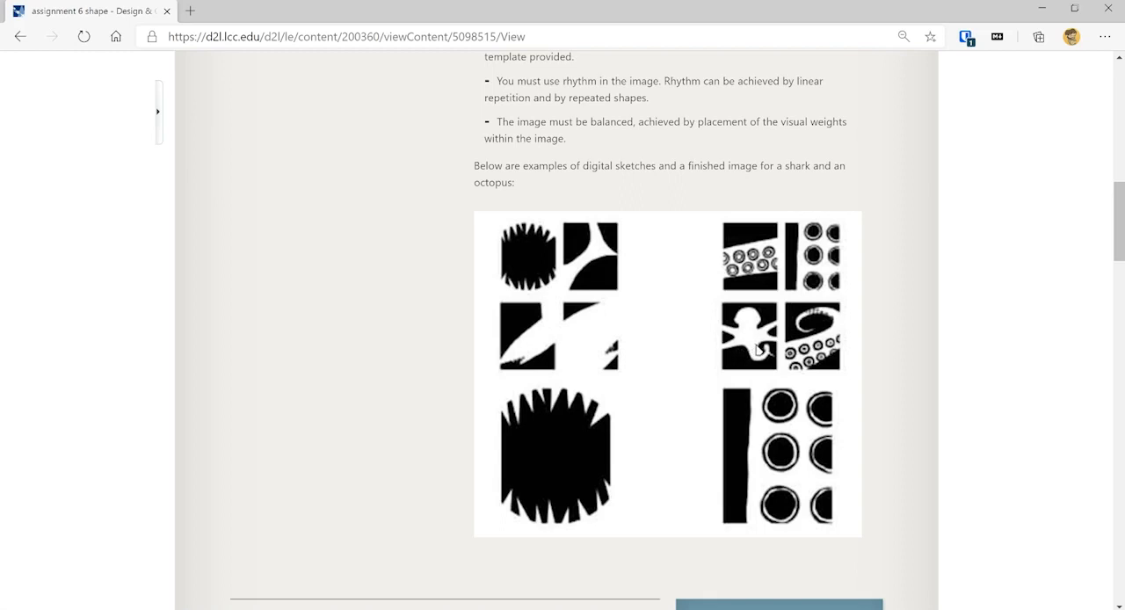
mouse_move(756, 331)
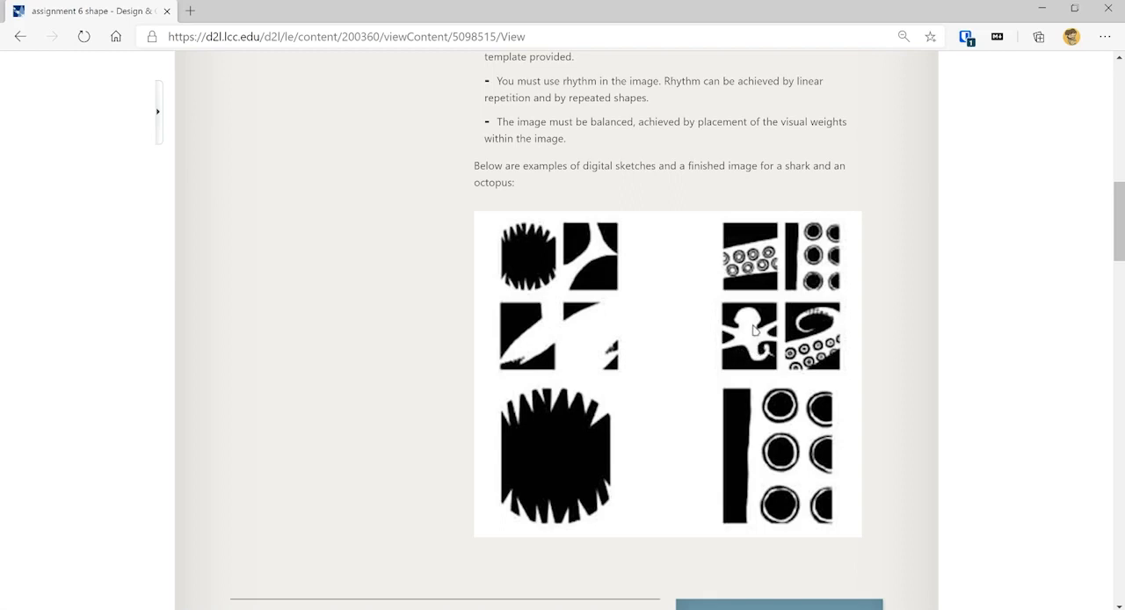
mouse_move(752, 320)
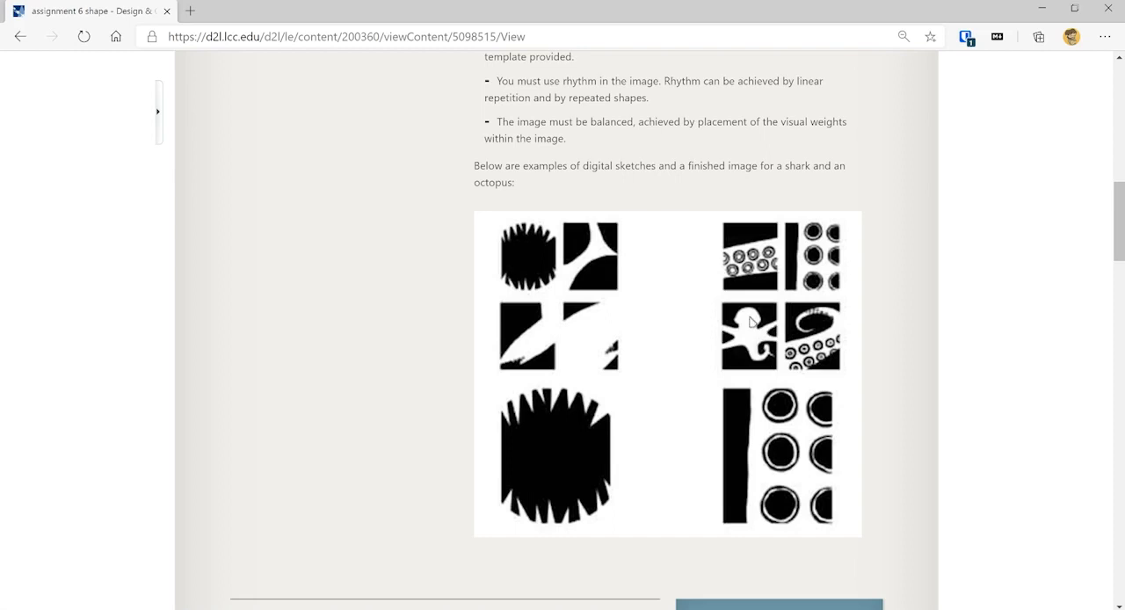
mouse_move(833, 355)
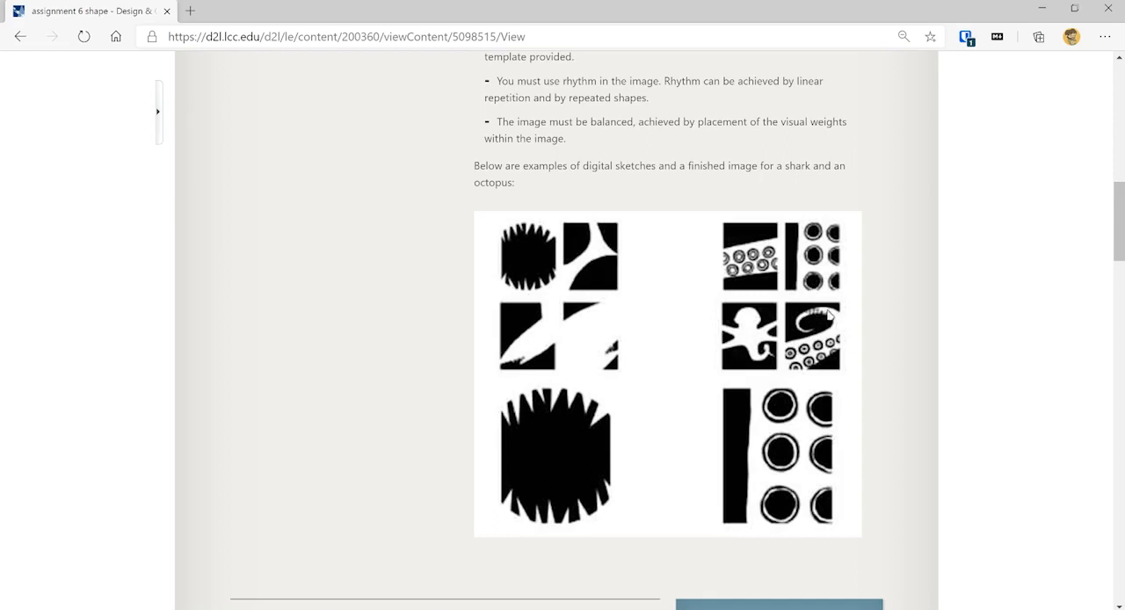
mouse_move(524, 360)
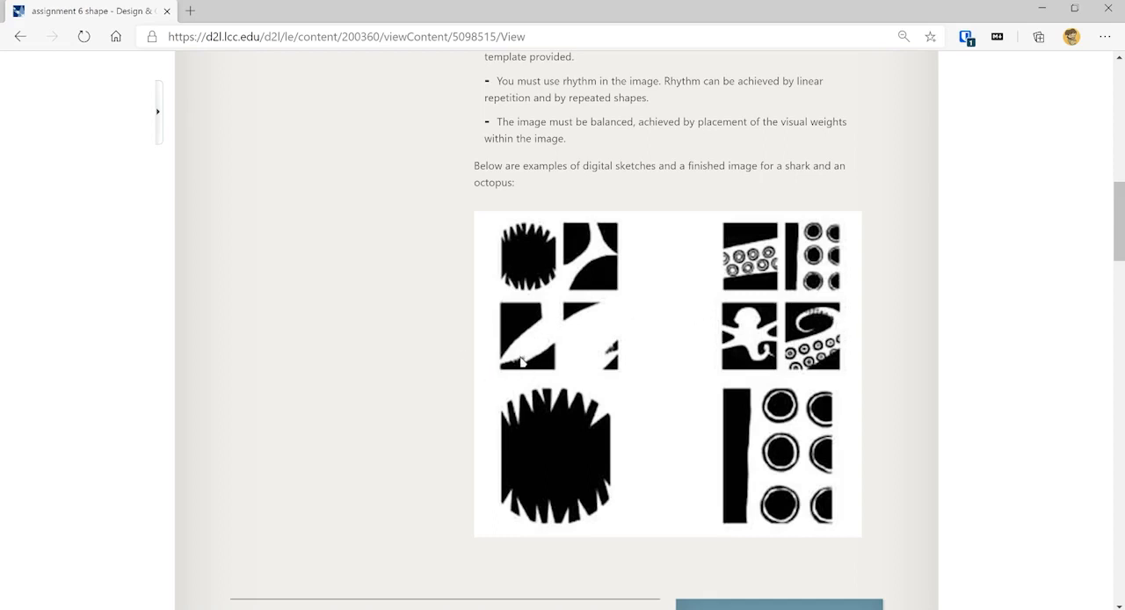
mouse_move(544, 330)
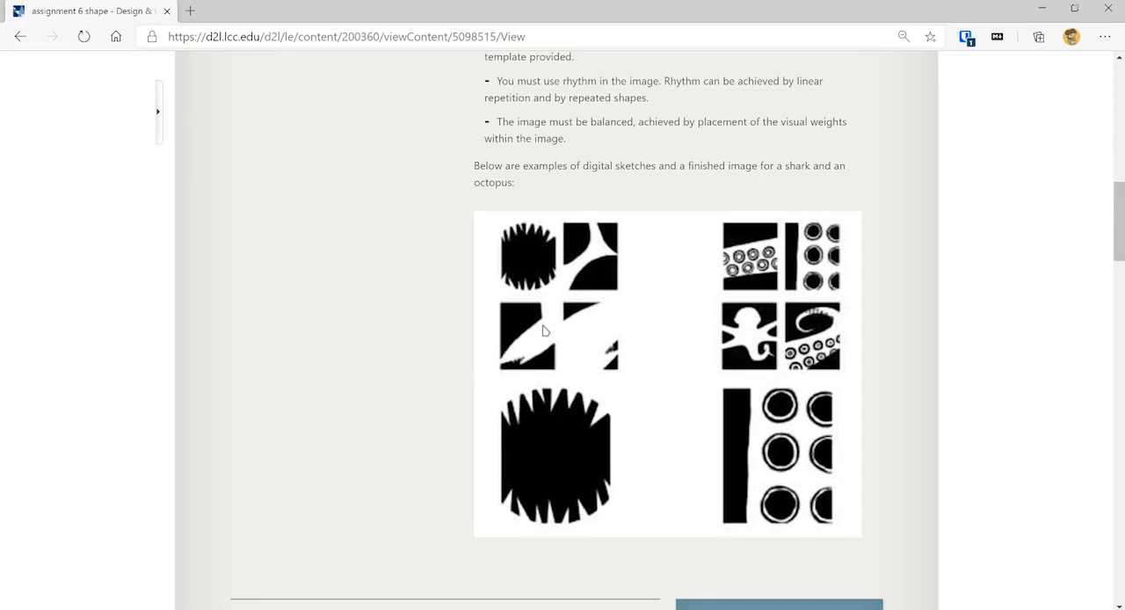
mouse_move(530, 346)
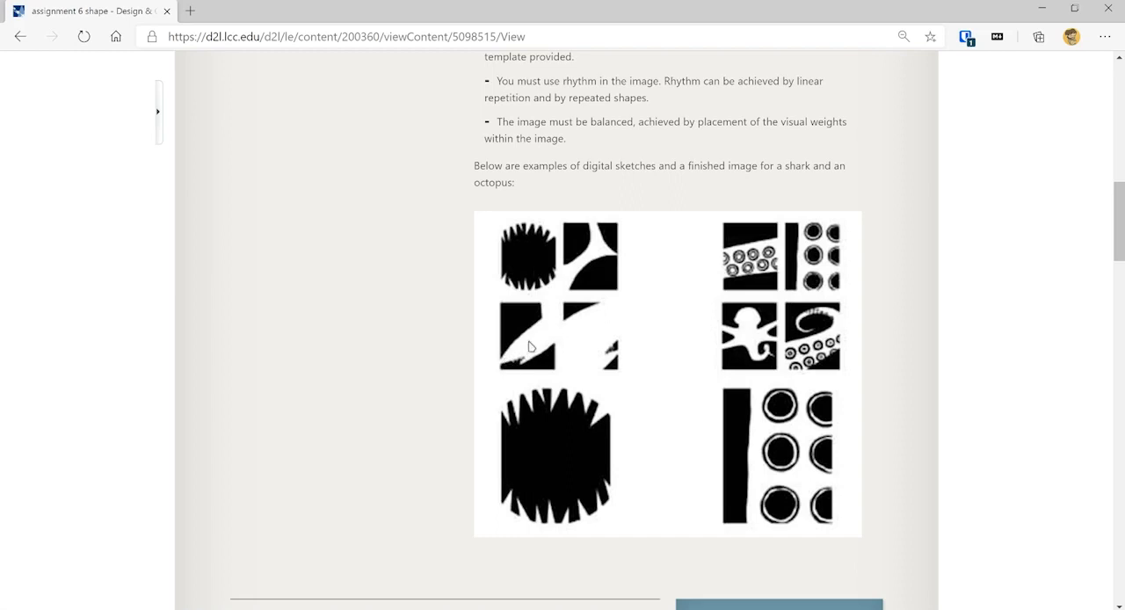
mouse_move(537, 300)
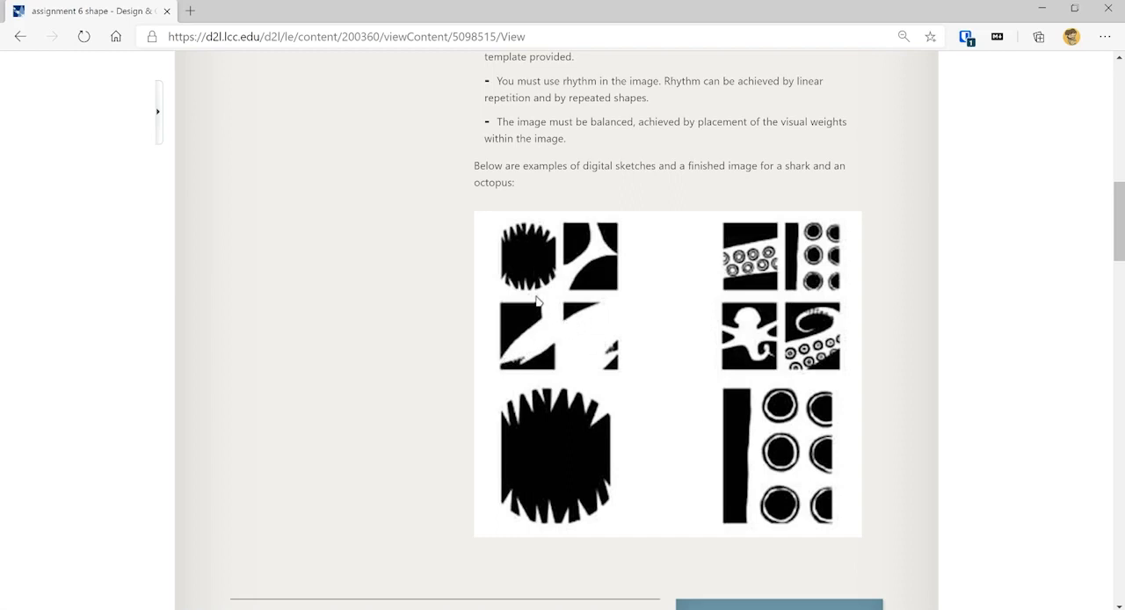
mouse_move(541, 292)
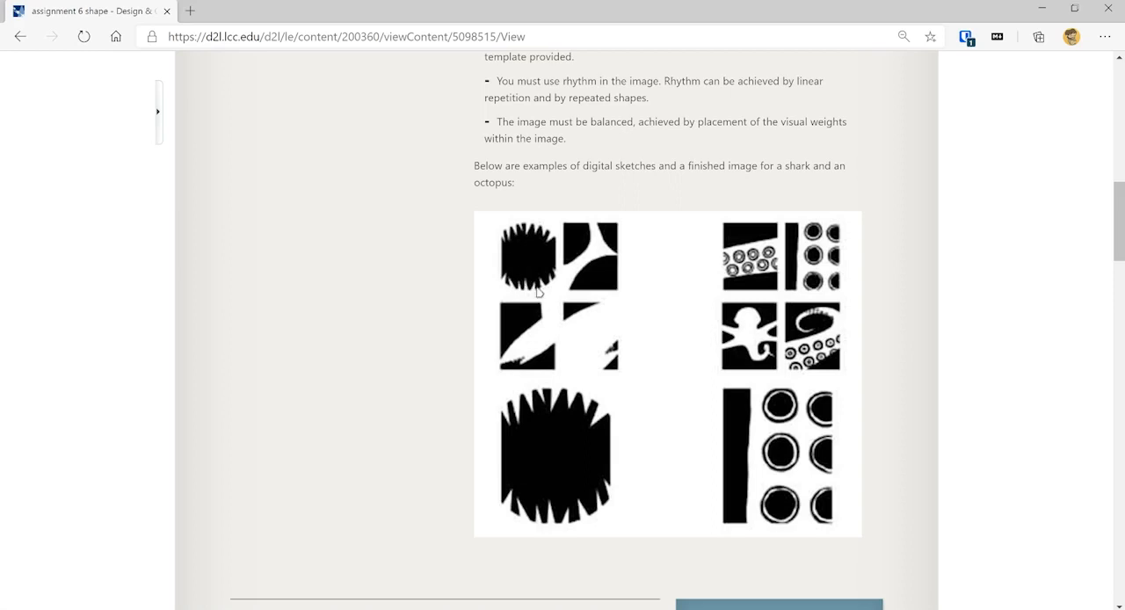
mouse_move(543, 295)
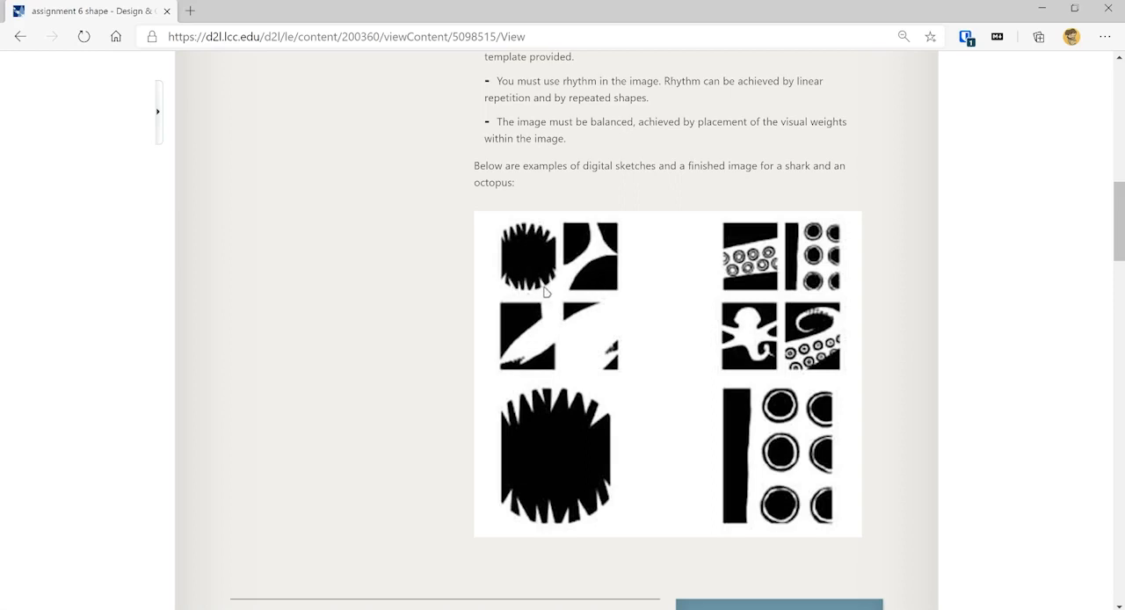
mouse_move(583, 244)
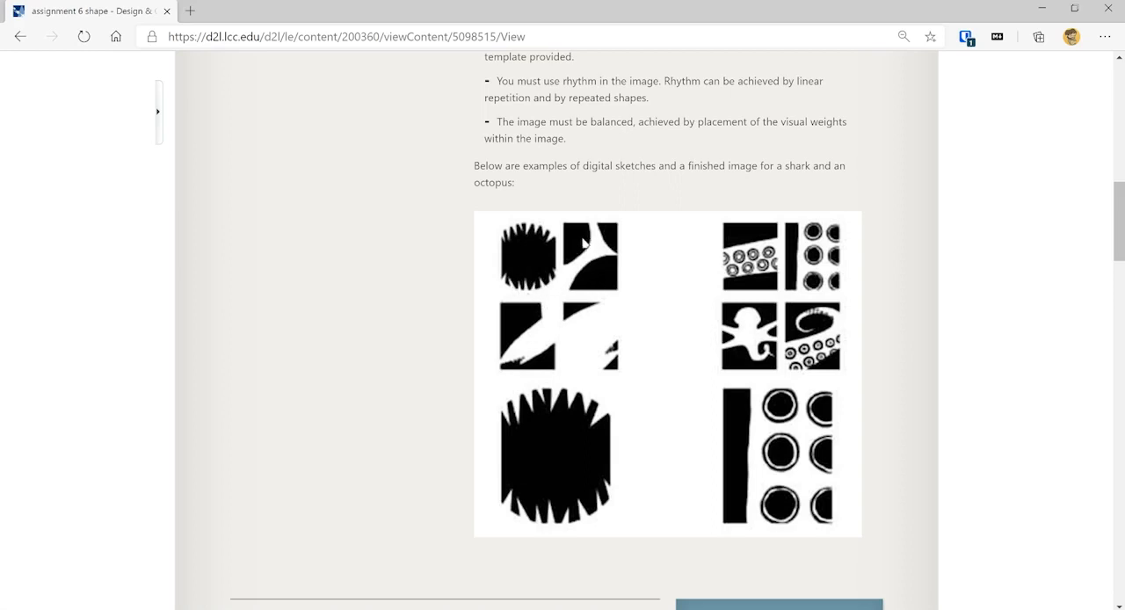
mouse_move(549, 309)
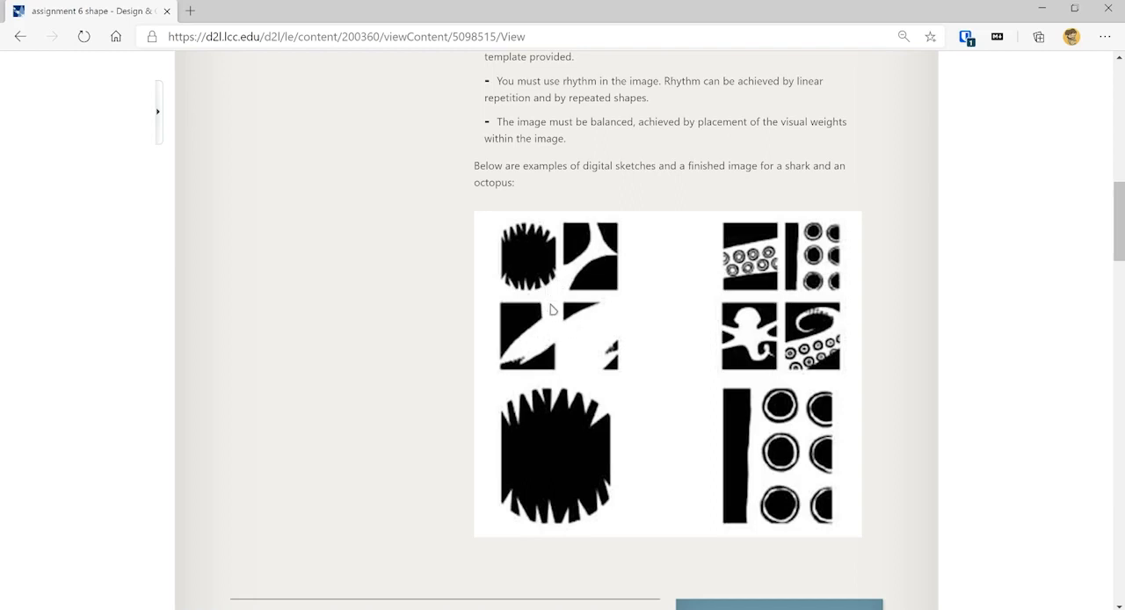
mouse_move(566, 314)
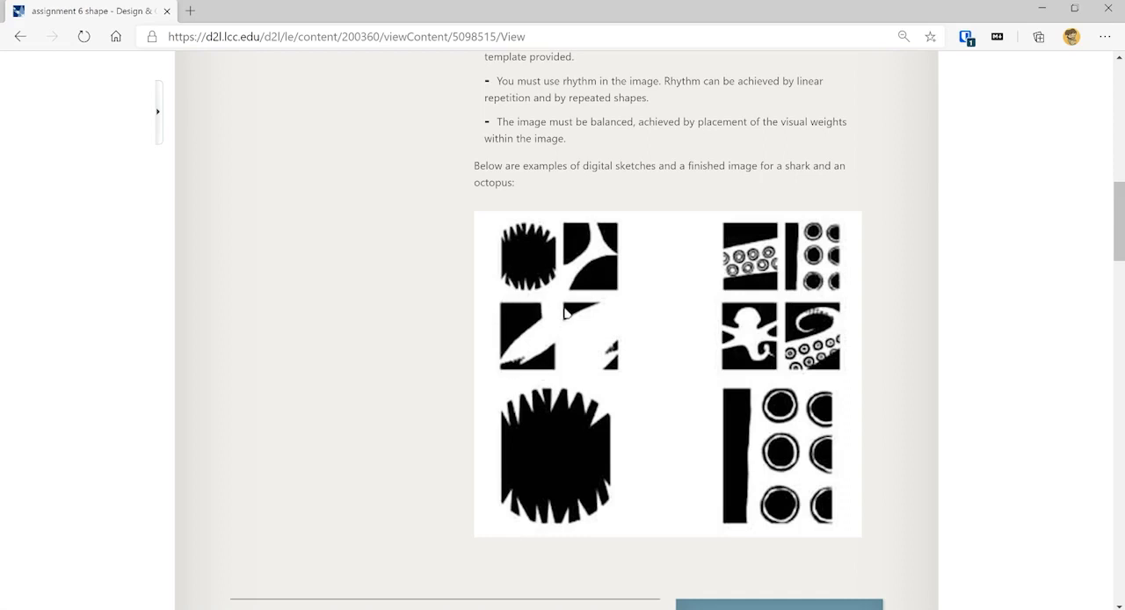
mouse_move(837, 589)
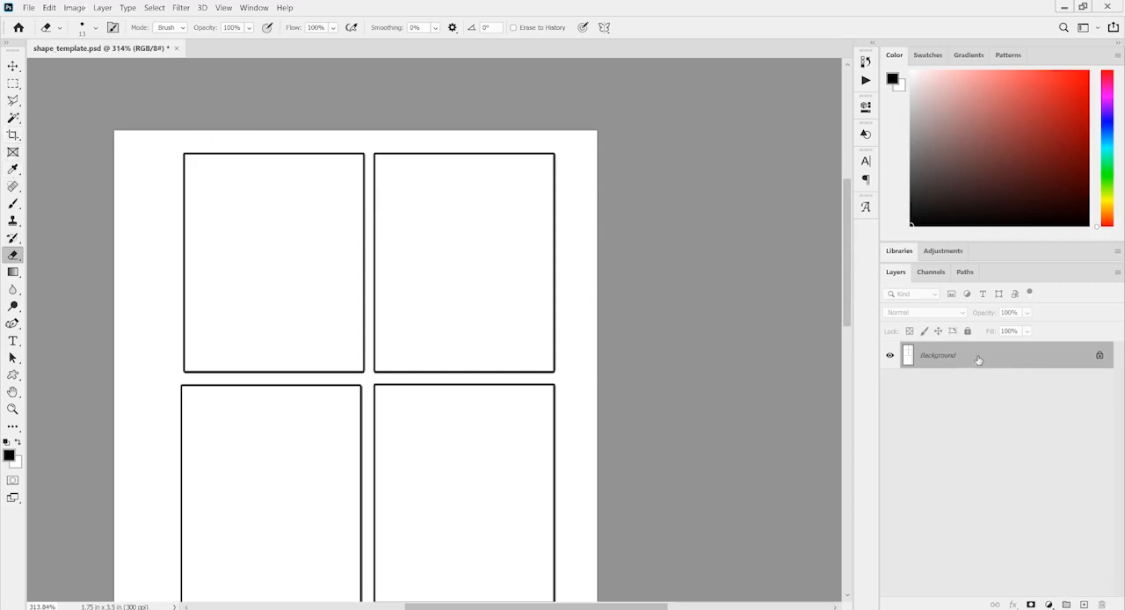
left_click(1065, 605)
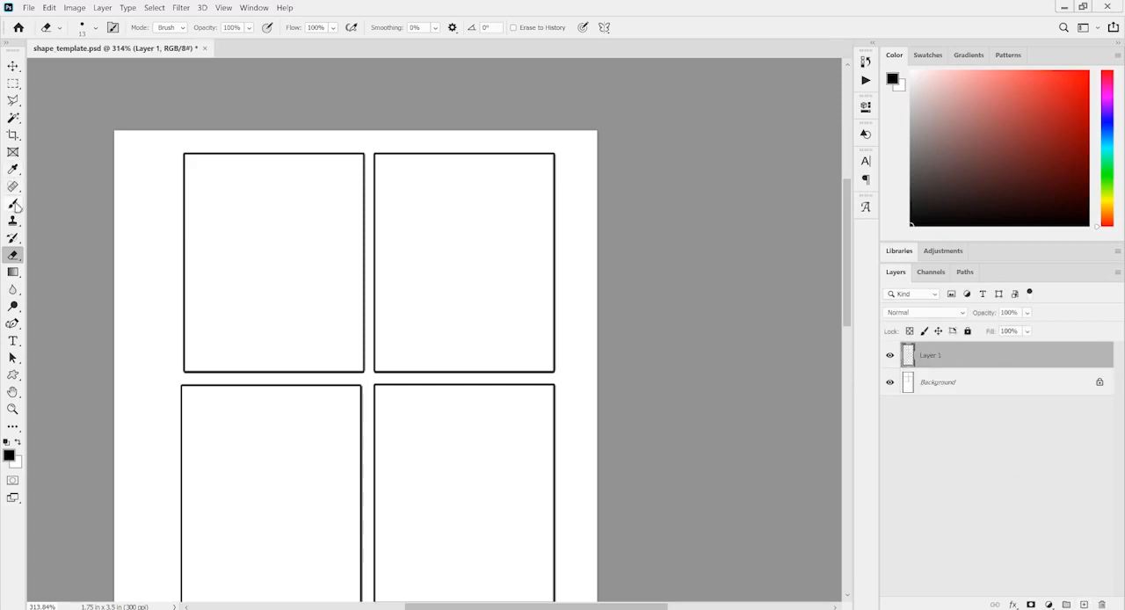
left_click(14, 204)
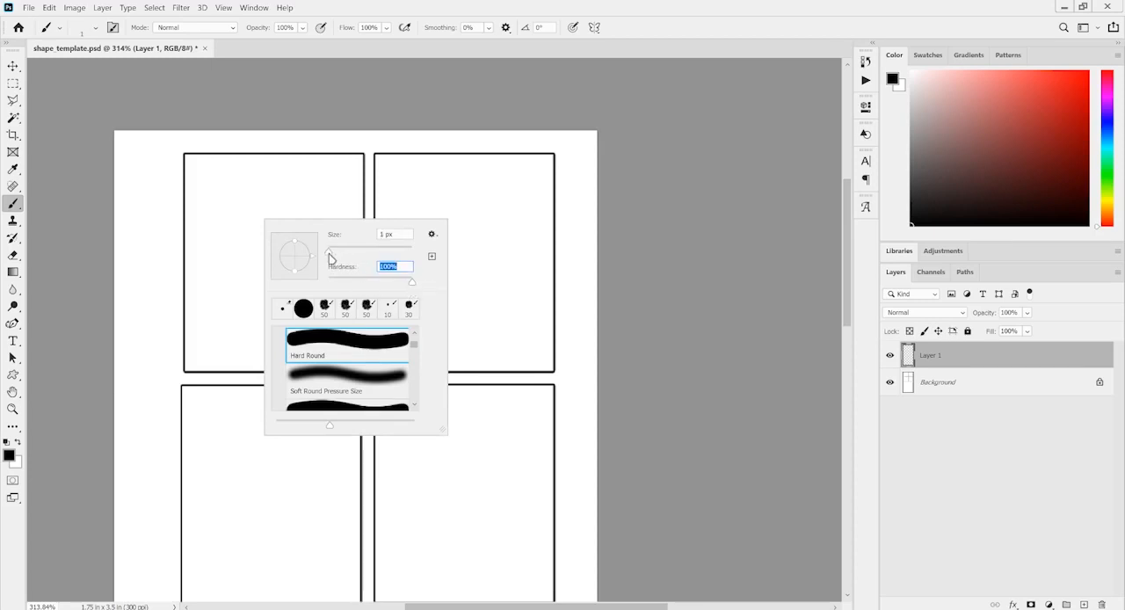
left_click_drag(330, 246, 348, 246)
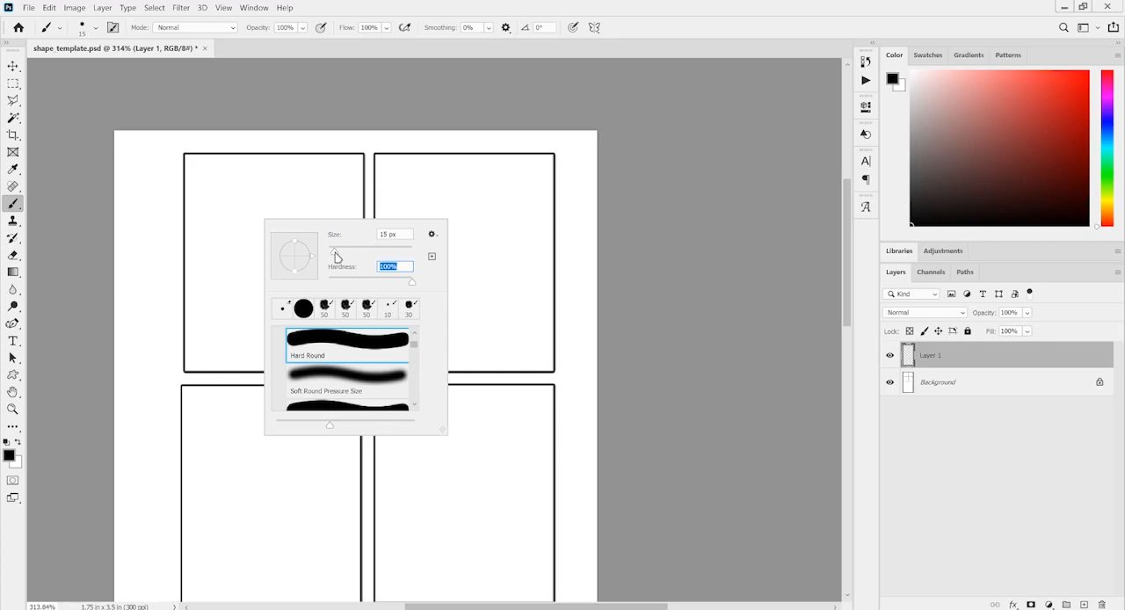
left_click(394, 234)
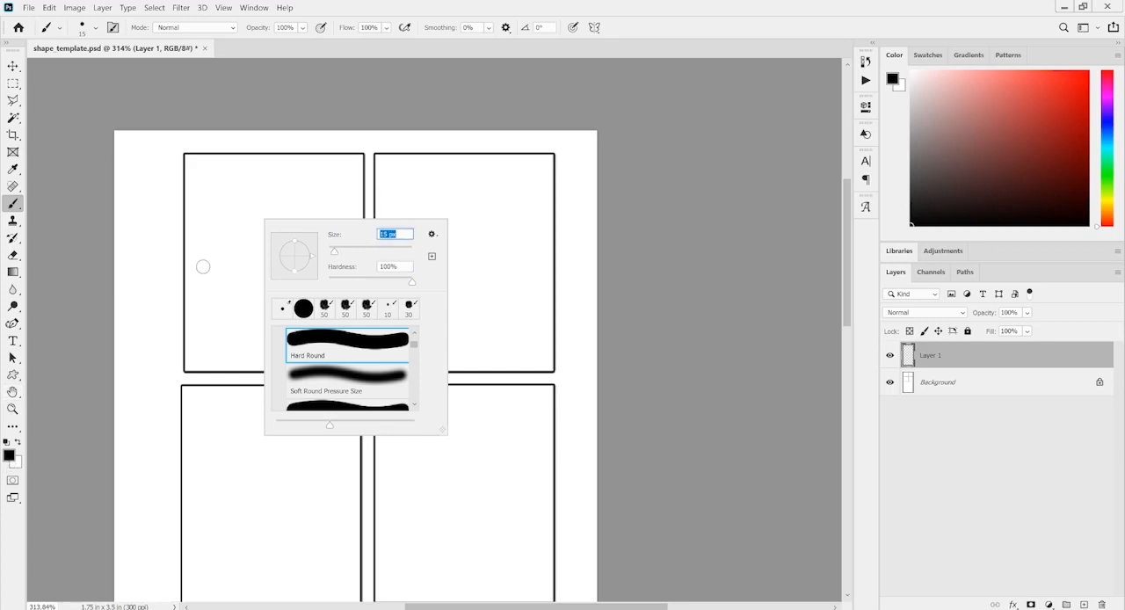
Paint the black fish body with brush strokes in the top-left panel.
left_click_drag(186, 273, 257, 250)
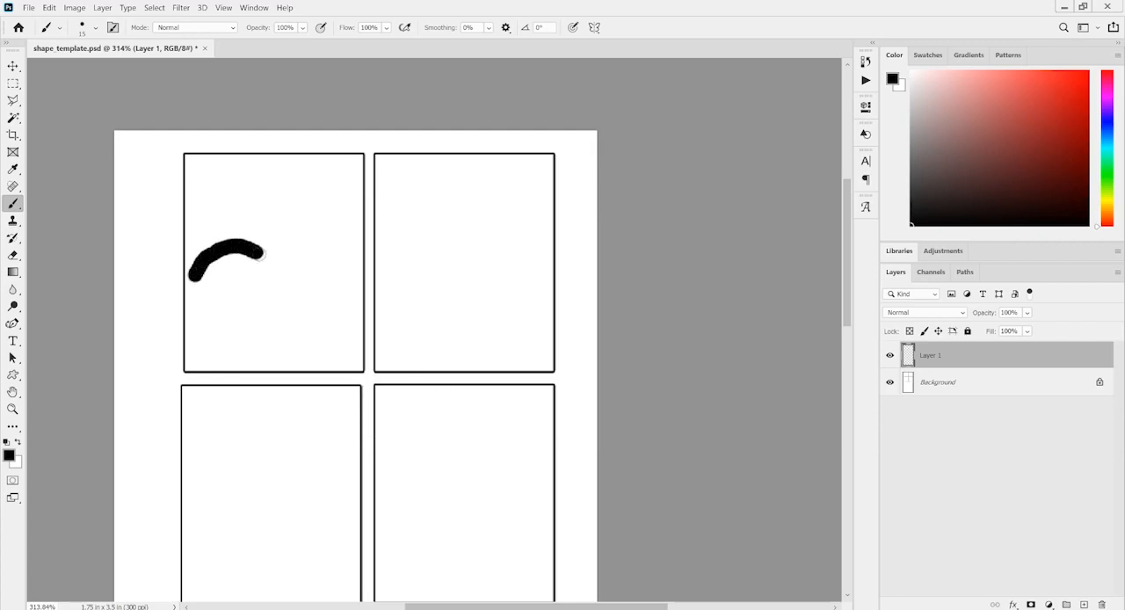
left_click_drag(255, 255, 308, 319)
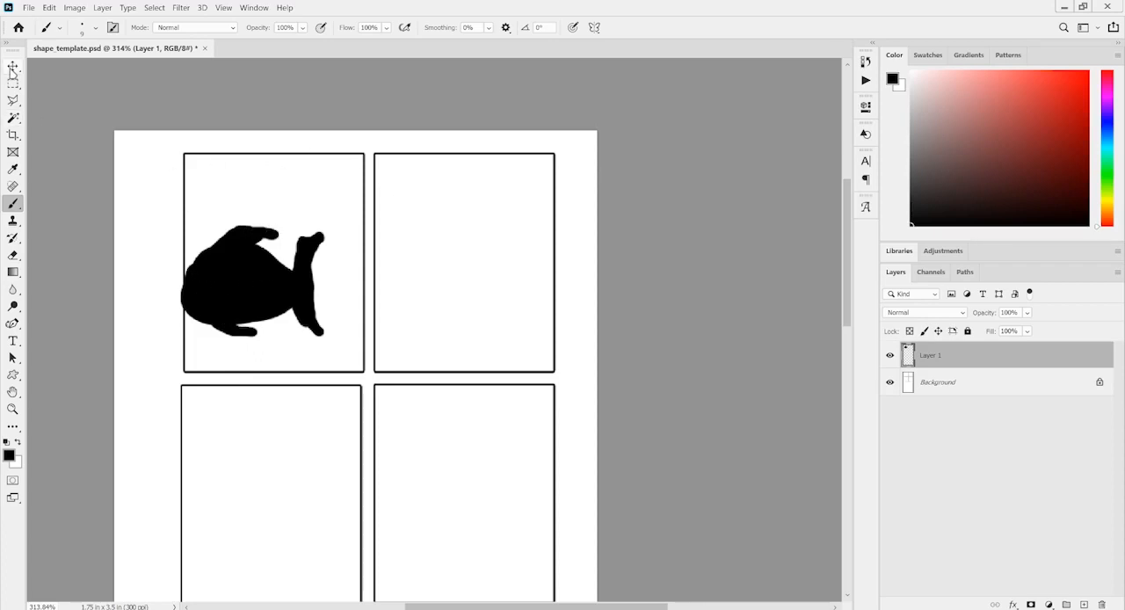
Enlarge the fish with Free Transform, tilting it and then levelling it again.
left_click(13, 66)
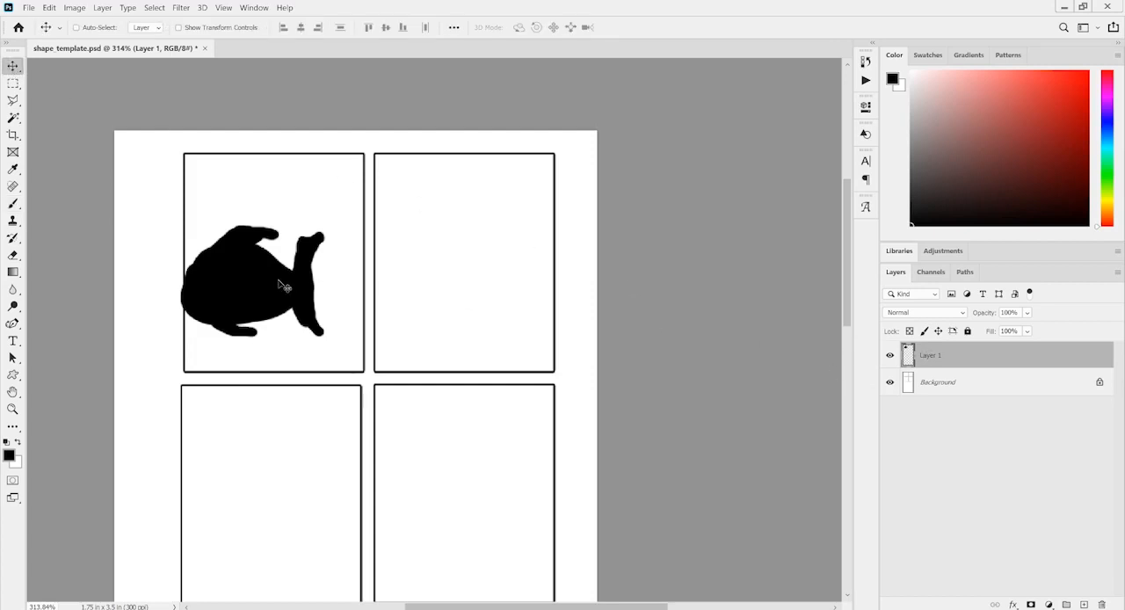
left_click_drag(280, 283, 246, 318)
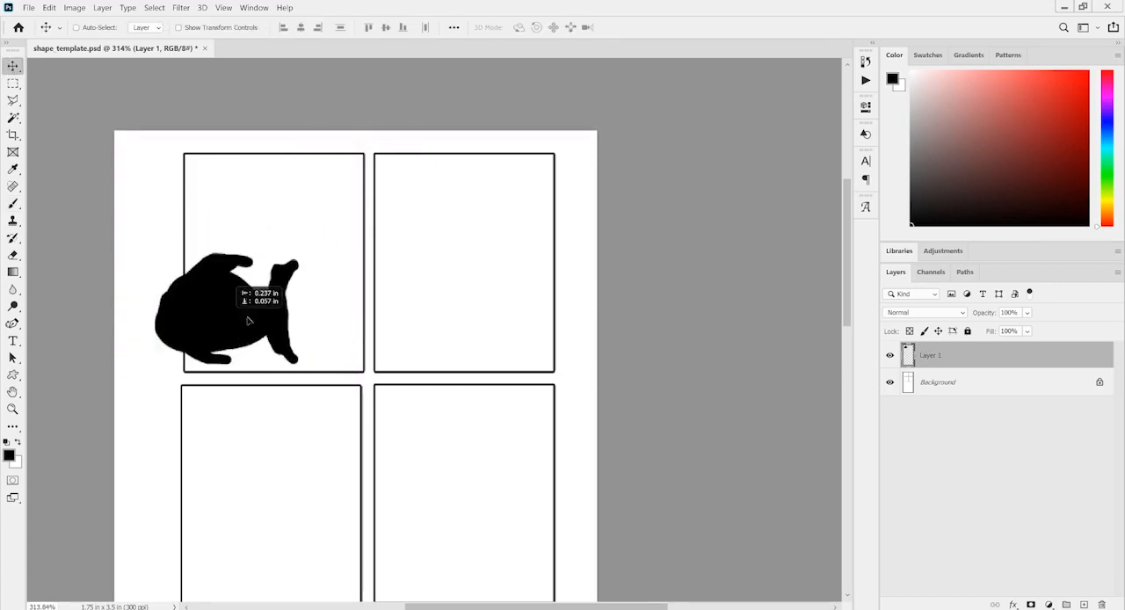
left_click_drag(225, 316, 296, 267)
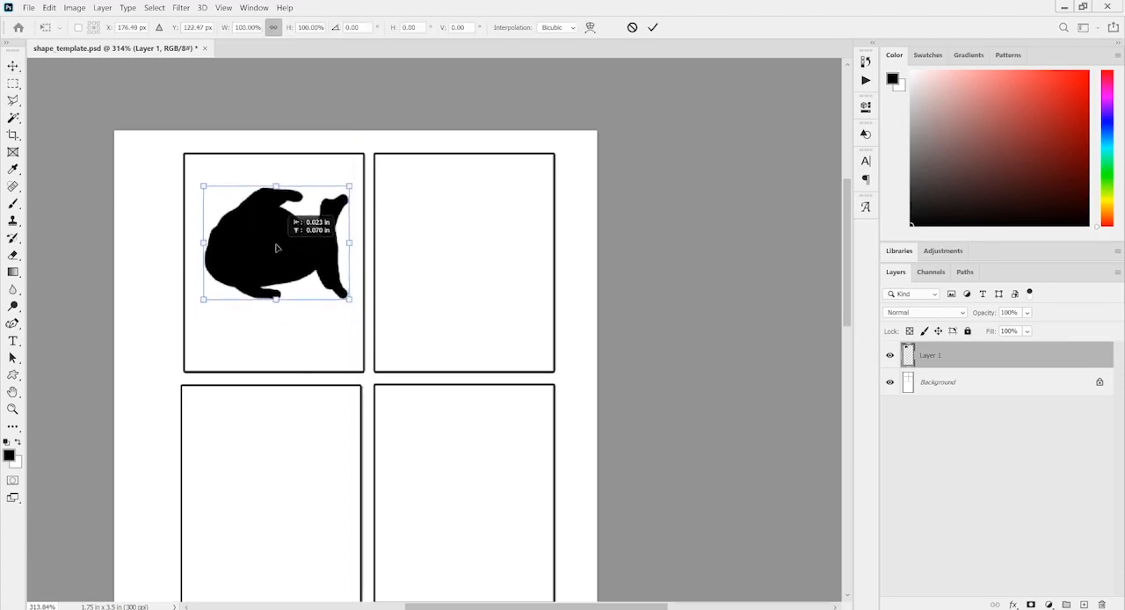
left_click_drag(274, 243, 256, 271)
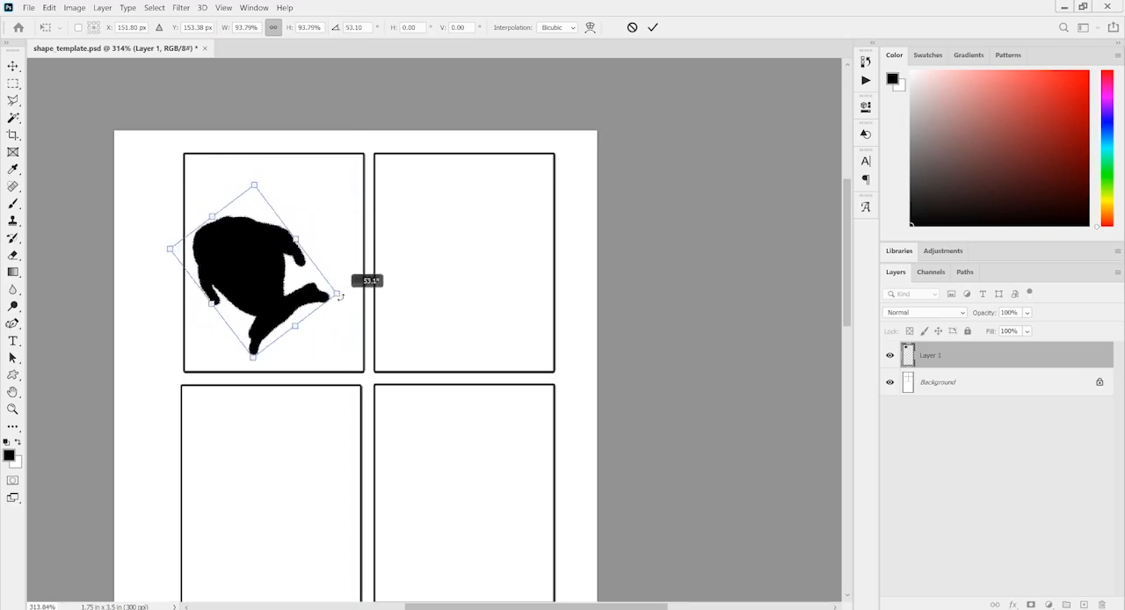
left_click_drag(337, 295, 319, 214)
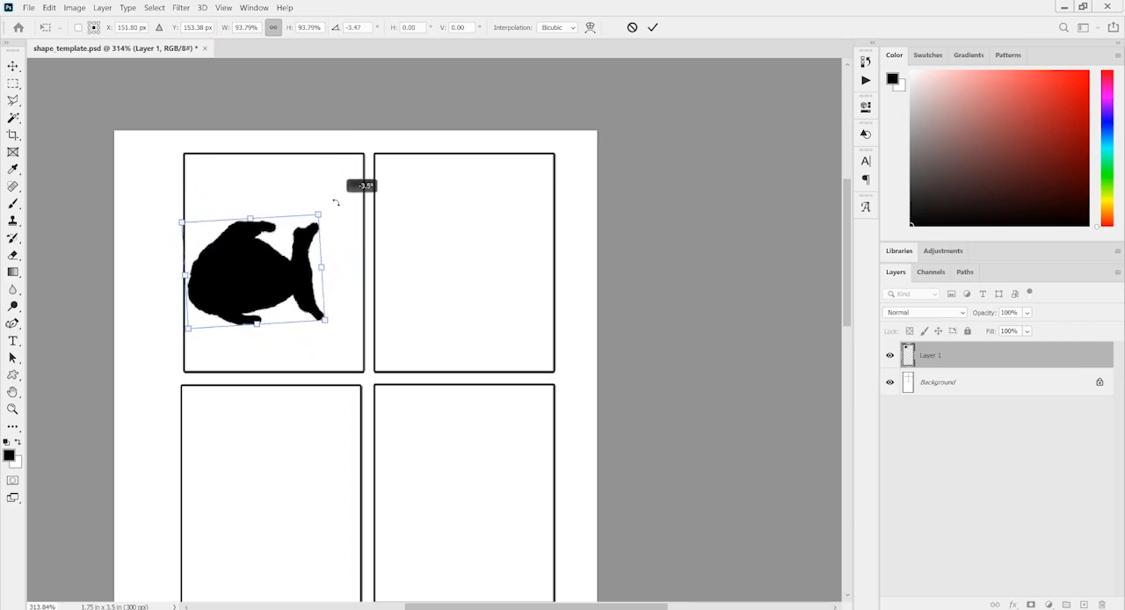
Drag the fish around the panel and settle it at the top of the top-left panel.
left_click_drag(255, 264, 281, 232)
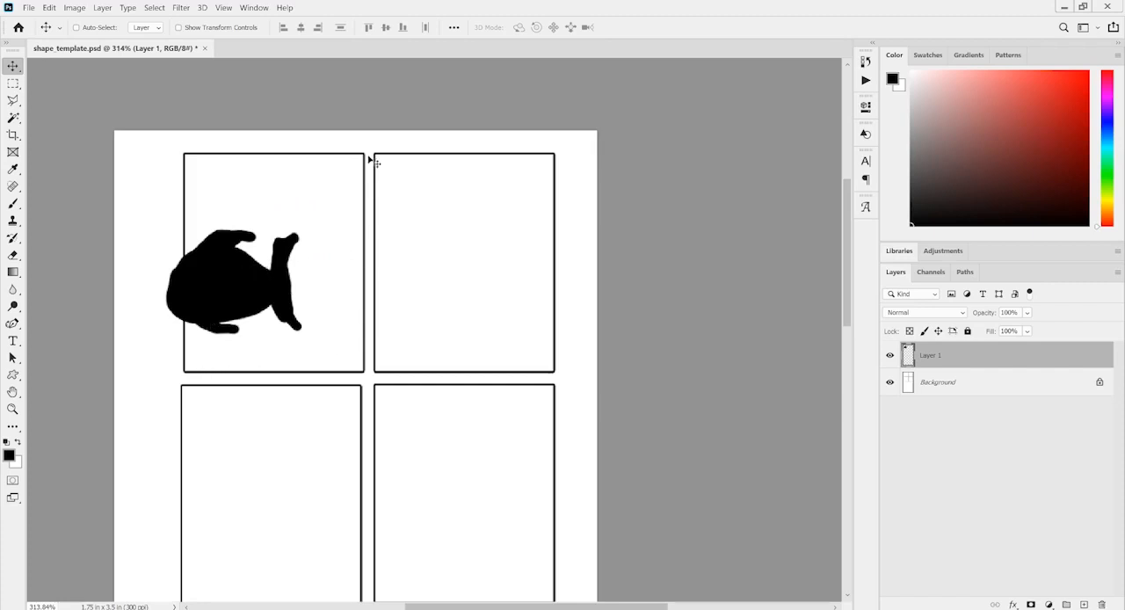
mouse_move(344, 195)
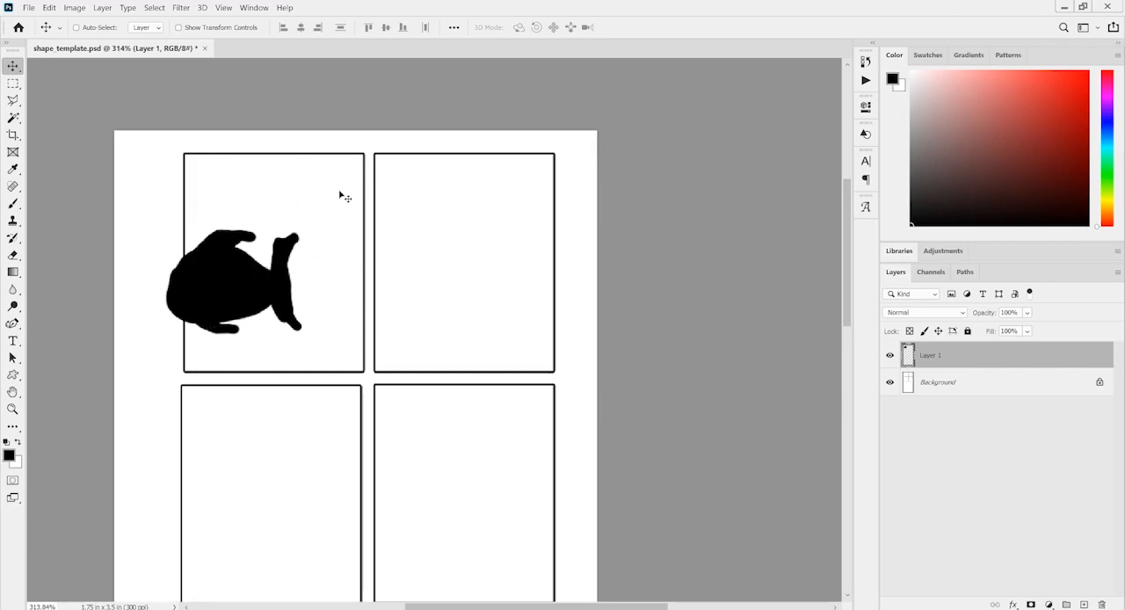
left_click_drag(237, 282, 307, 264)
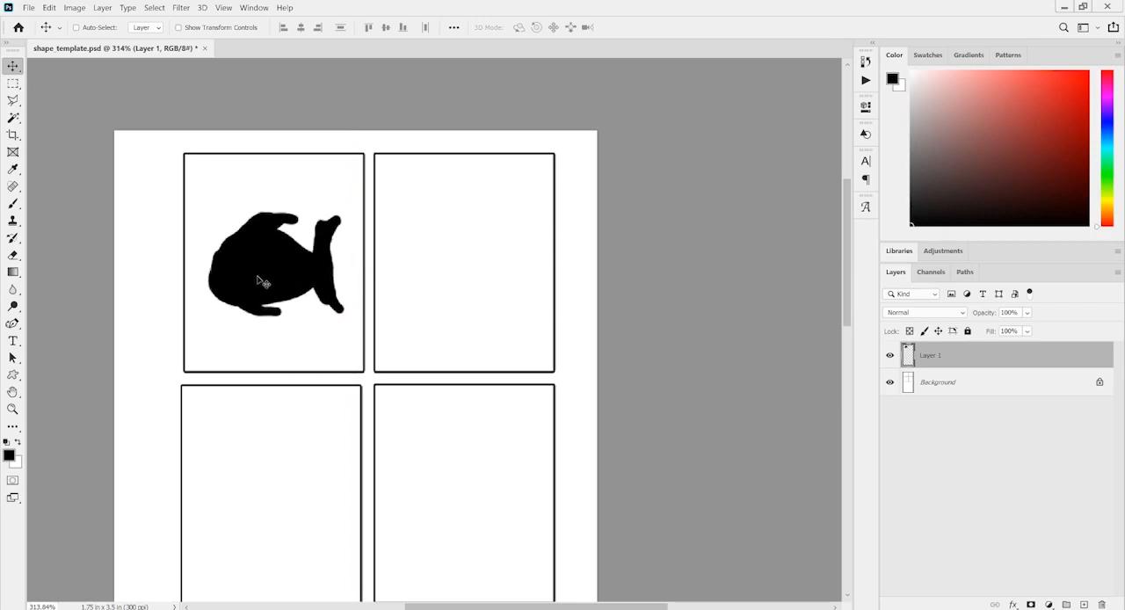
left_click_drag(264, 281, 267, 309)
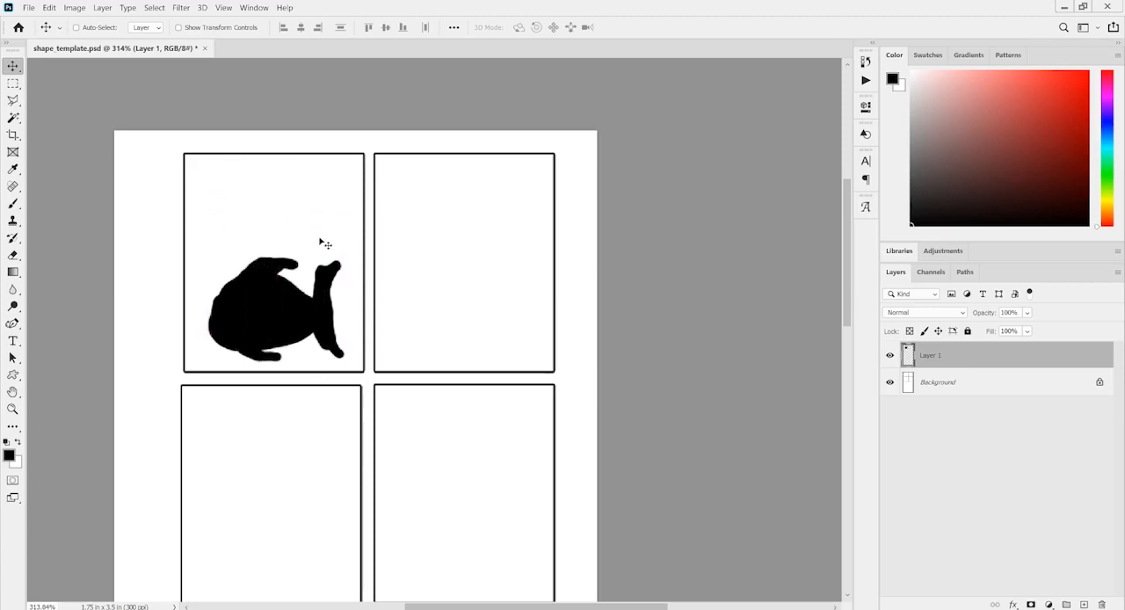
mouse_move(278, 290)
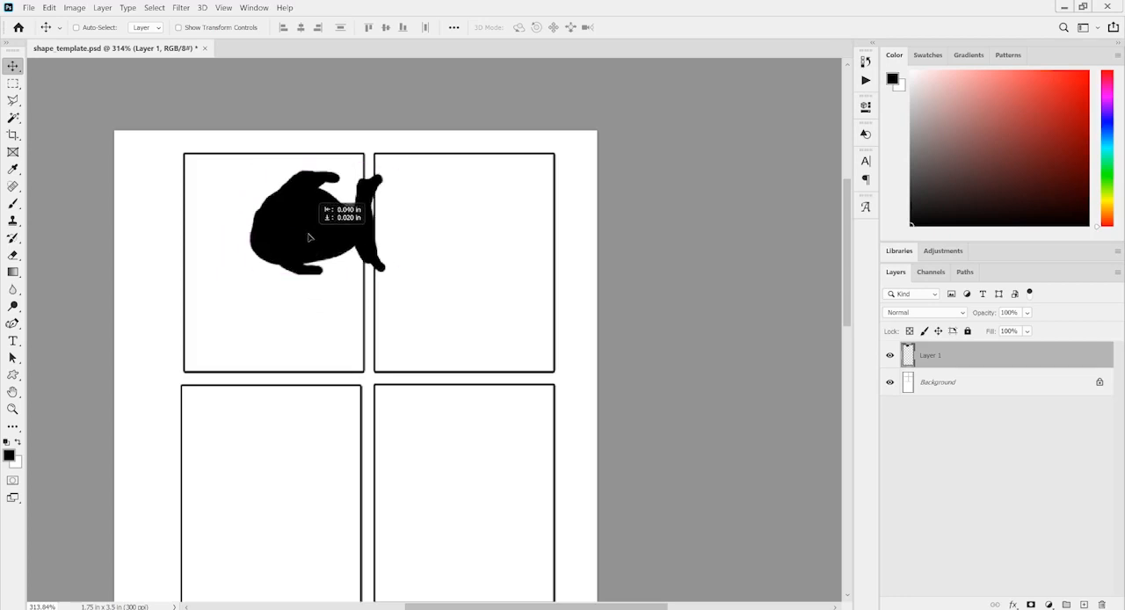
left_click_drag(313, 237, 263, 239)
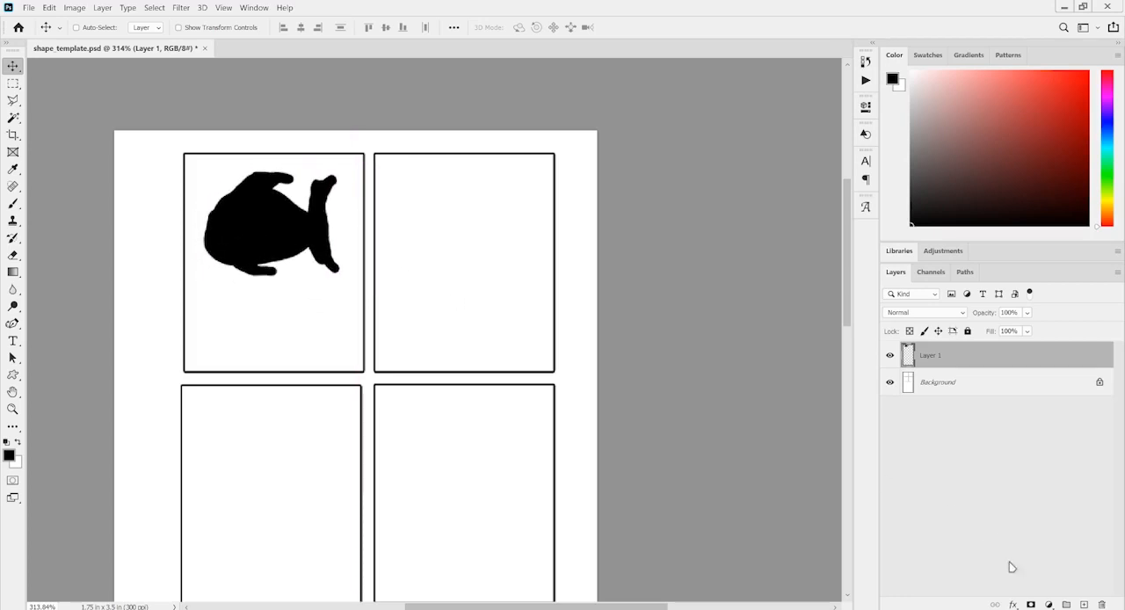
mouse_move(1010, 566)
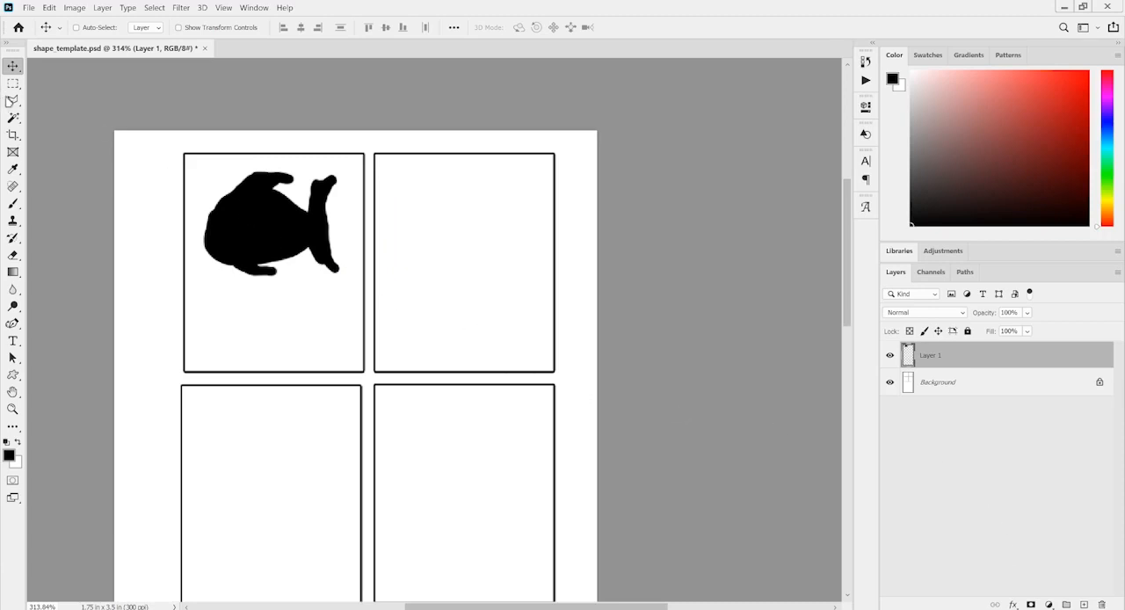
left_click(14, 82)
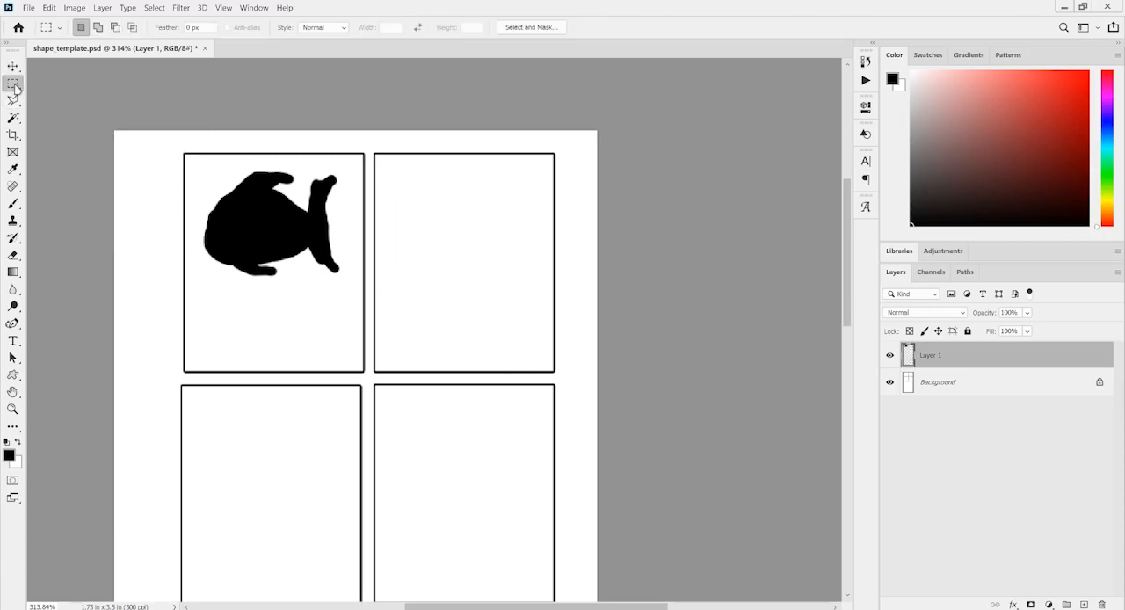
mouse_move(14, 84)
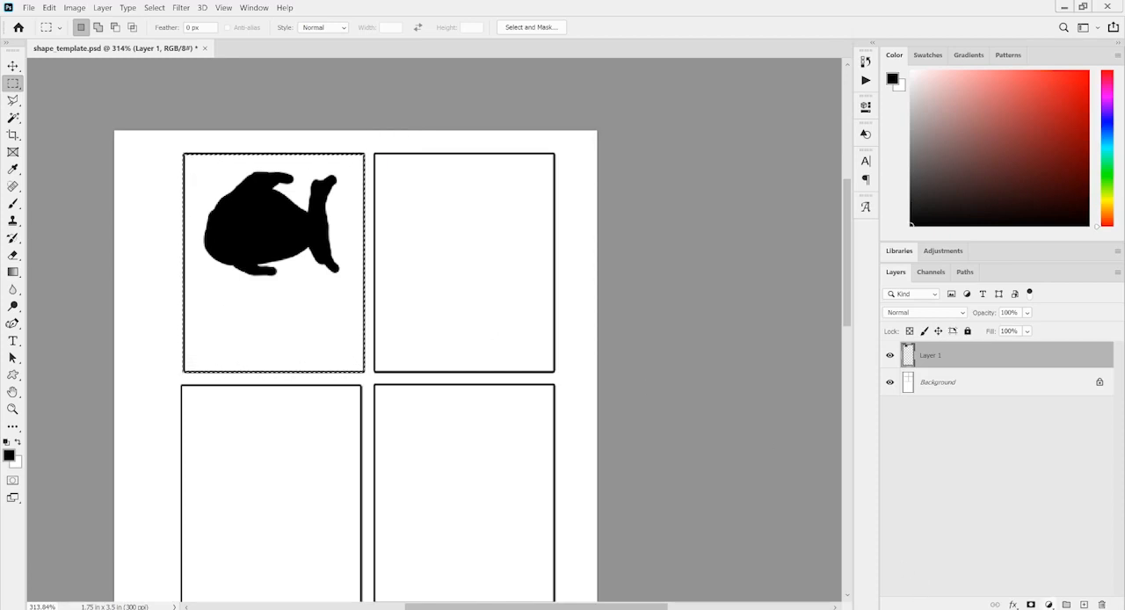
left_click(1044, 604)
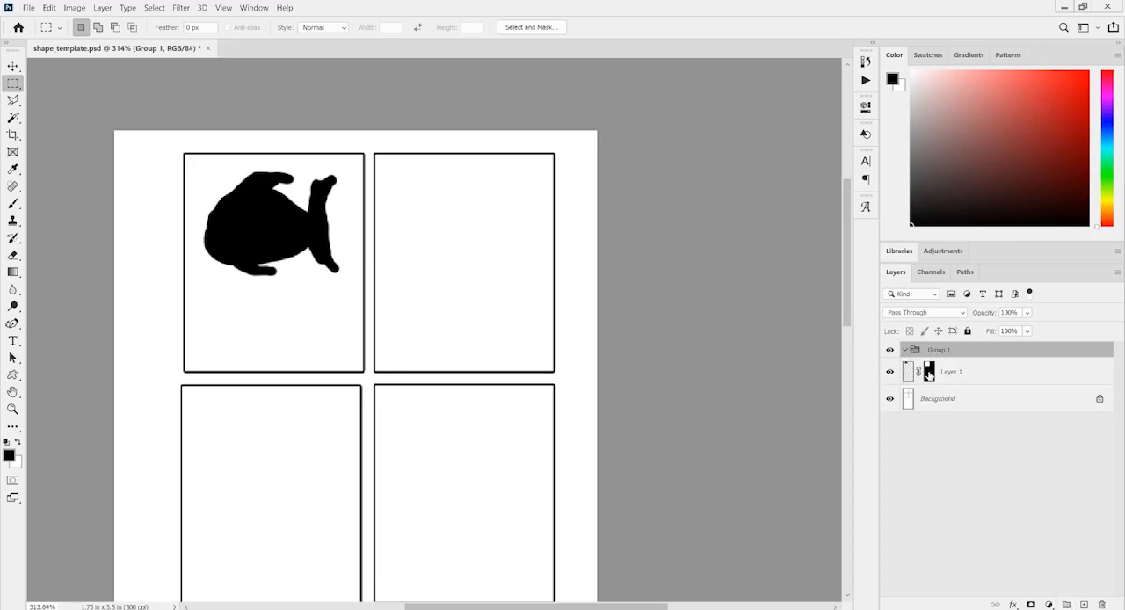
left_click(960, 355)
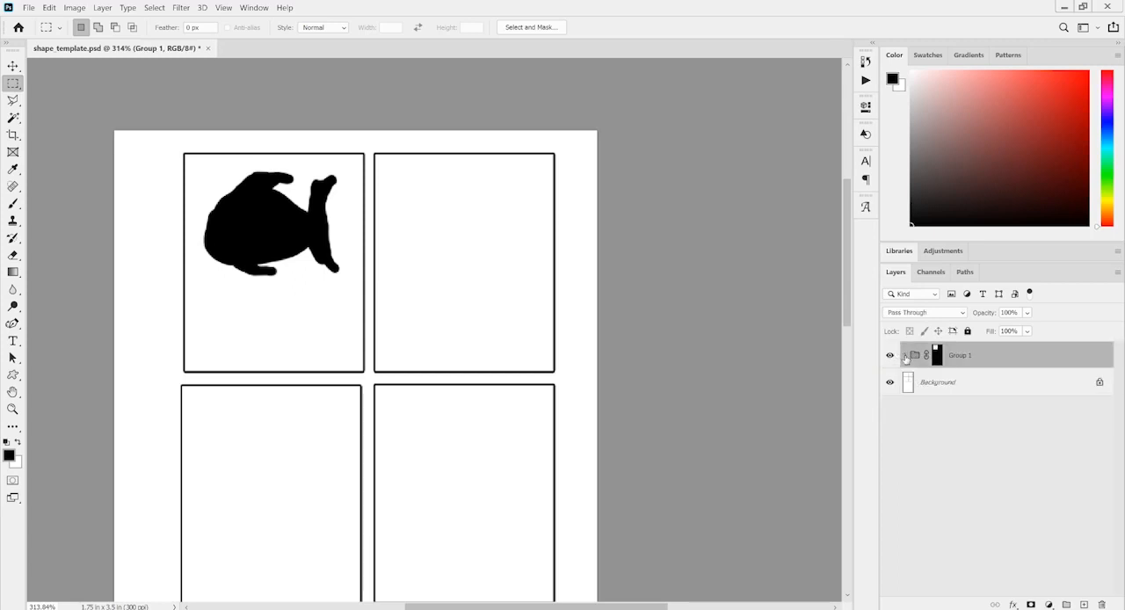
left_click(905, 354)
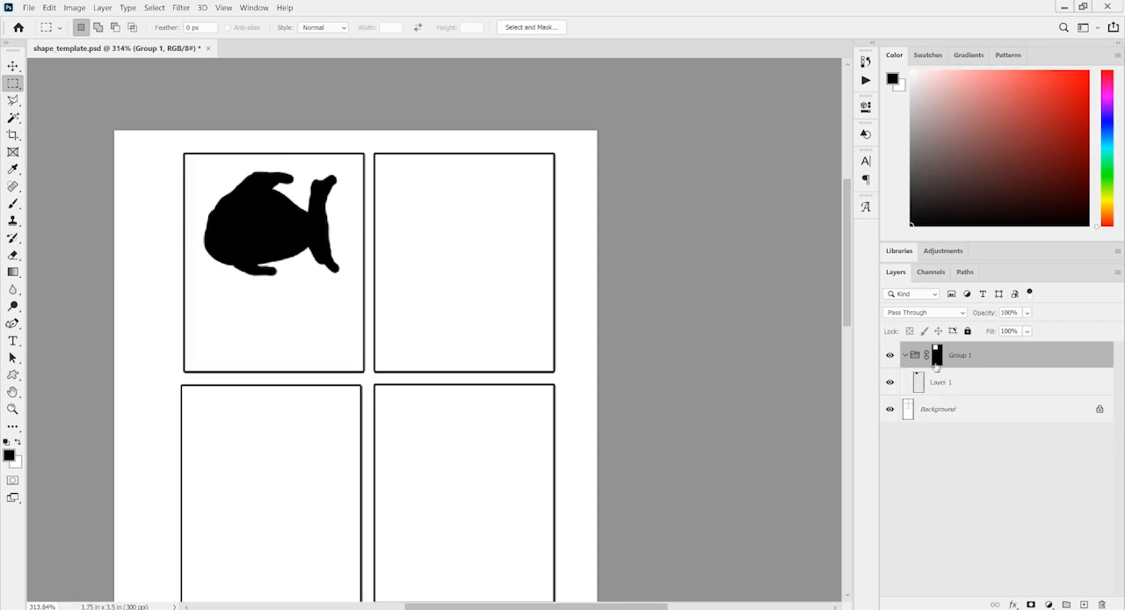
Select Layer 1 and enlarge the fish so it fills the panel, cropped at its edges.
left_click(940, 381)
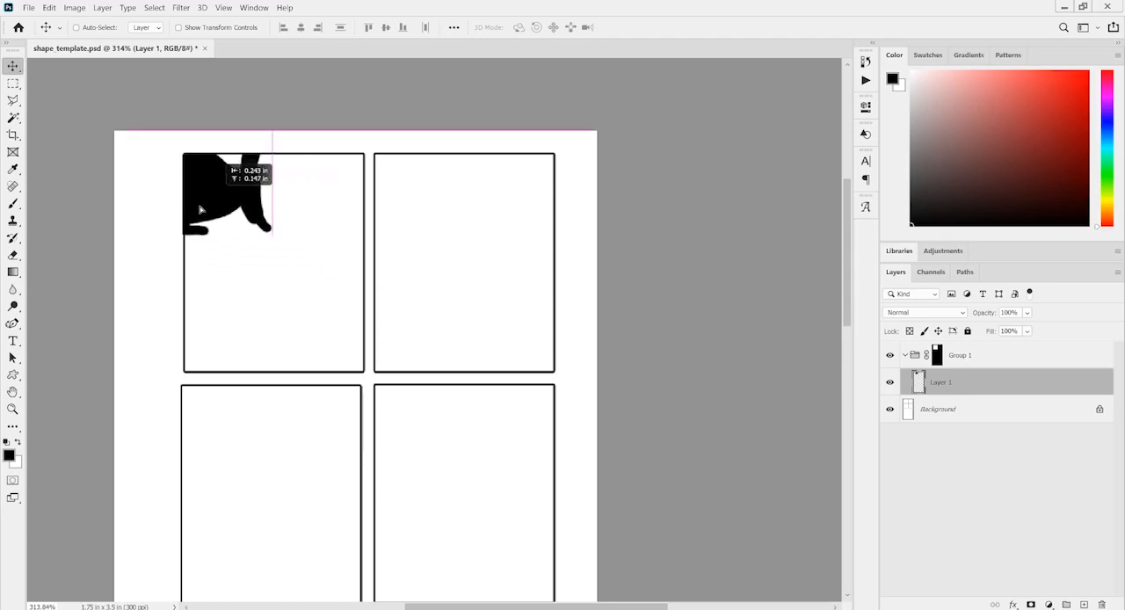
left_click_drag(225, 198, 334, 228)
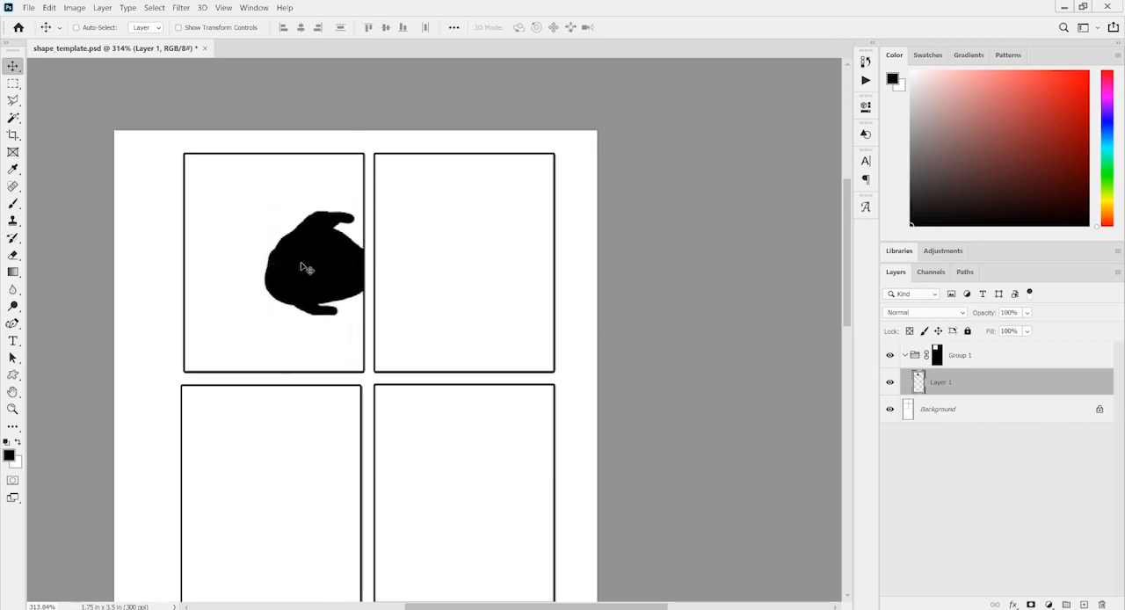
mouse_move(299, 253)
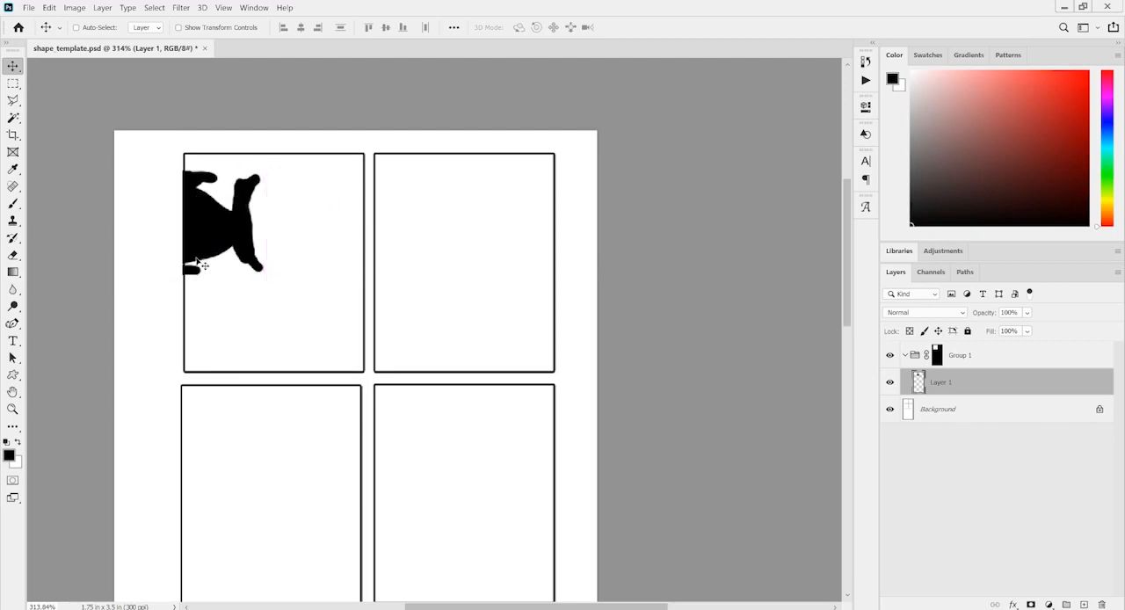
mouse_move(215, 243)
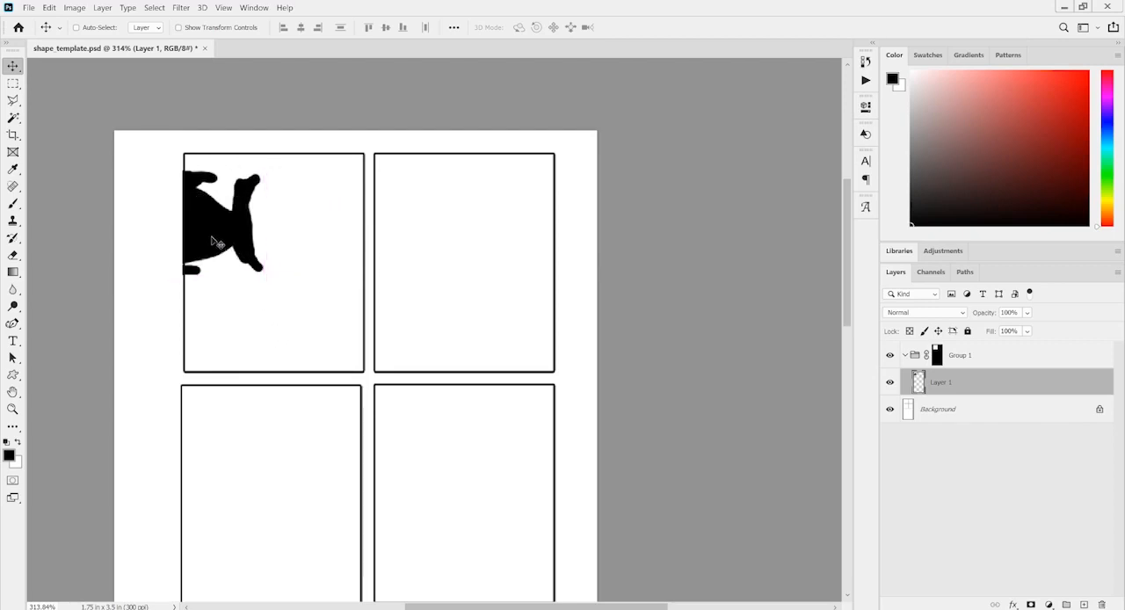
left_click_drag(224, 220, 317, 281)
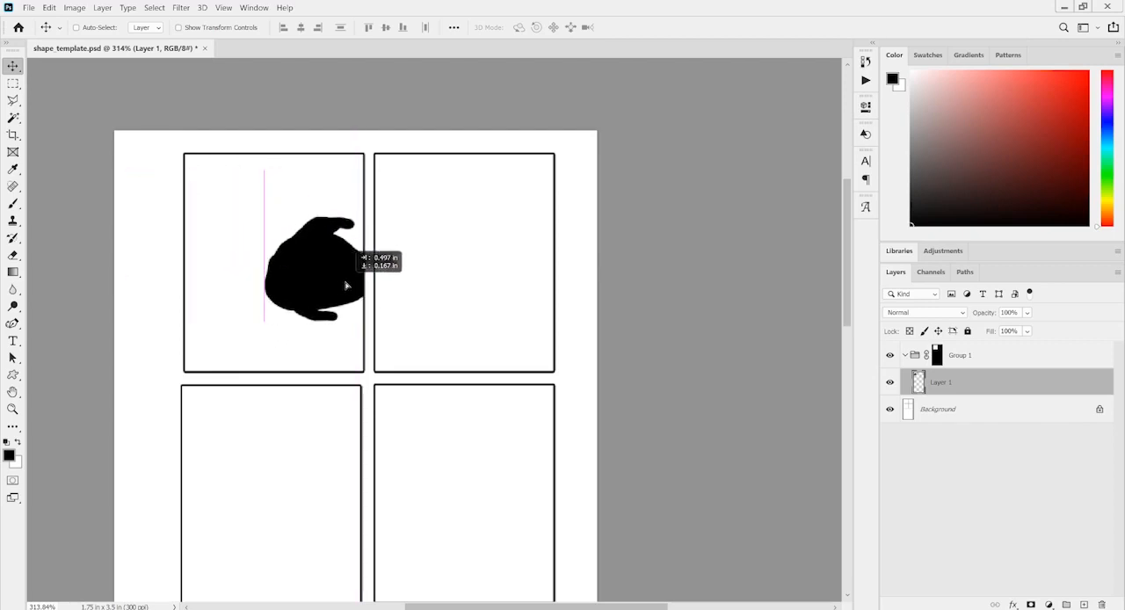
left_click_drag(344, 285, 312, 272)
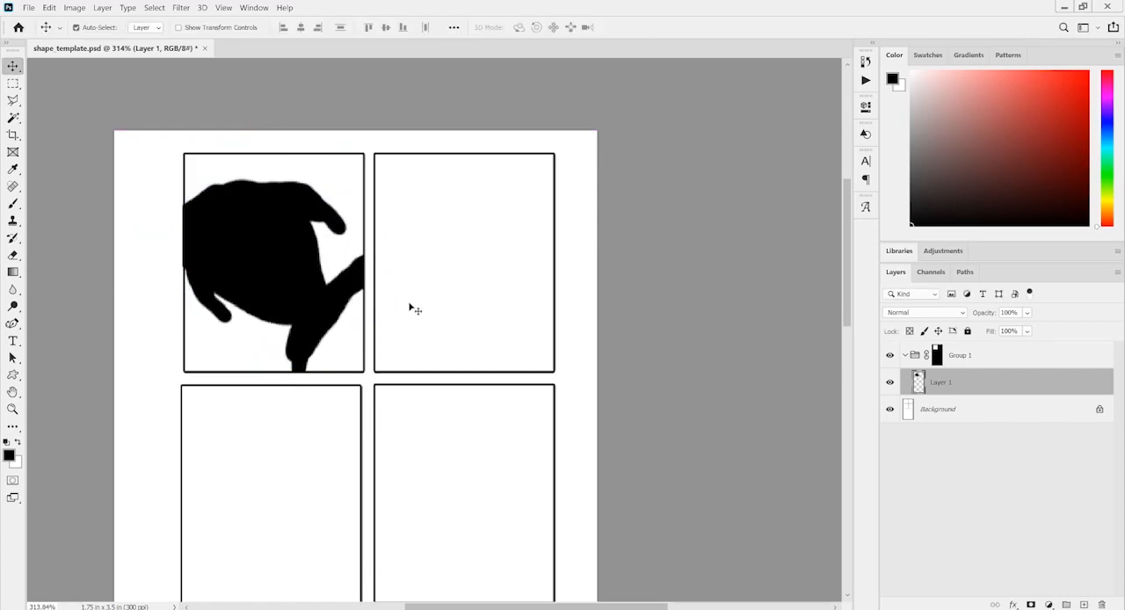
mouse_move(323, 239)
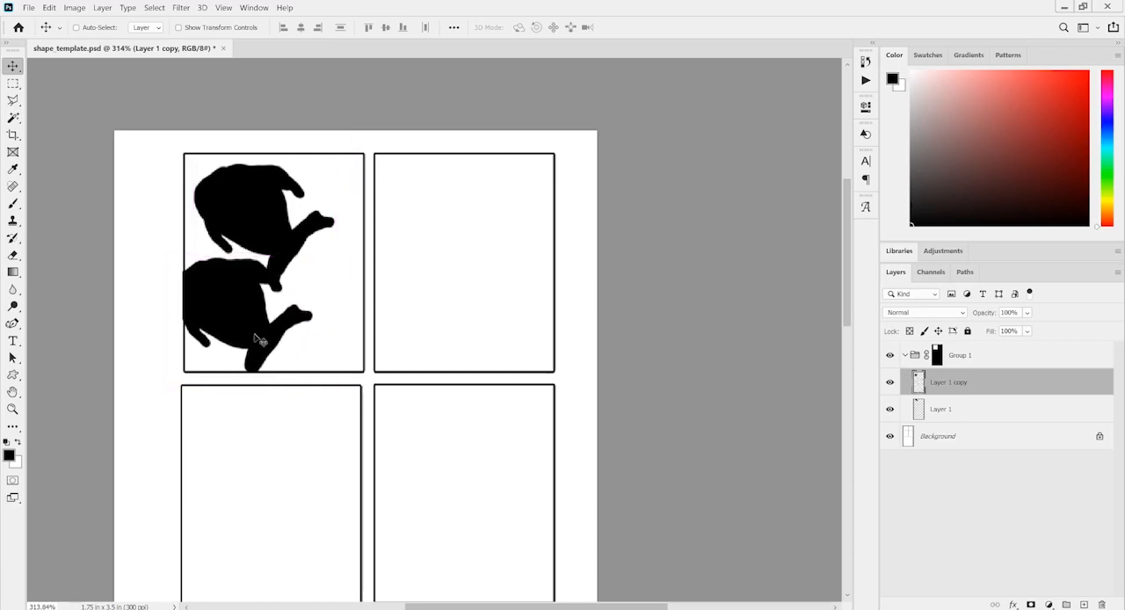
mouse_move(474, 351)
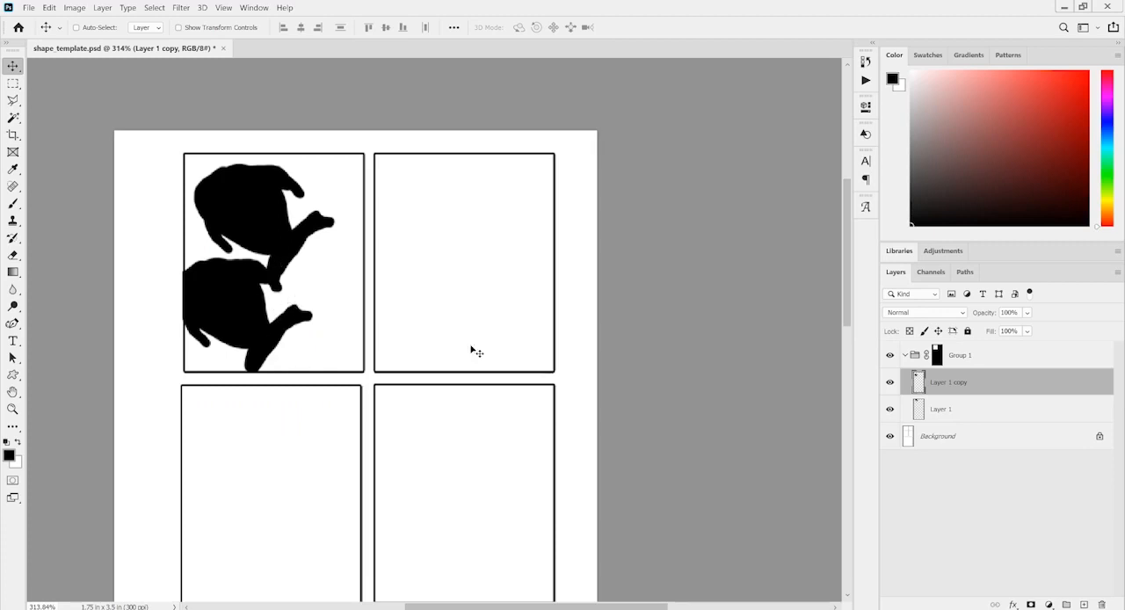
mouse_move(998, 392)
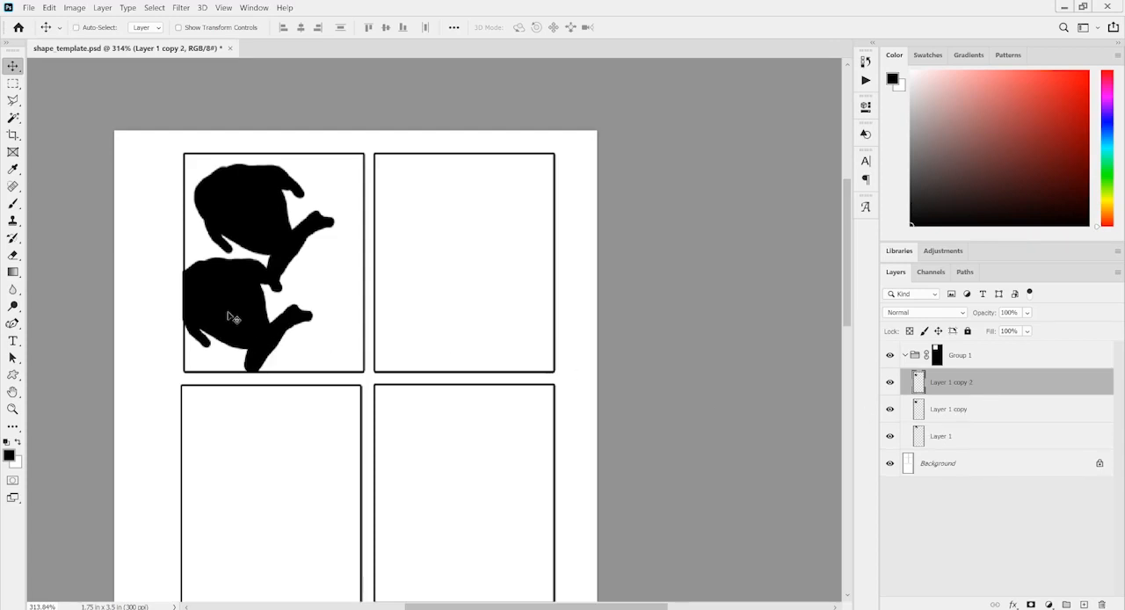
Place a fish copy at the panel's right and shrink the lower-left copy to match it.
left_click_drag(232, 316, 342, 295)
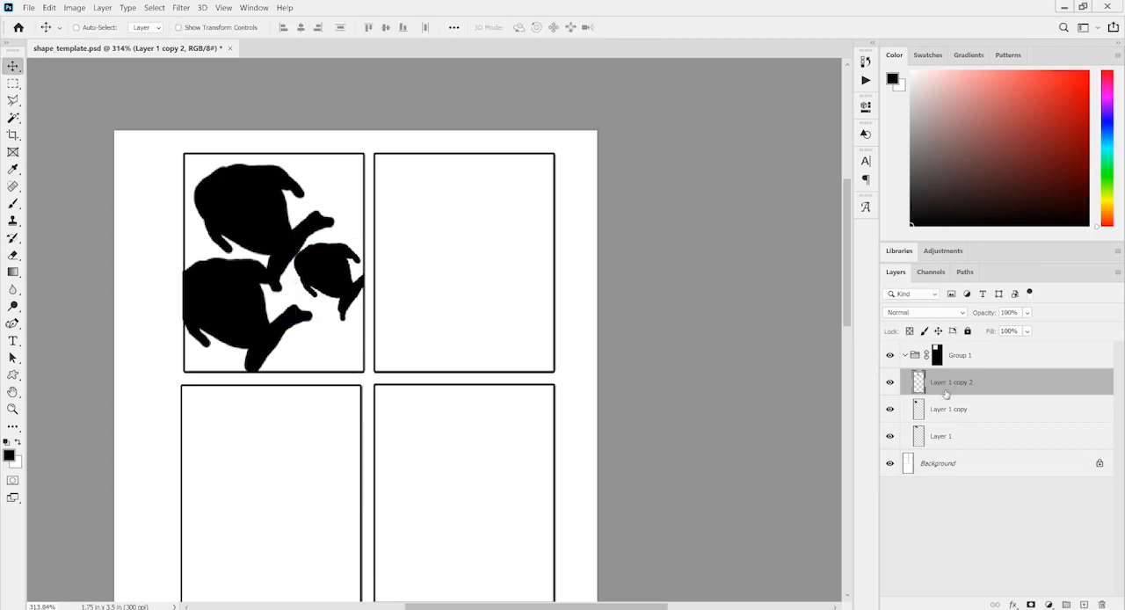
left_click(949, 408)
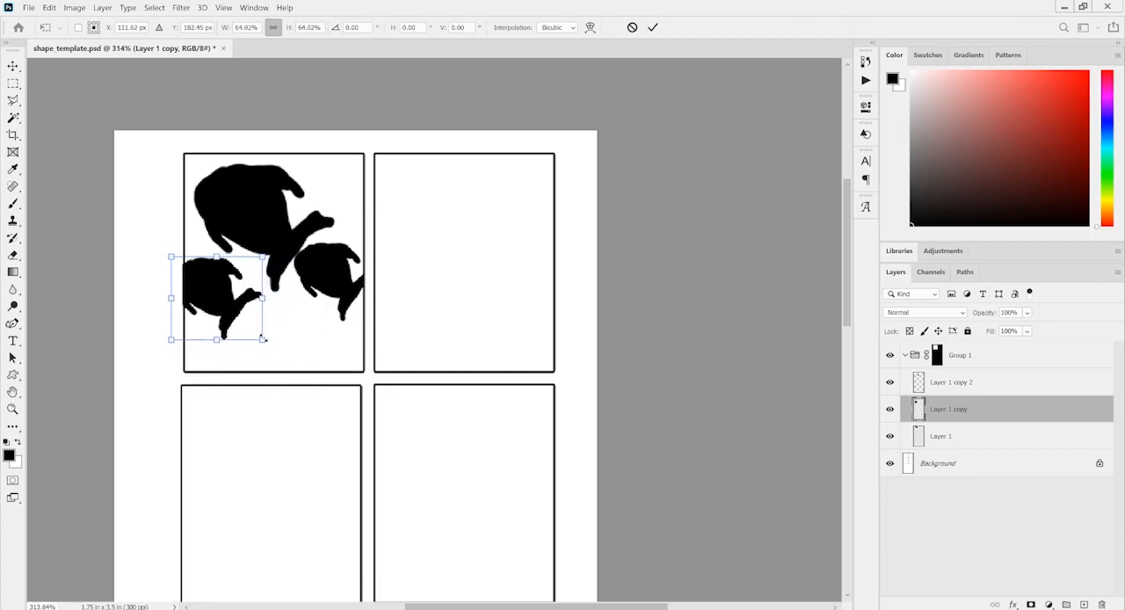
left_click_drag(214, 297, 237, 302)
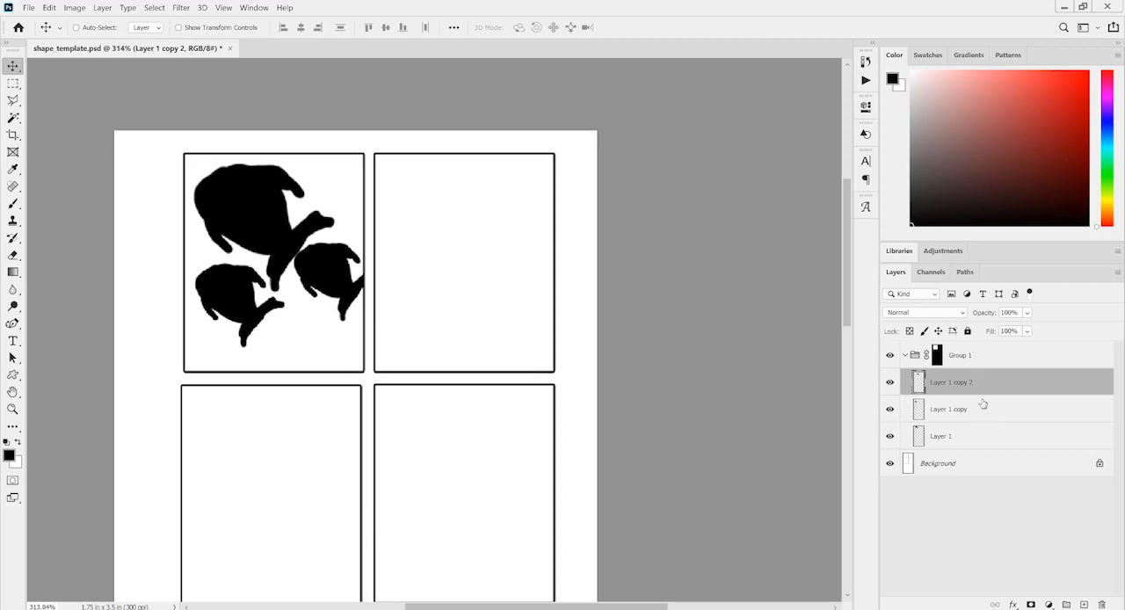
Mask Group 2 to the top-right panel with a marquee selection and enlarge the fish inside it.
left_click(949, 407)
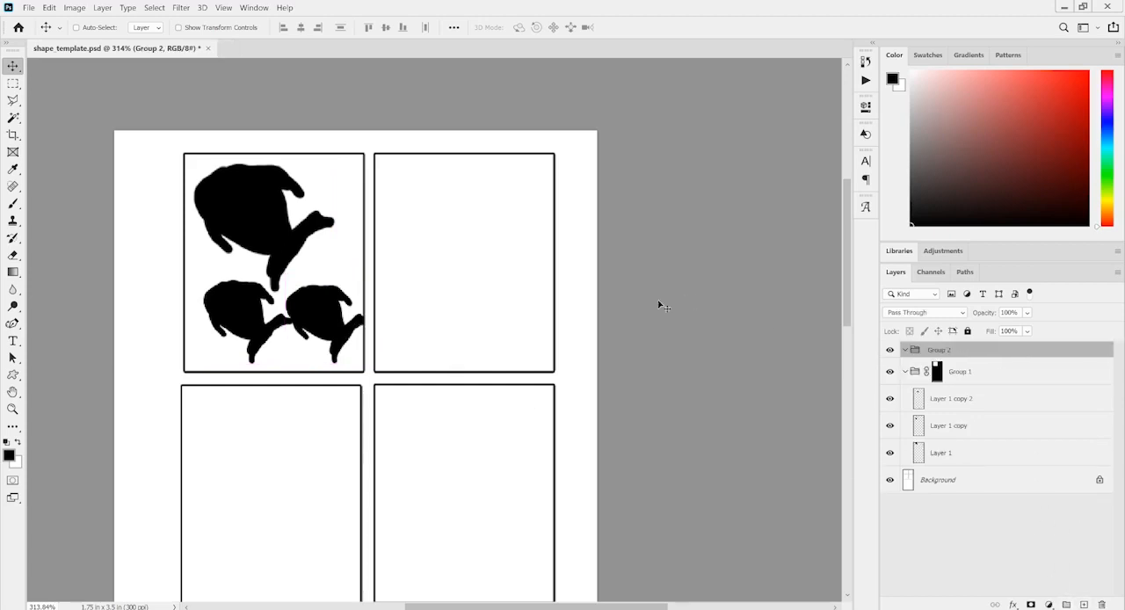
left_click(14, 81)
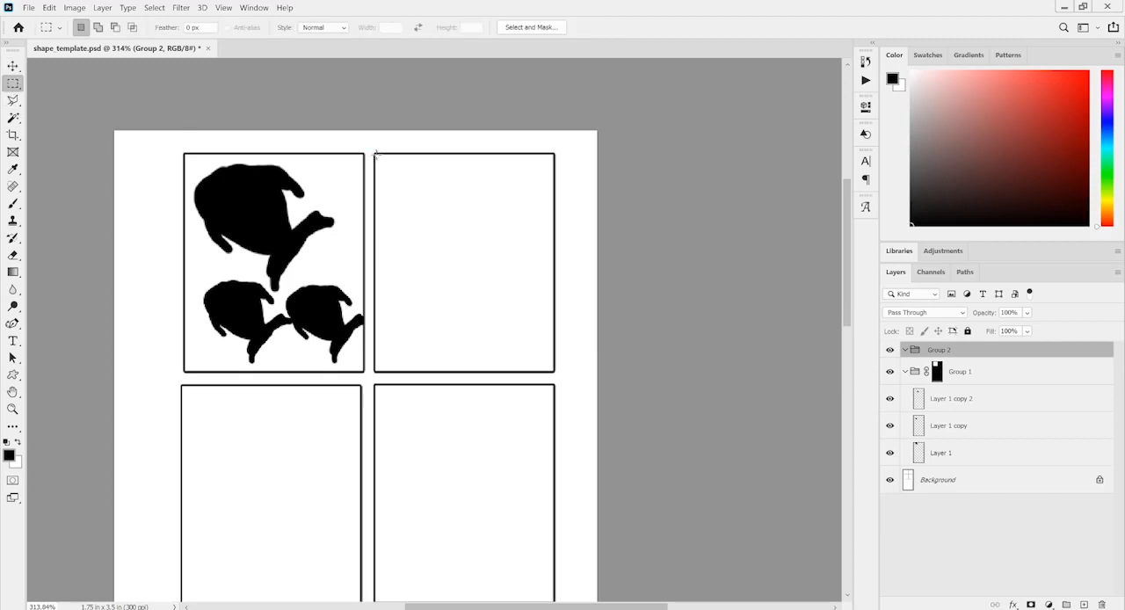
left_click_drag(376, 154, 551, 369)
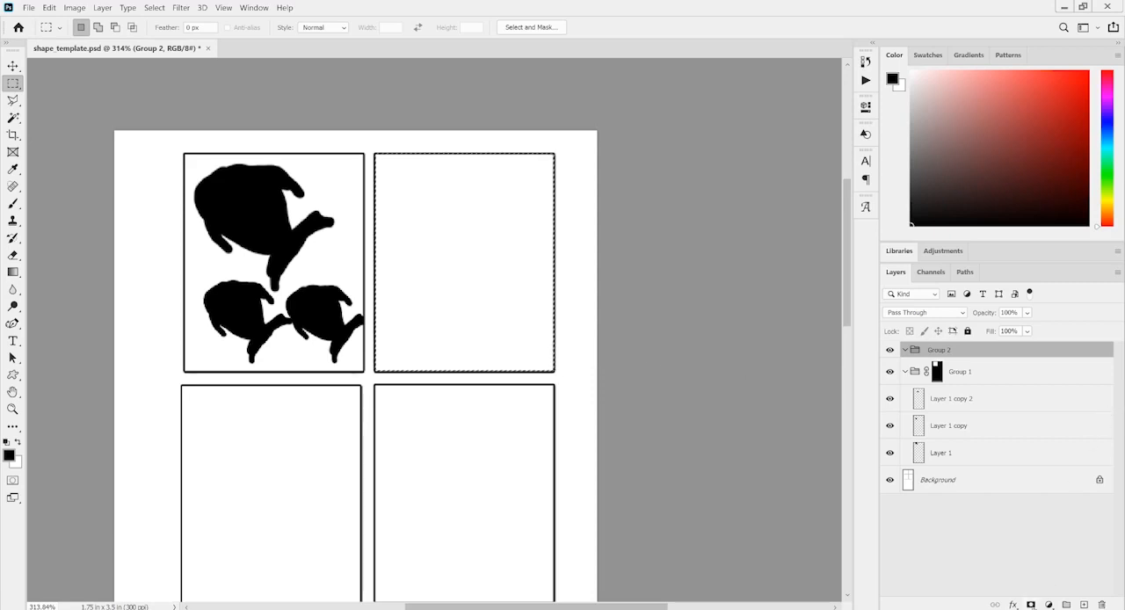
left_click(949, 408)
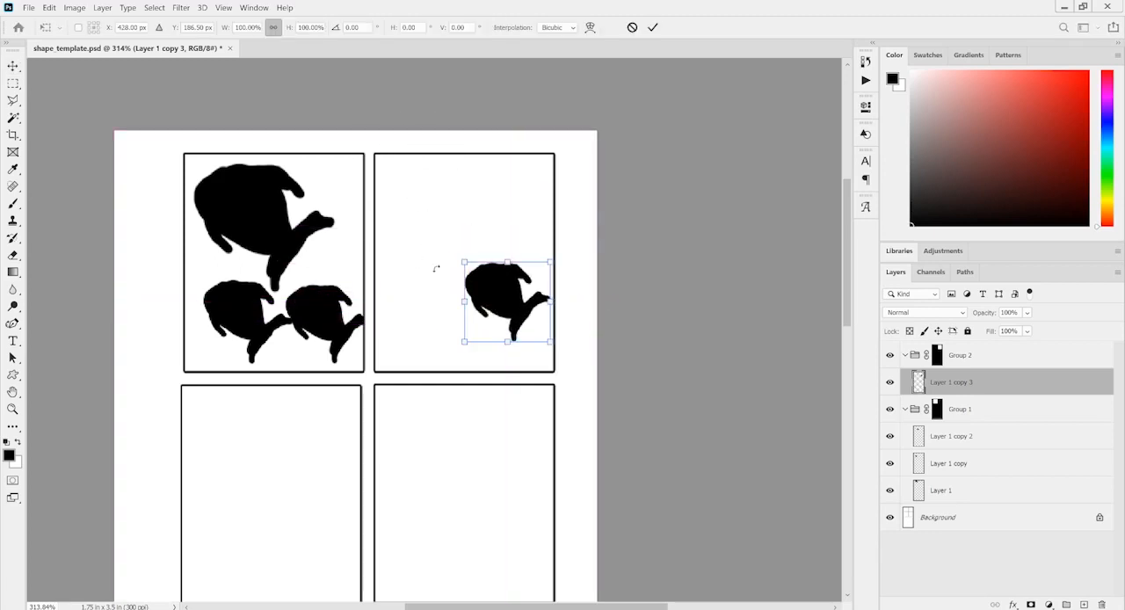
left_click_drag(548, 339, 571, 369)
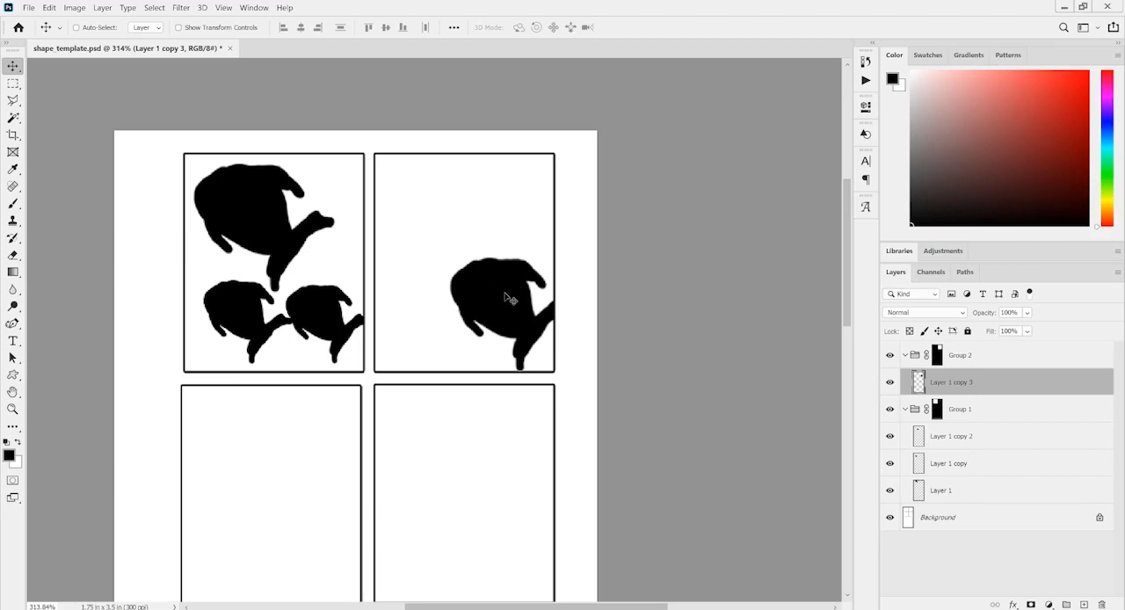
mouse_move(518, 297)
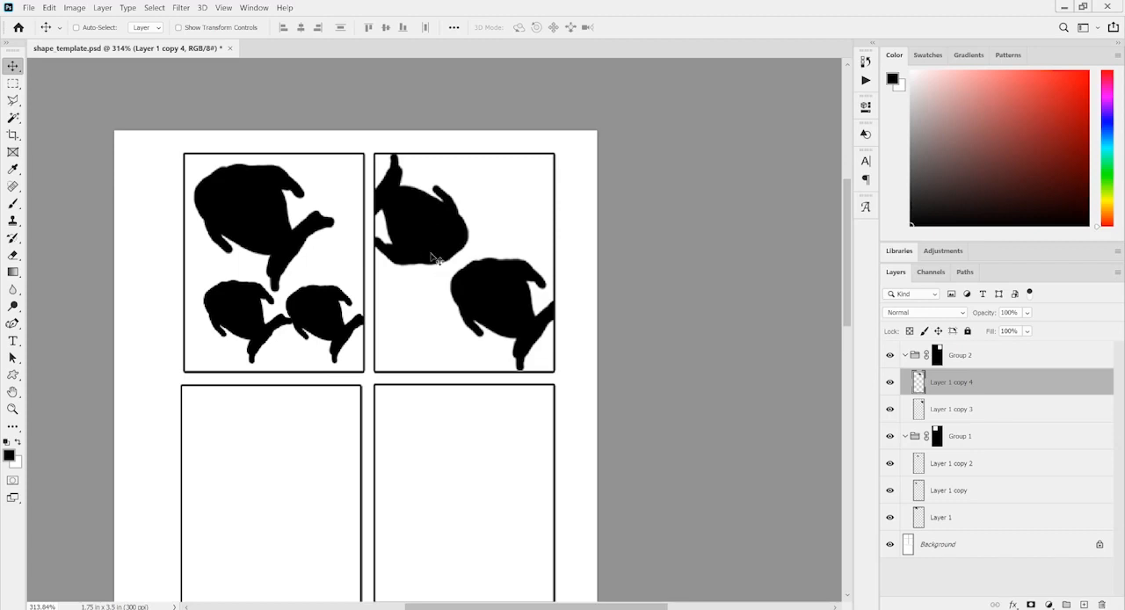
mouse_move(515, 201)
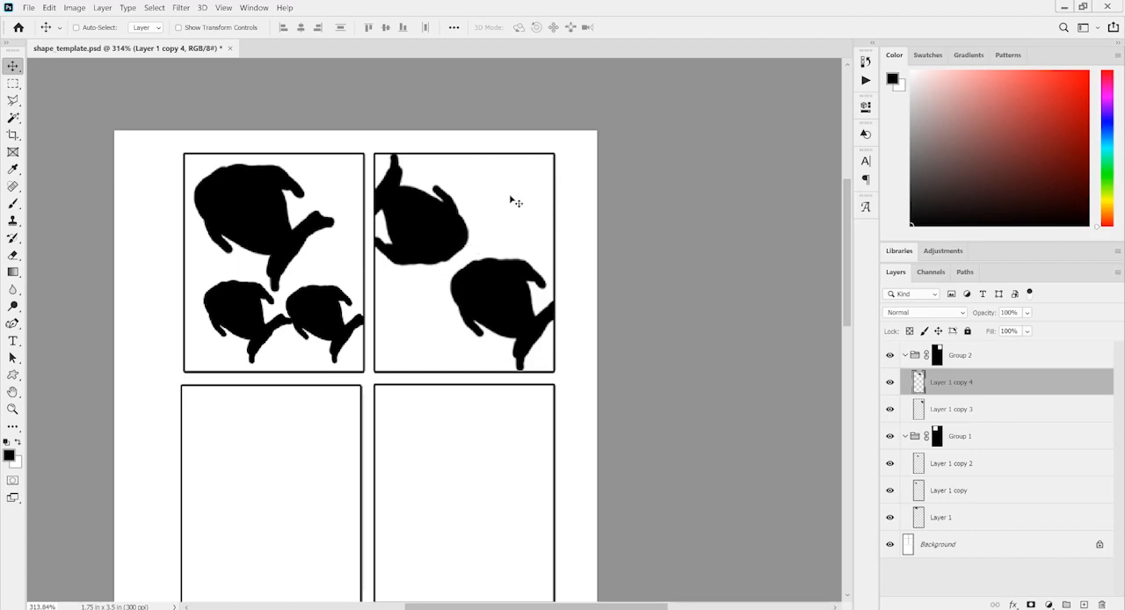
mouse_move(478, 246)
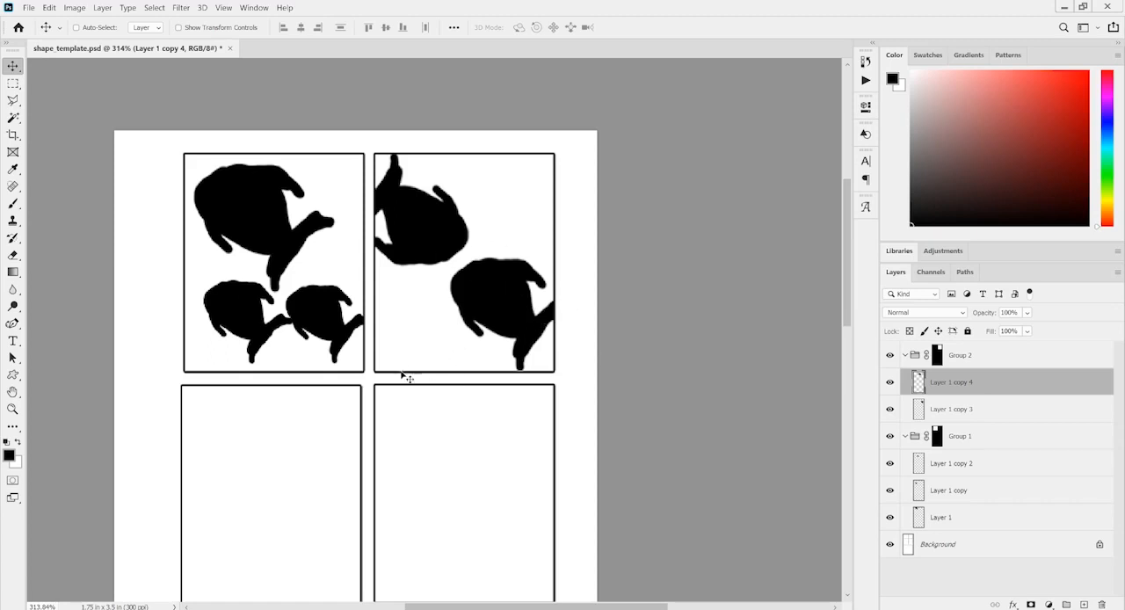
mouse_move(555, 351)
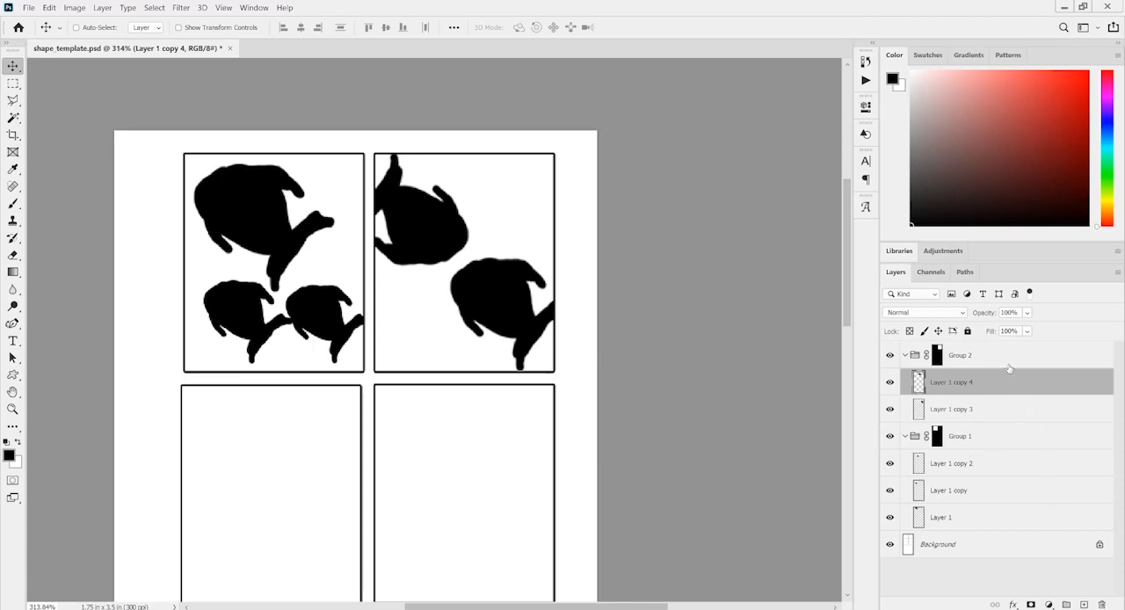
Marquee the bottom-left panel as a mask and scale the copied fish up until it overflows it.
left_click(959, 355)
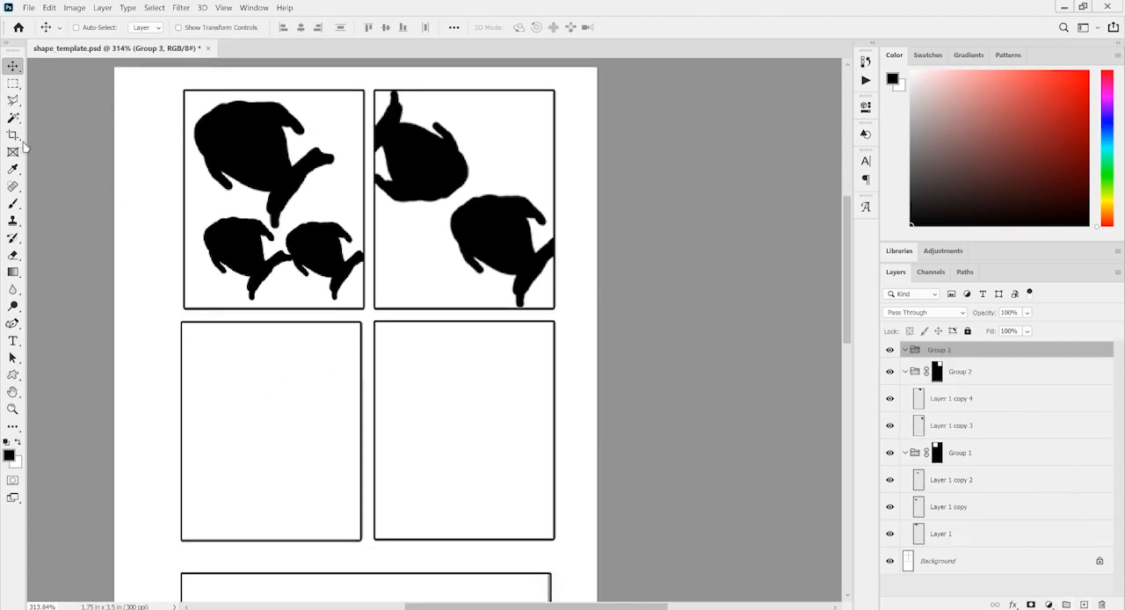
left_click(14, 83)
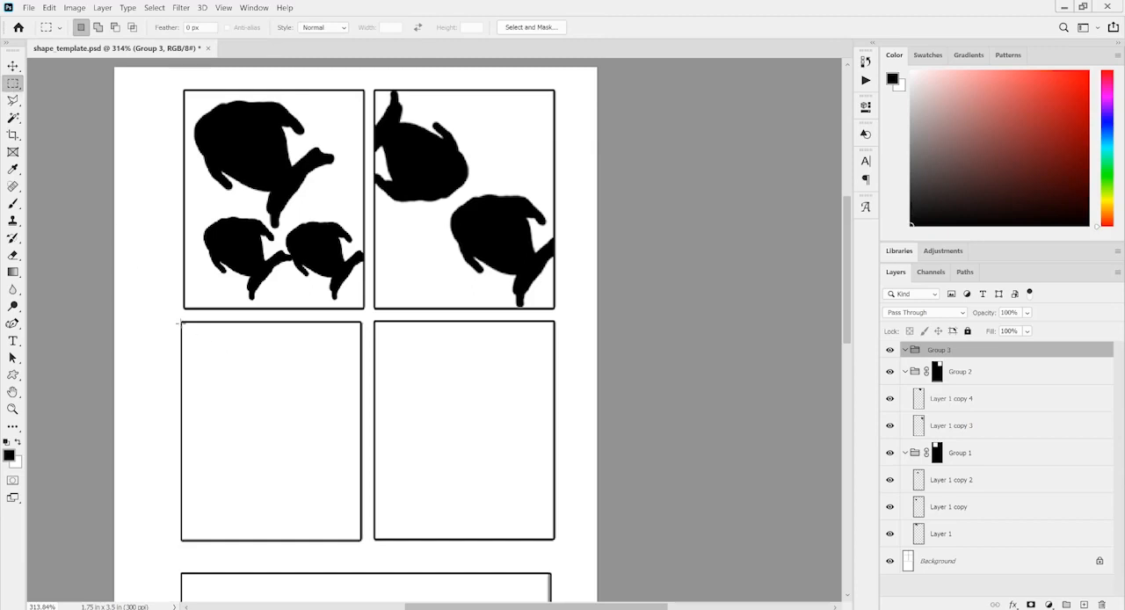
left_click_drag(183, 322, 360, 542)
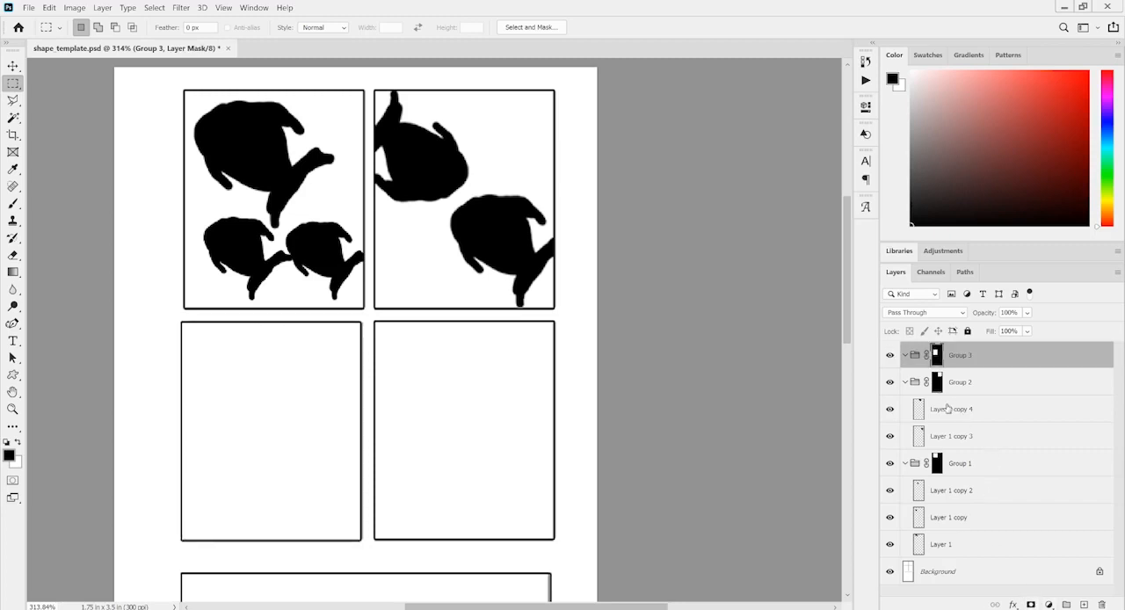
left_click(948, 408)
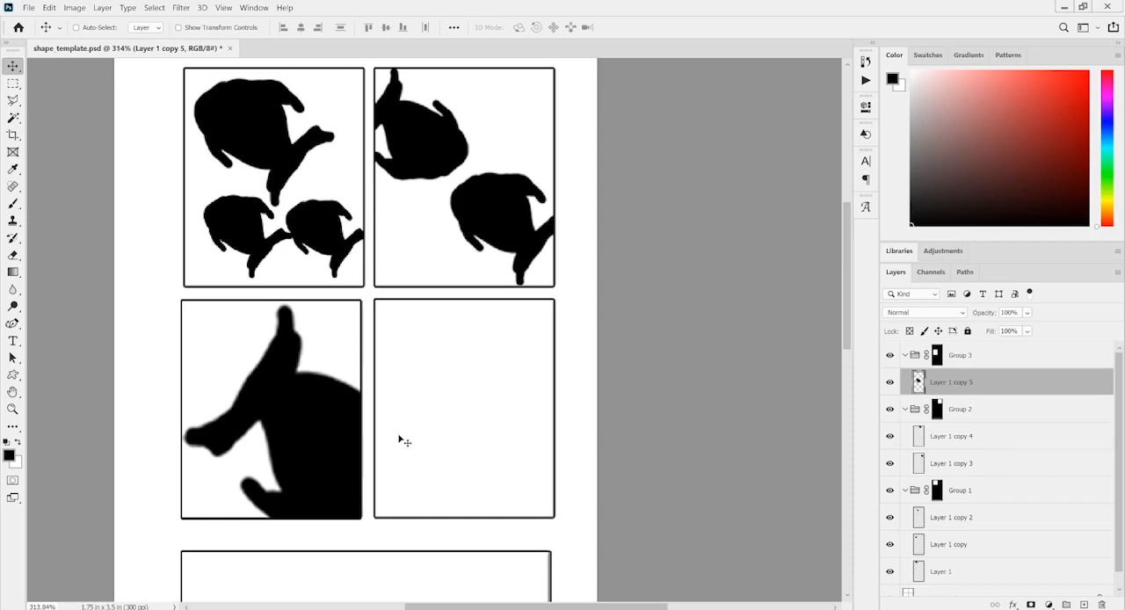
mouse_move(390, 390)
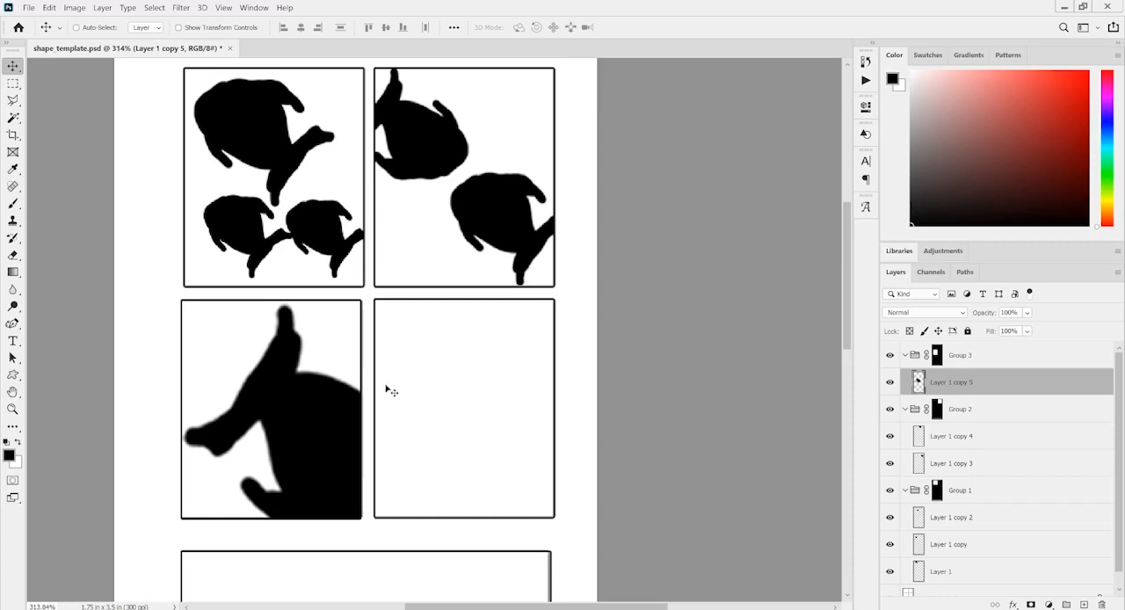
mouse_move(1070, 438)
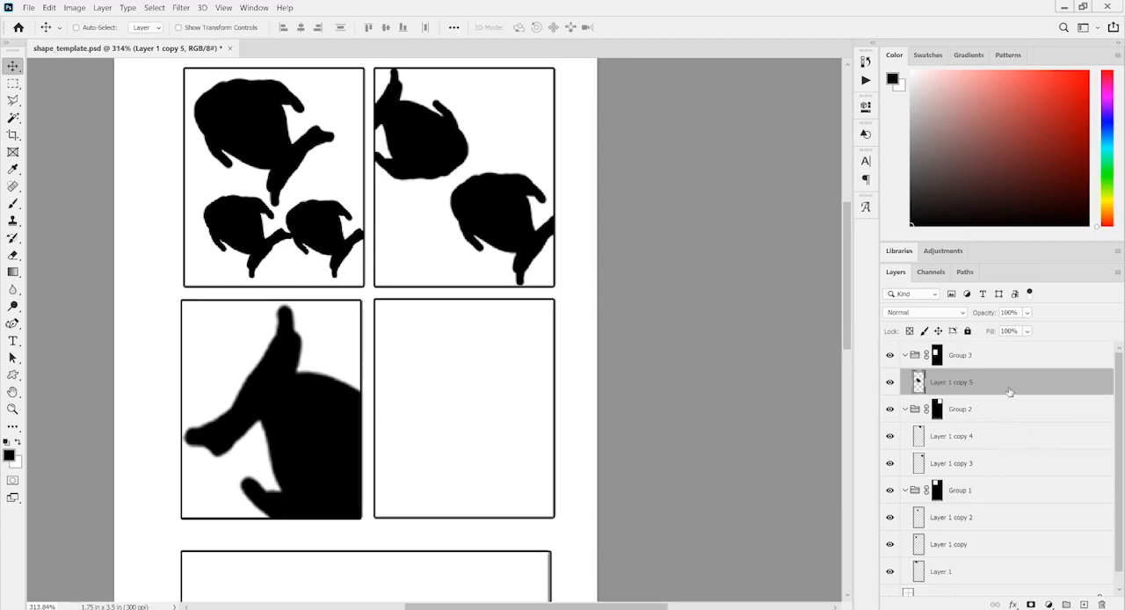
mouse_move(178, 327)
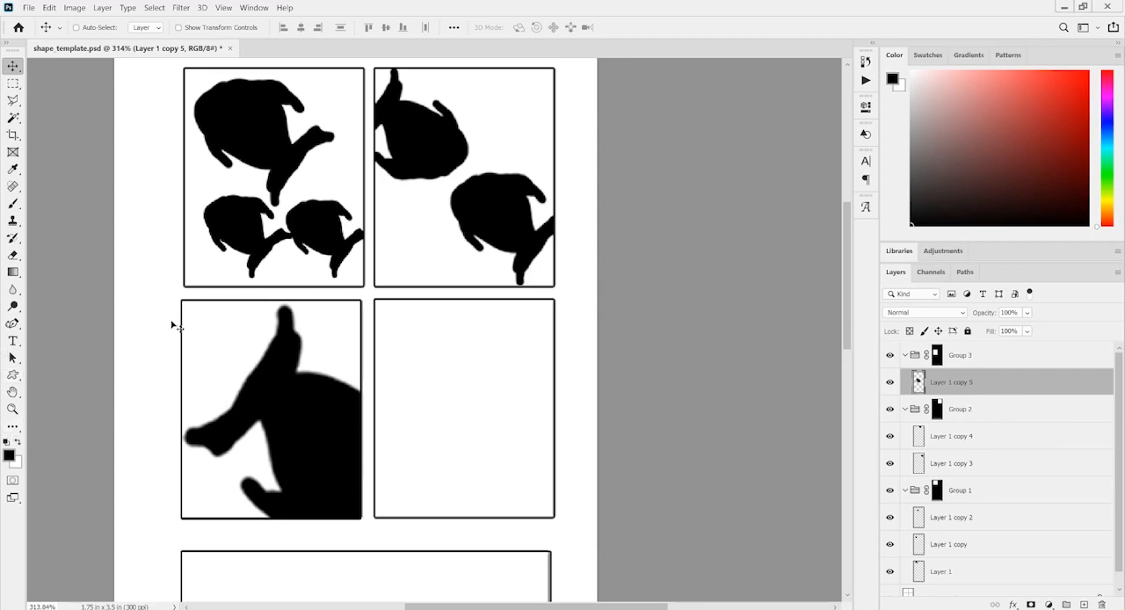
mouse_move(121, 395)
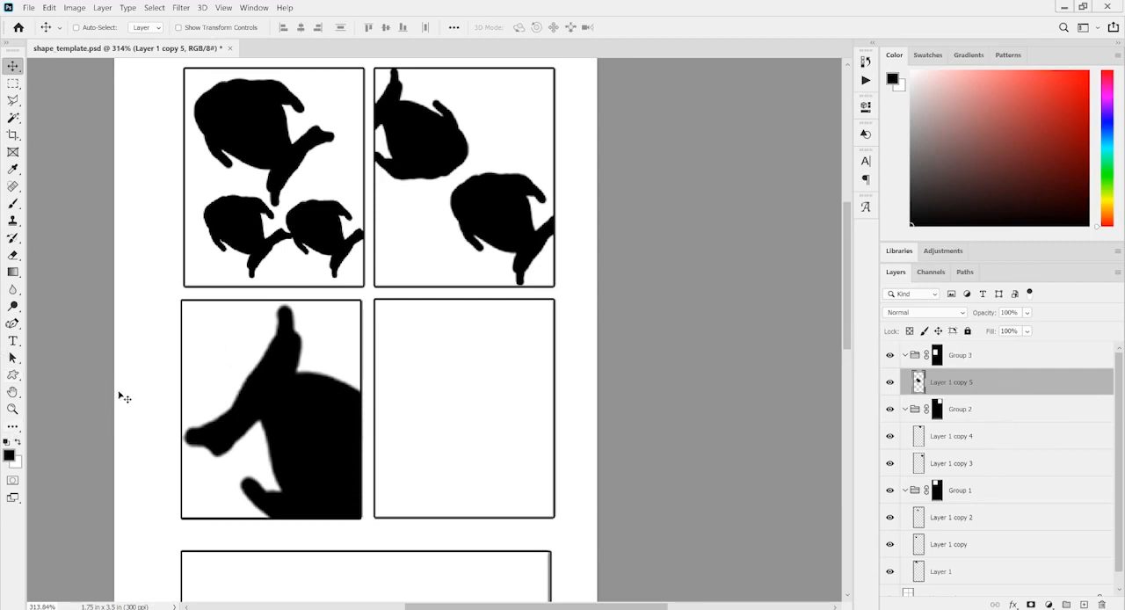
Cover the bottom-left panel with a black rectangle and paint a white fish on it.
left_click(14, 374)
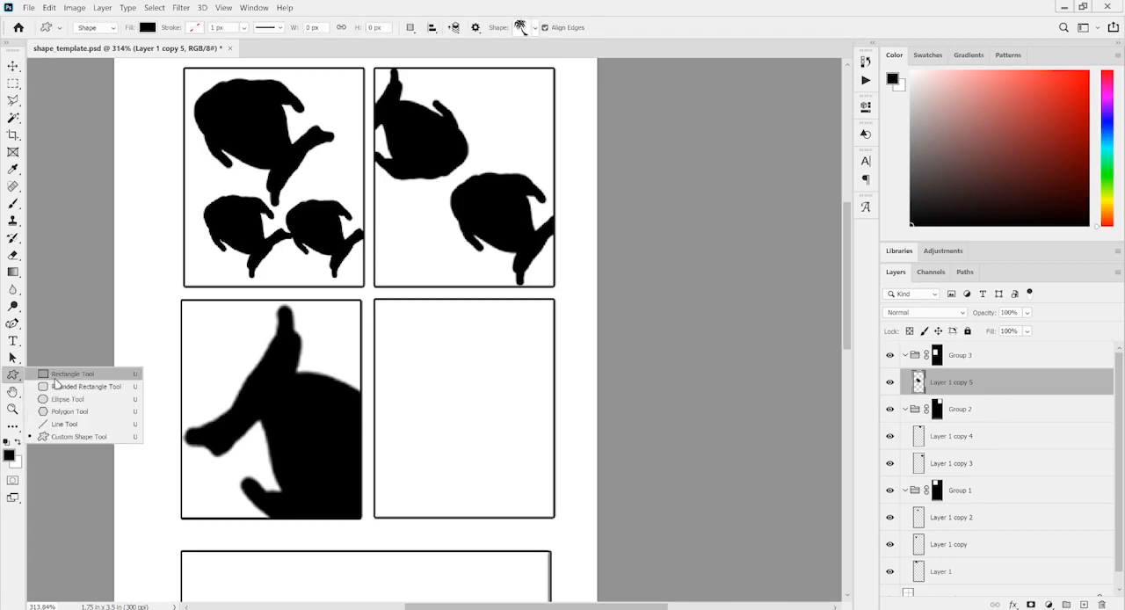
left_click(74, 372)
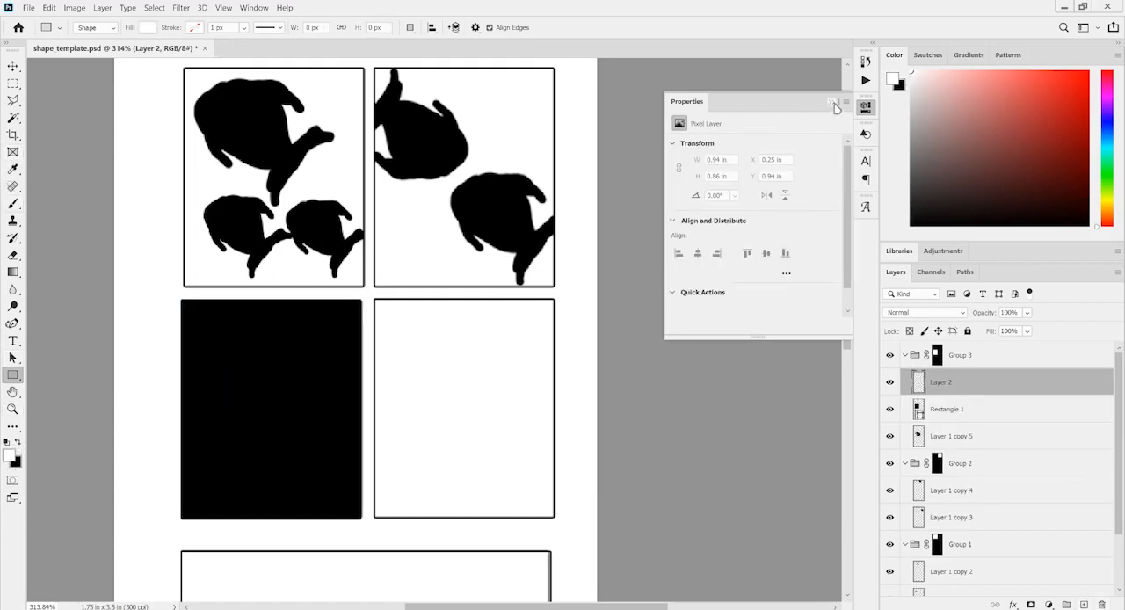
left_click(14, 204)
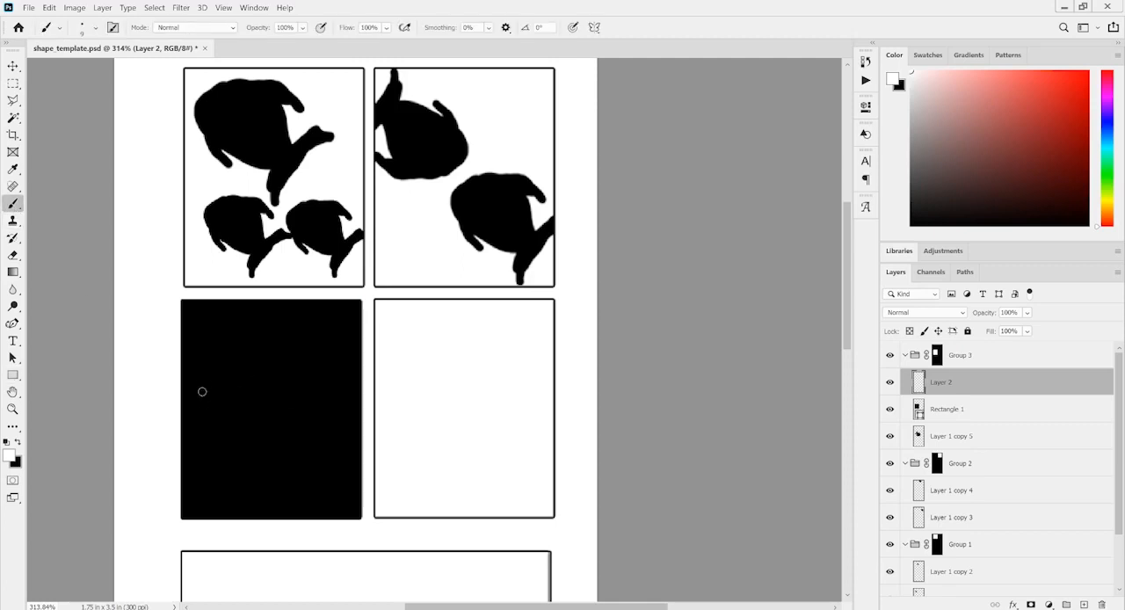
left_click_drag(204, 383, 196, 427)
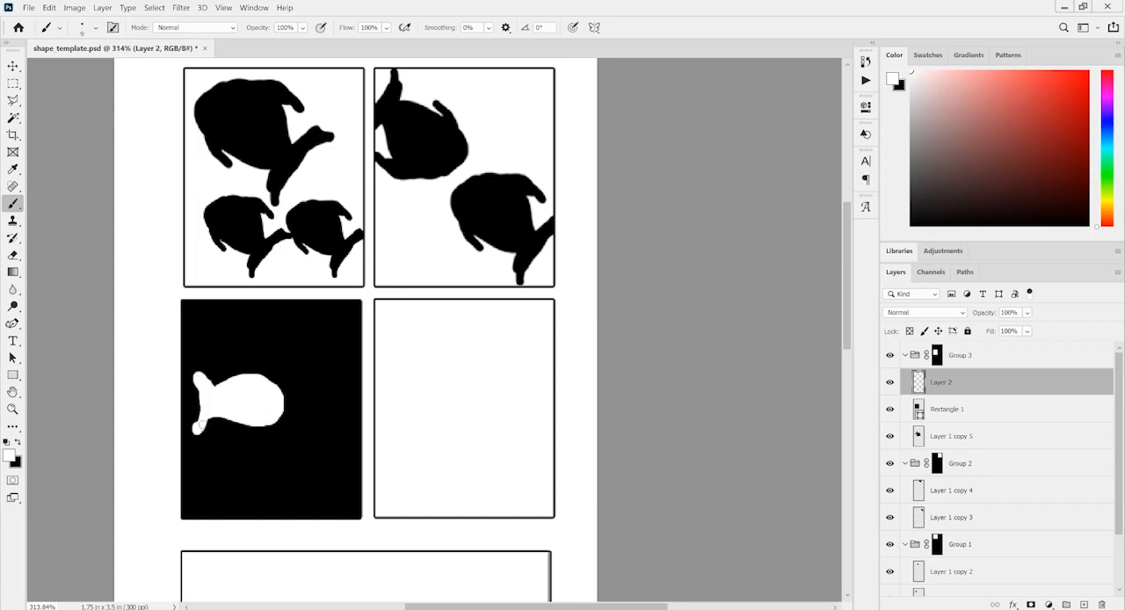
mouse_move(200, 423)
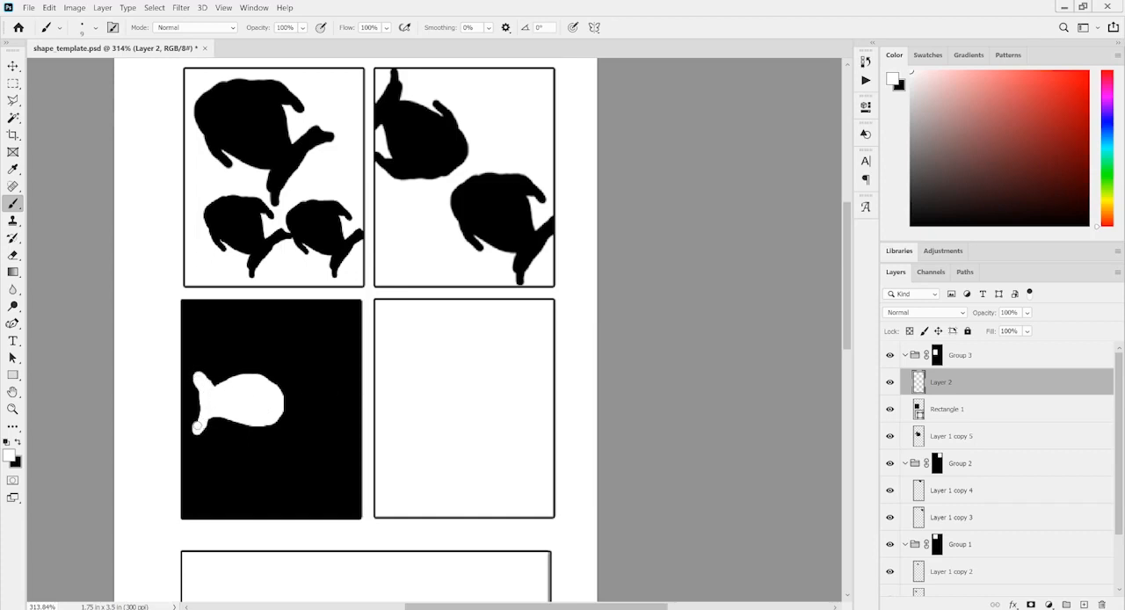
left_click(14, 67)
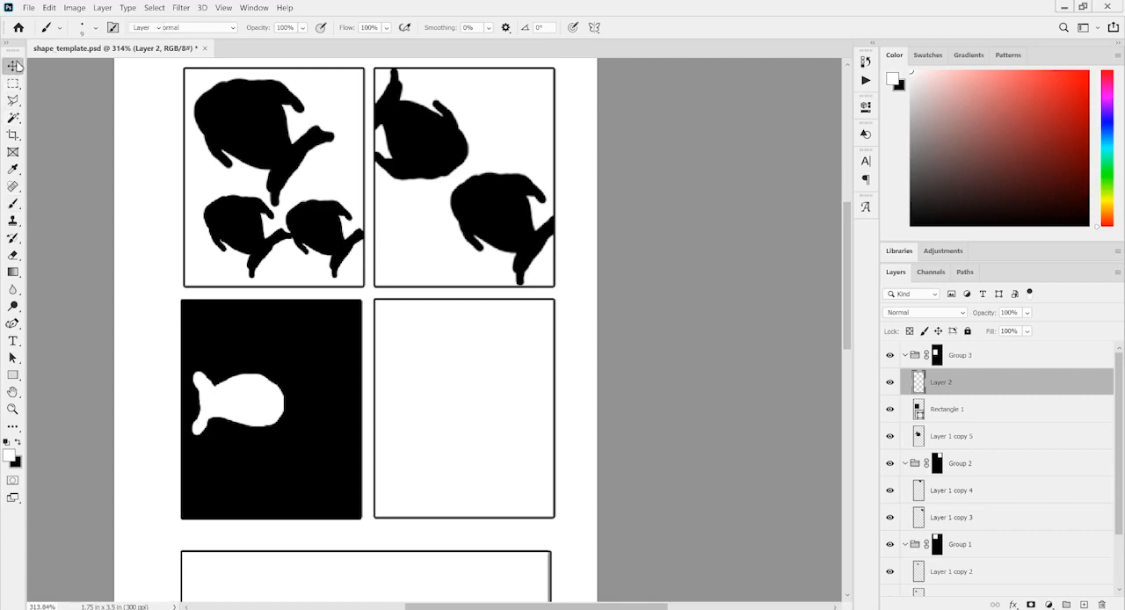
On a new layer, paint wavy white seaweed strands at the bottom of the black panel.
left_click(14, 67)
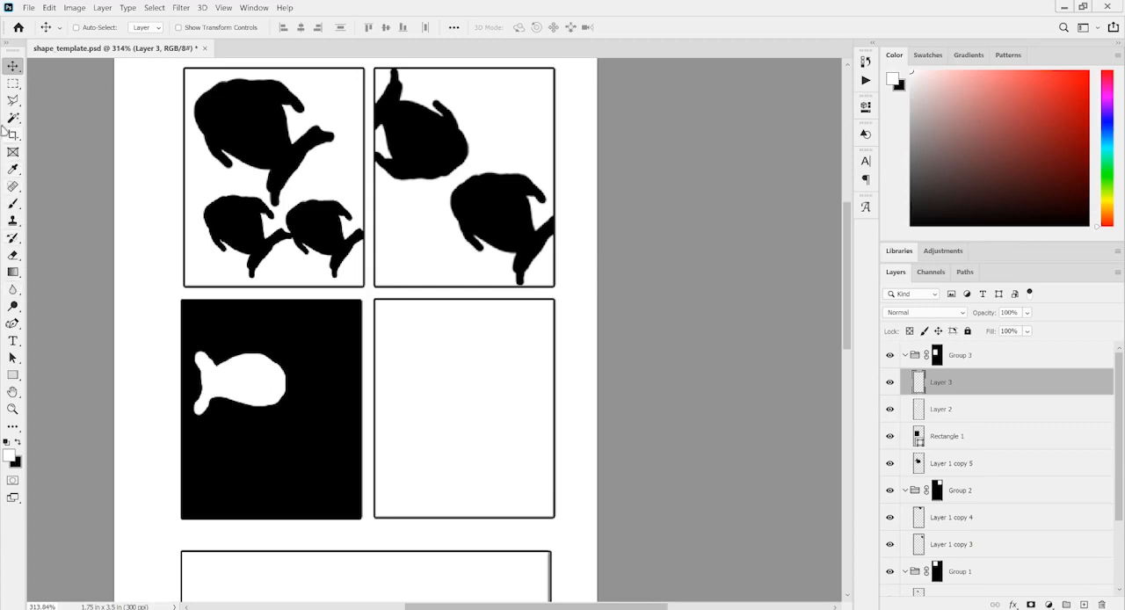
left_click(14, 204)
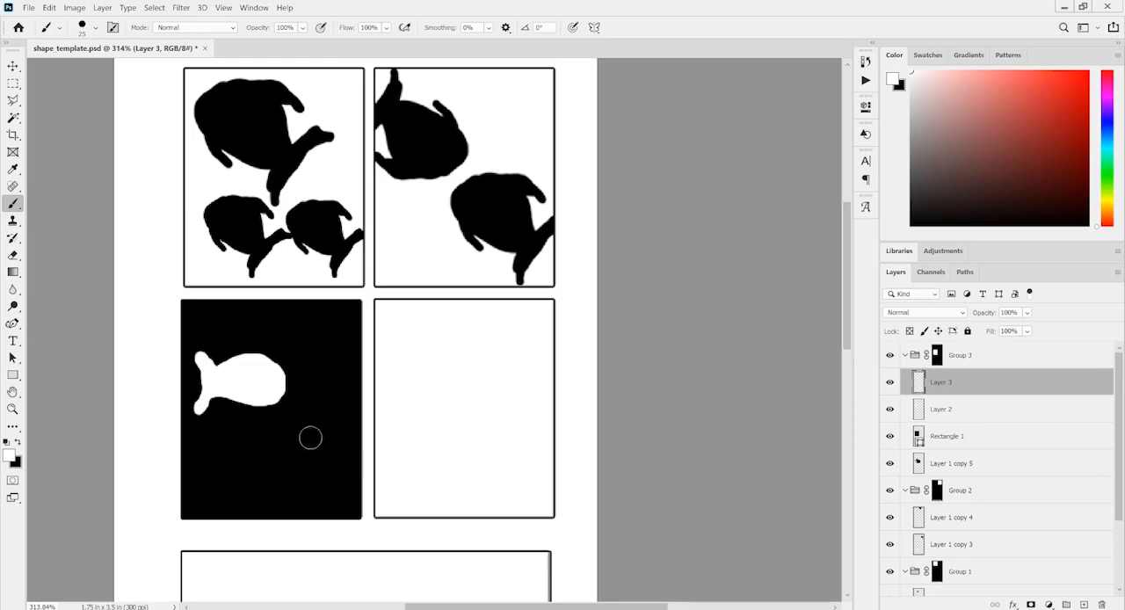
left_click_drag(309, 438, 309, 523)
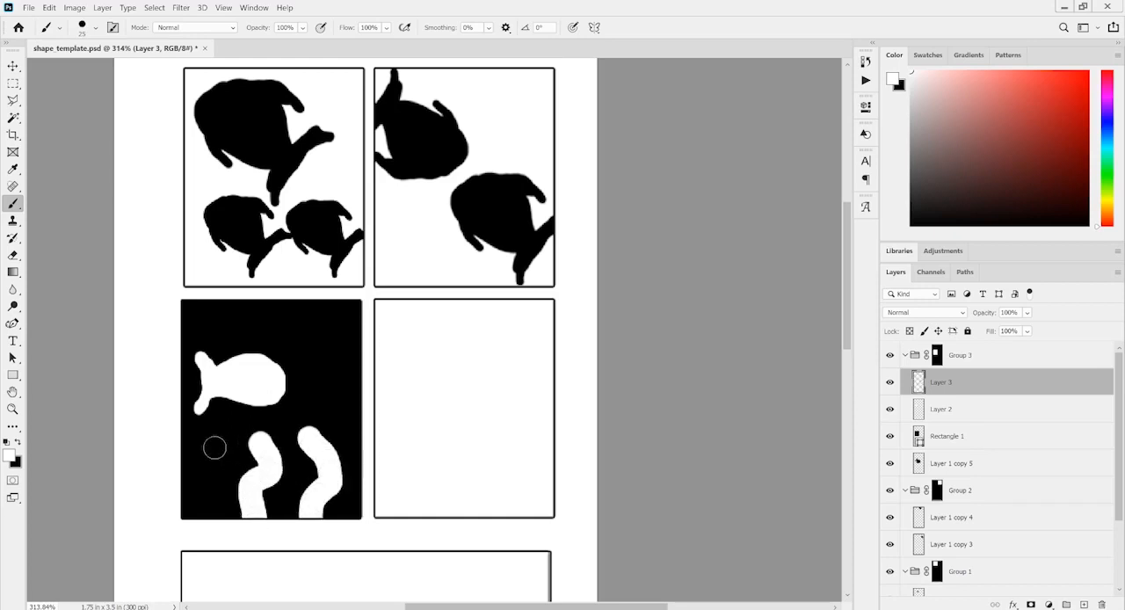
left_click_drag(214, 448, 277, 427)
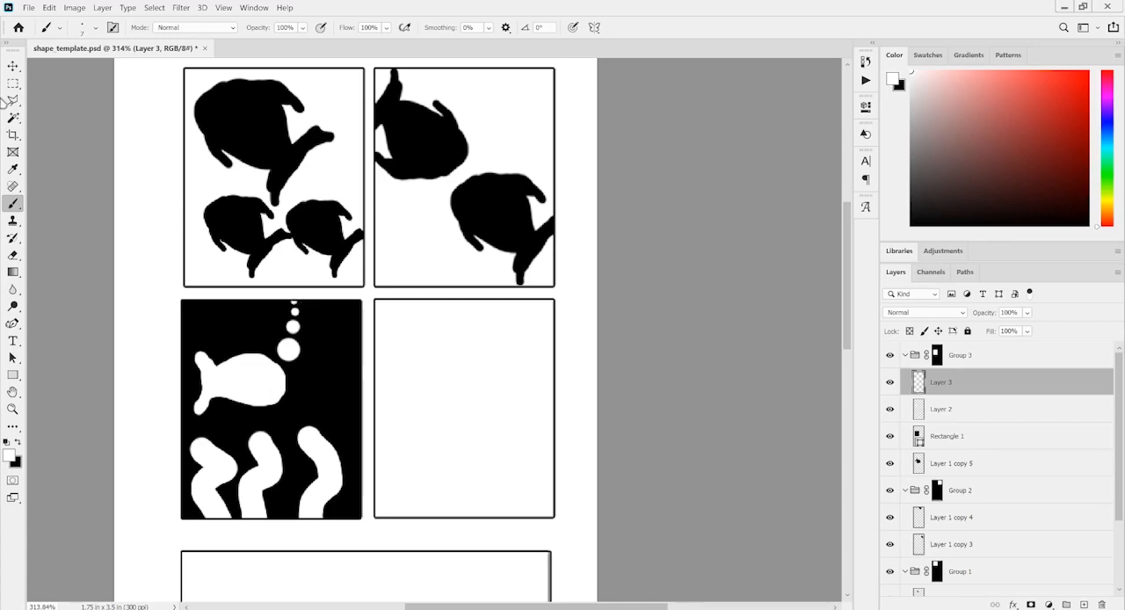
left_click(14, 67)
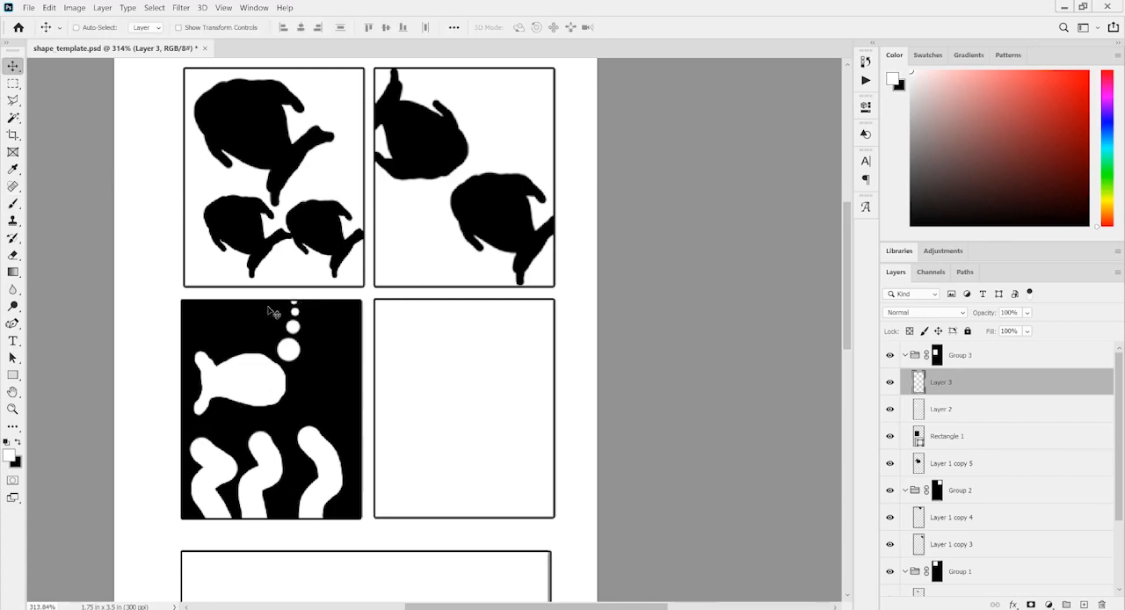
mouse_move(193, 365)
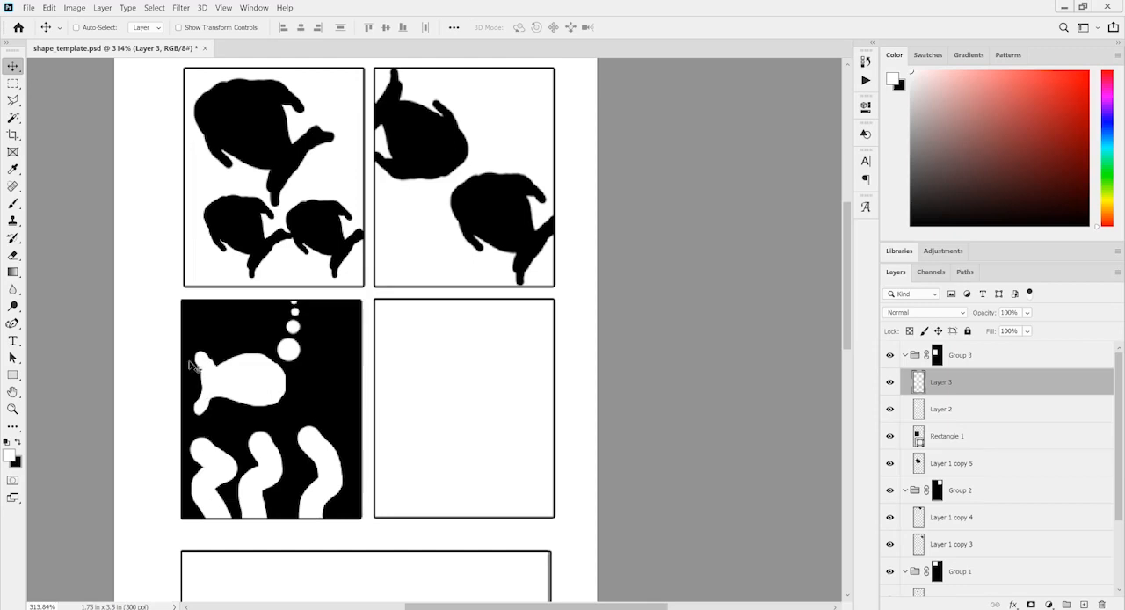
mouse_move(368, 510)
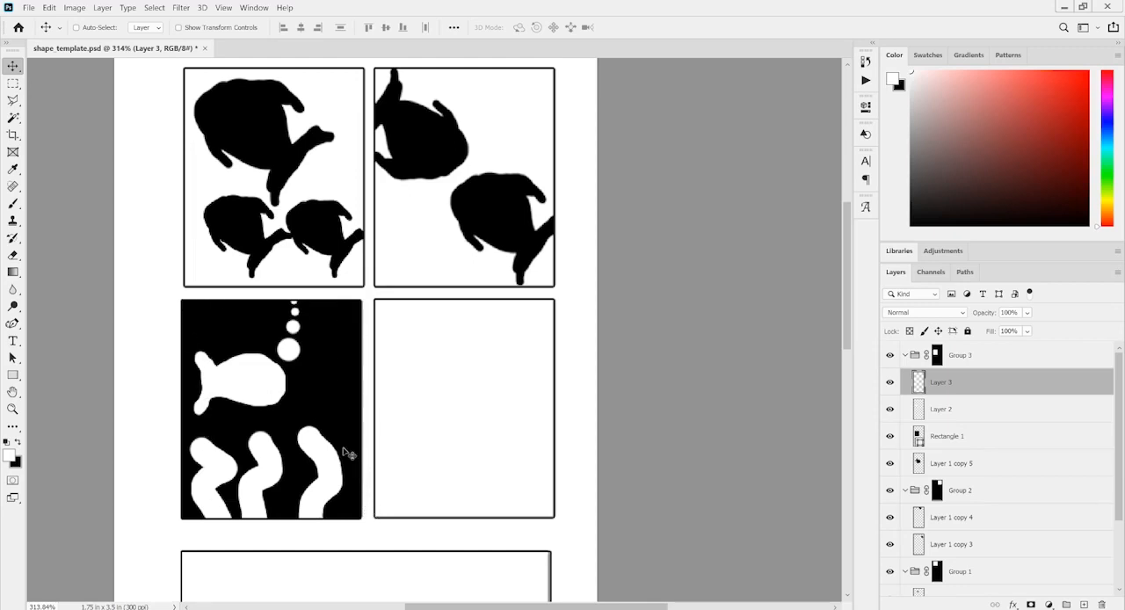
mouse_move(279, 385)
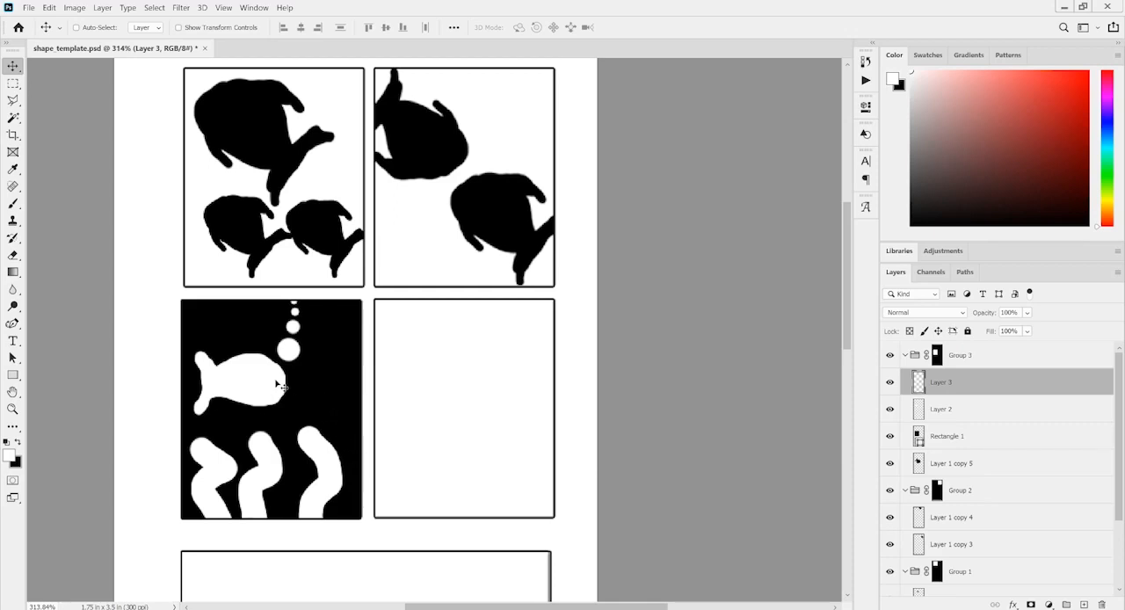
mouse_move(318, 389)
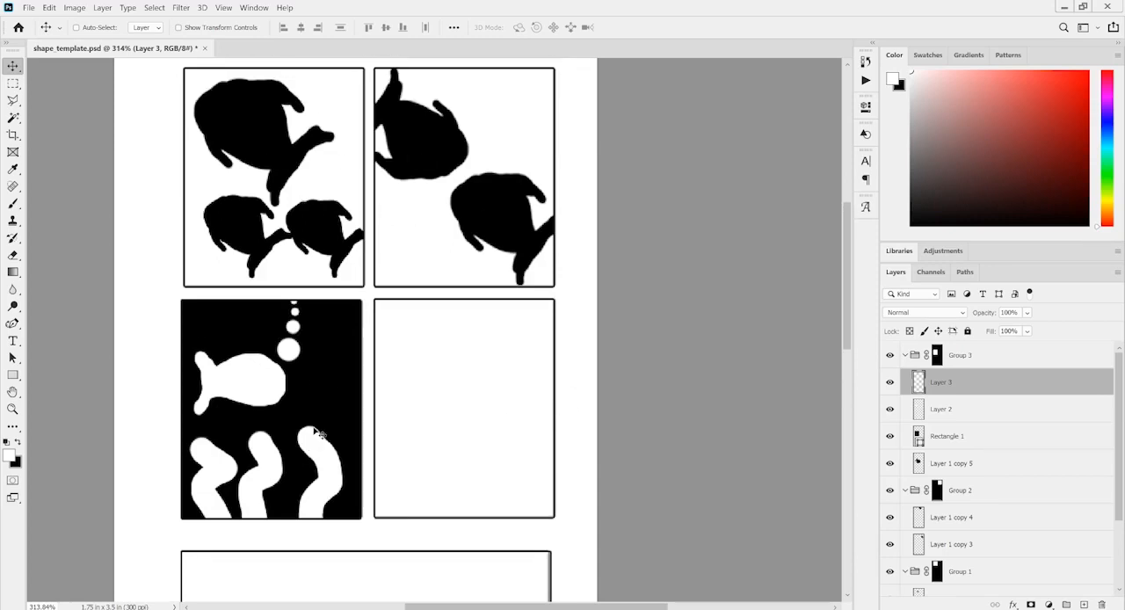
scroll("down", 3)
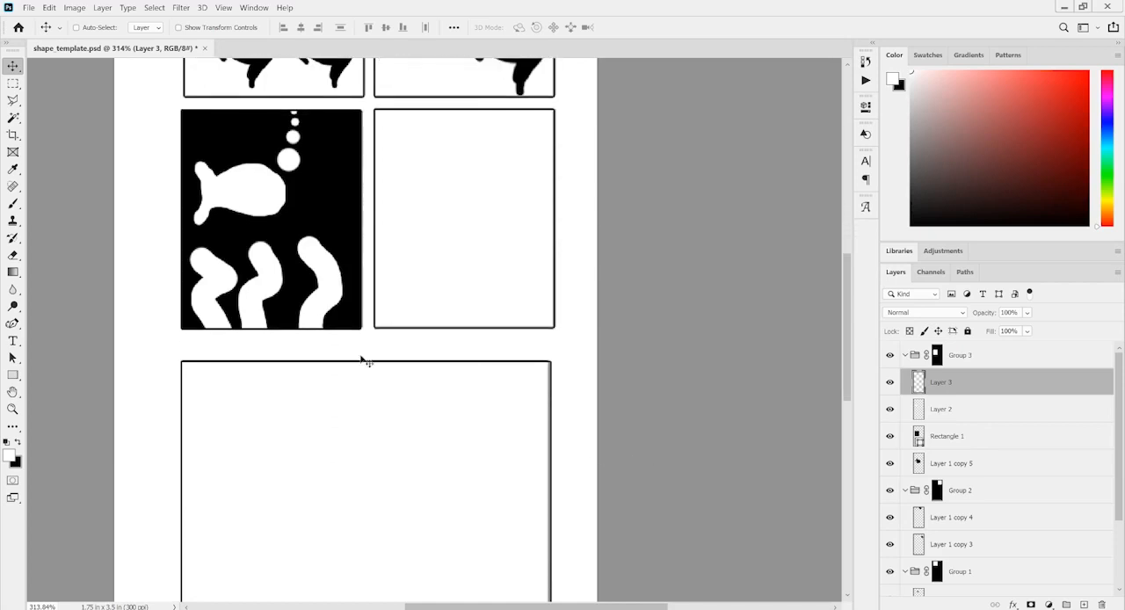
mouse_move(615, 148)
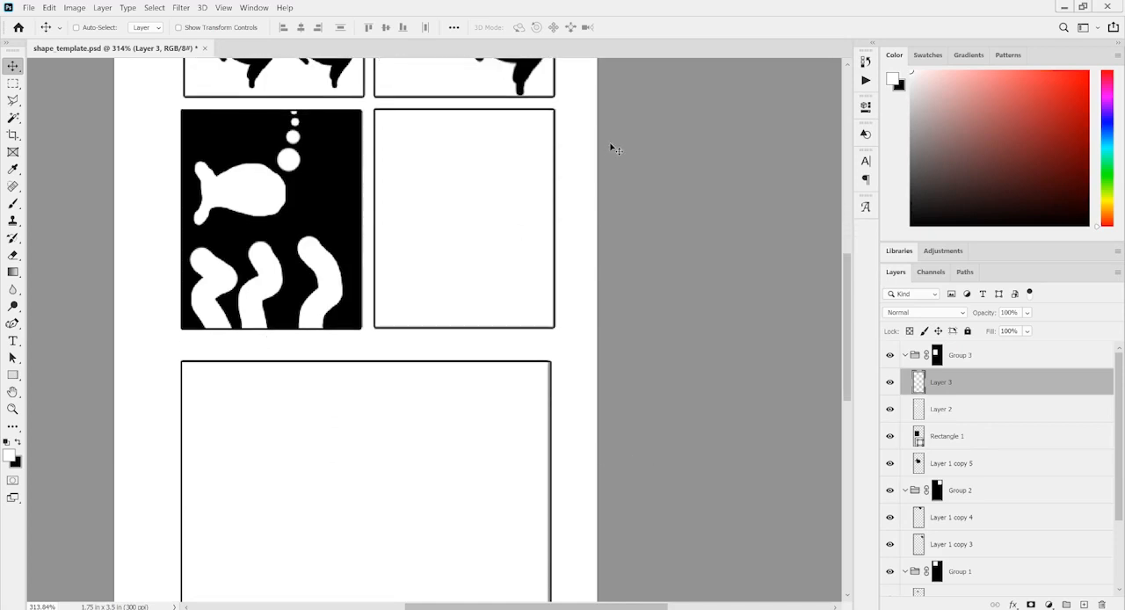
mouse_move(296, 67)
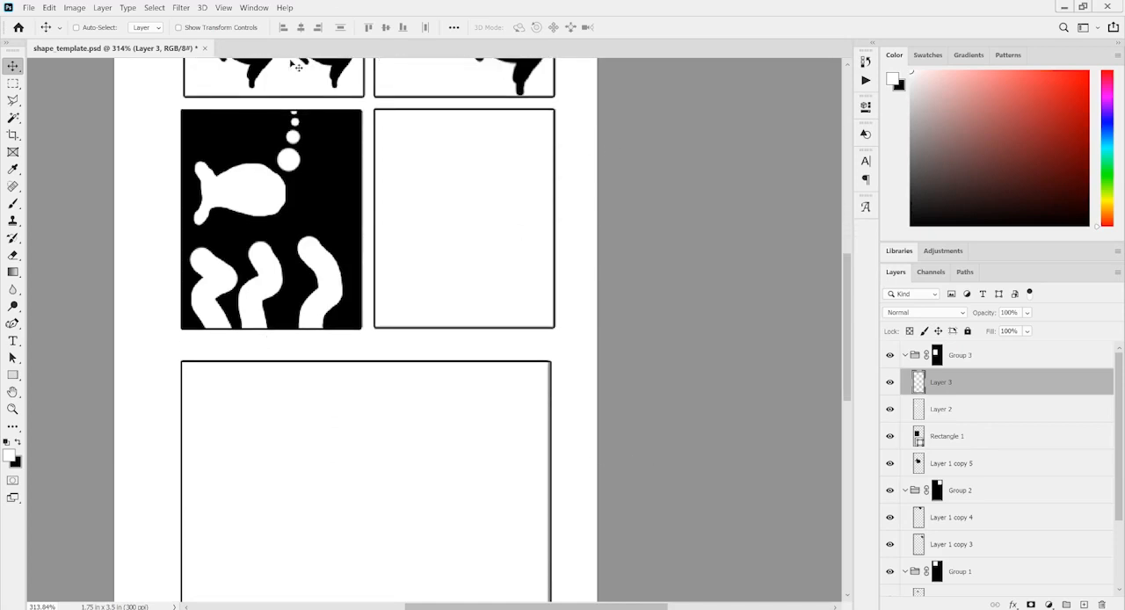
mouse_move(239, 378)
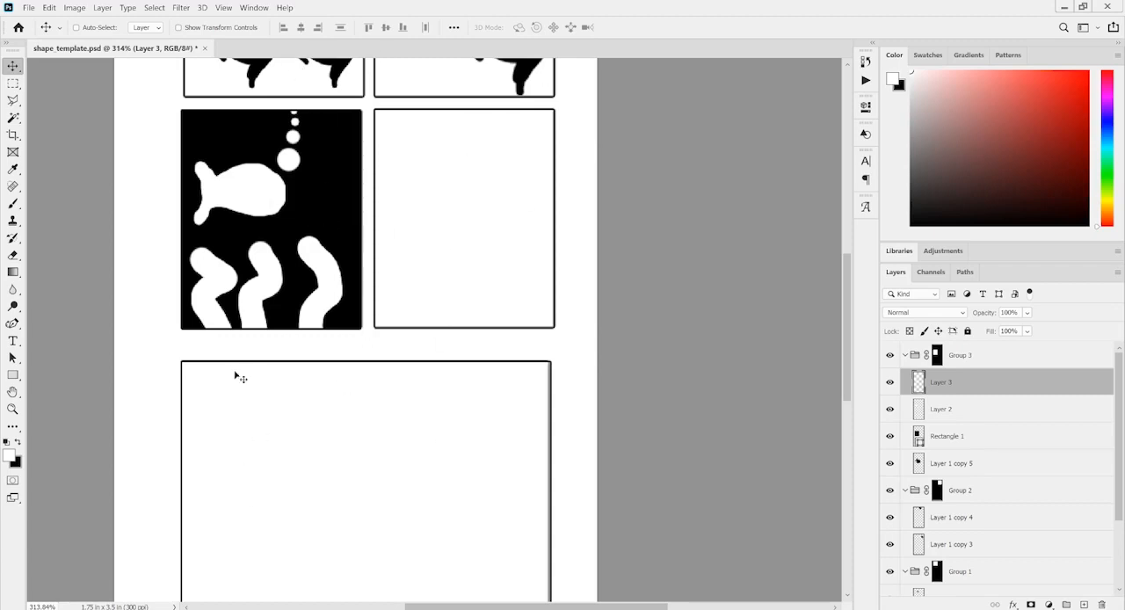